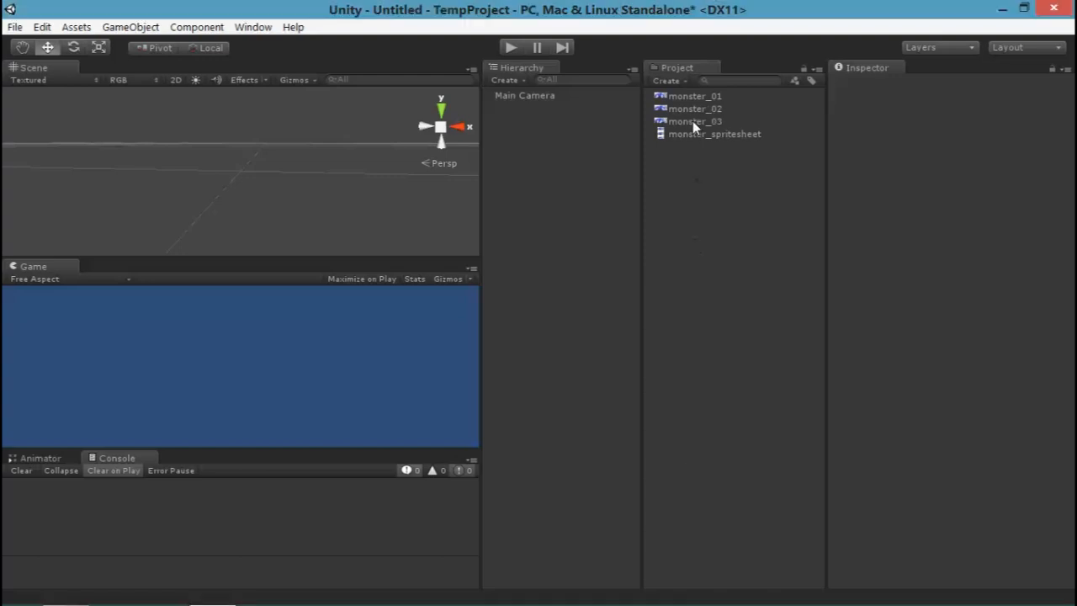
# Inspect each monster texture, then select monster_01 through monster_03 together
pyautogui.click(694, 95)
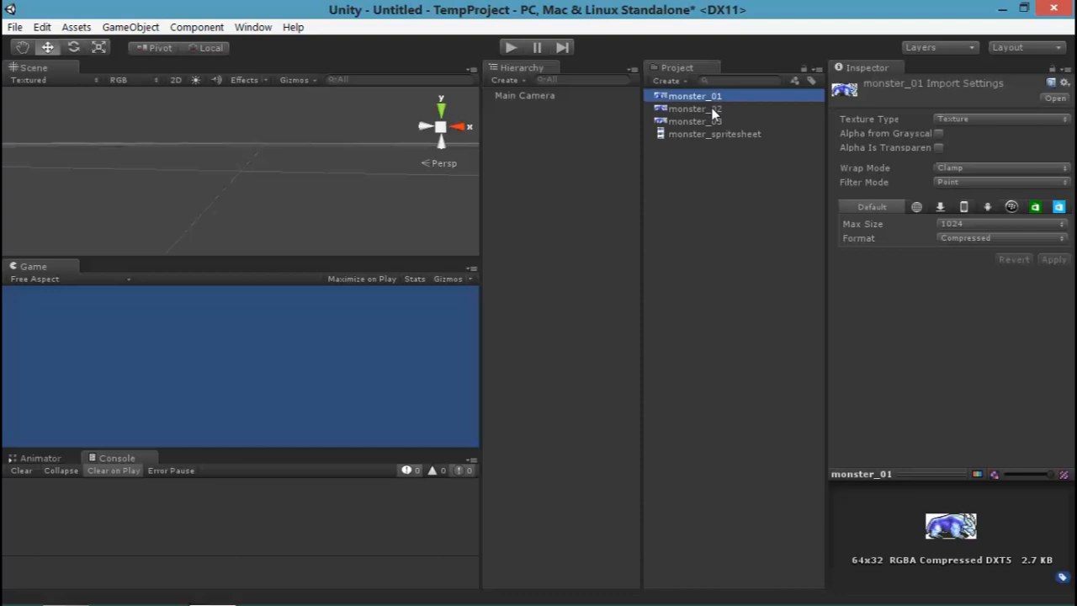
pyautogui.click(695, 120)
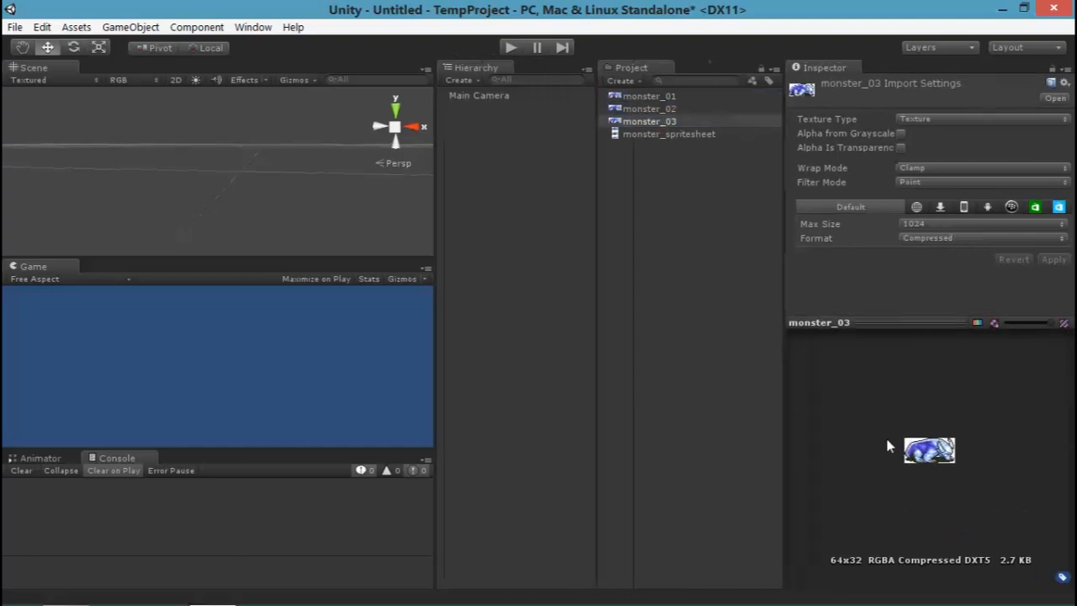
pyautogui.click(645, 107)
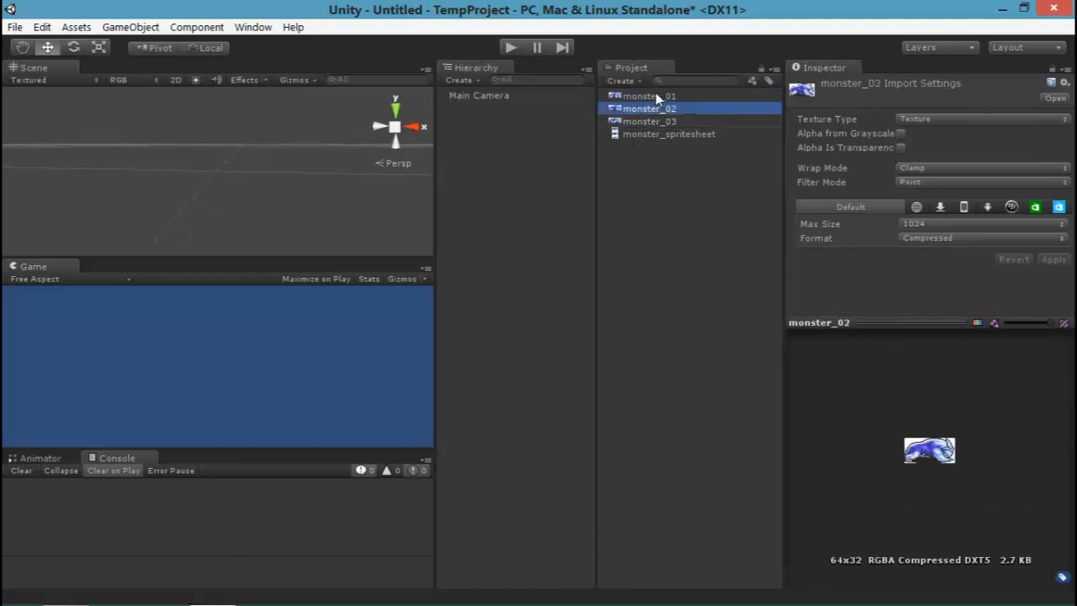
pyautogui.click(670, 133)
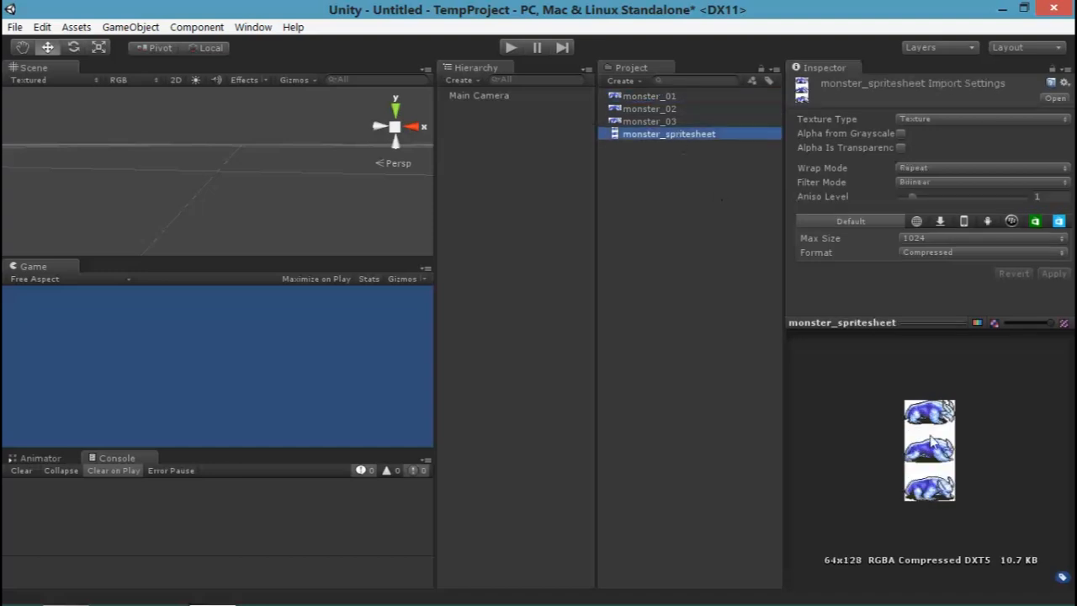
pyautogui.moveTo(693, 180)
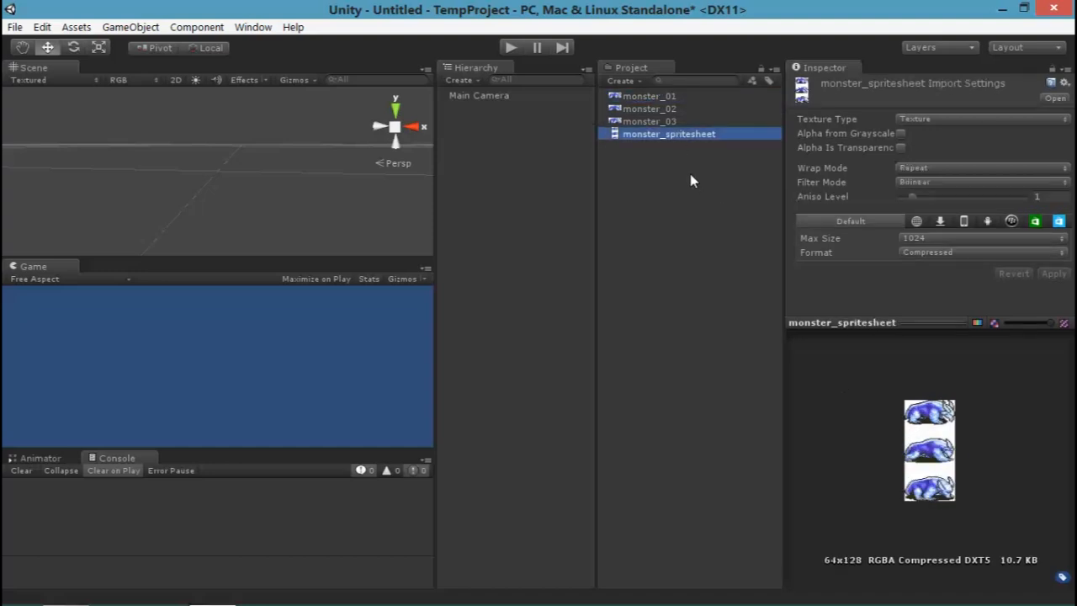
pyautogui.moveTo(650, 133)
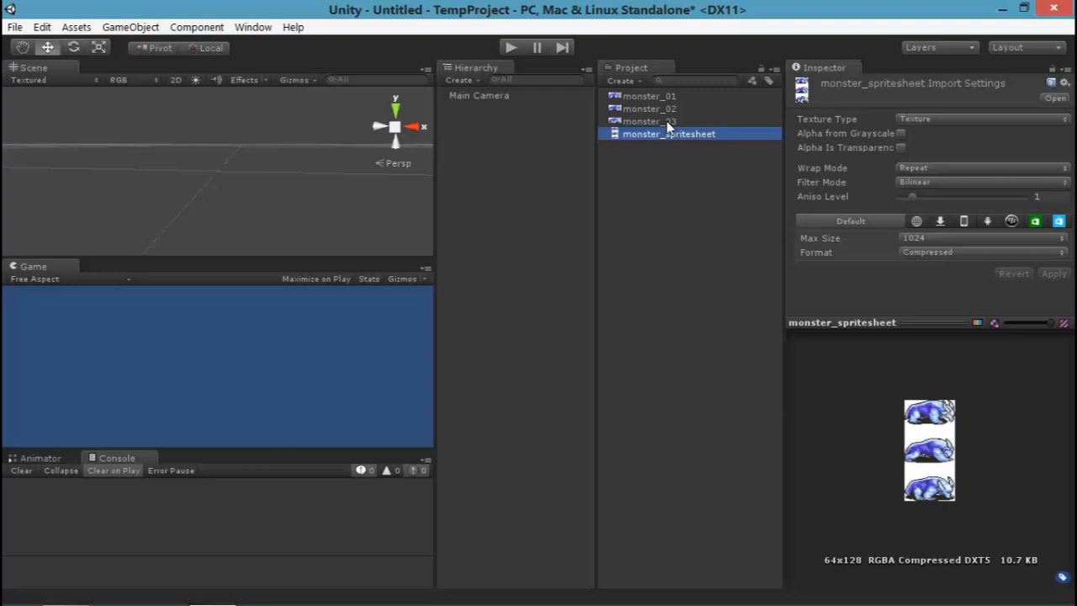
pyautogui.click(652, 121)
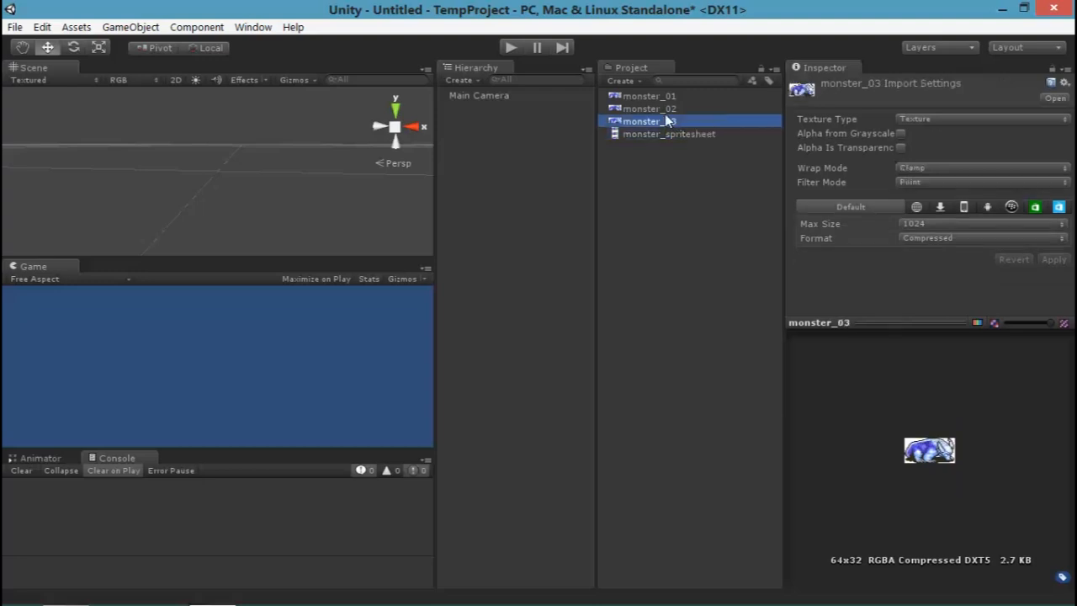
pyautogui.click(649, 96)
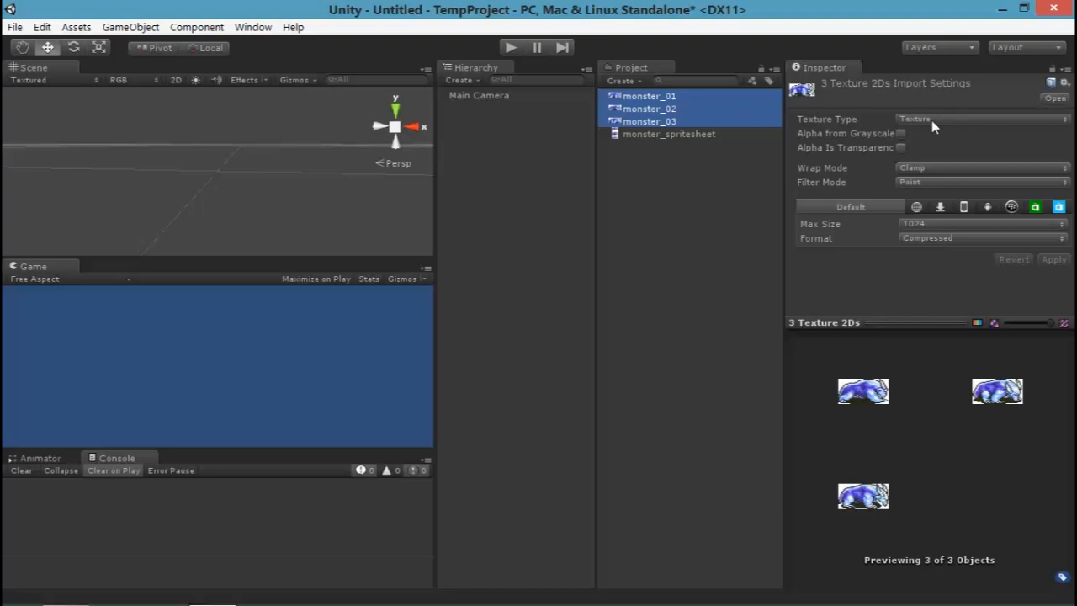
# Set the three frames to Sprite (2D \ uGUI) with Point filtering, apply, and place monster_01 in the scene
pyautogui.click(976, 118)
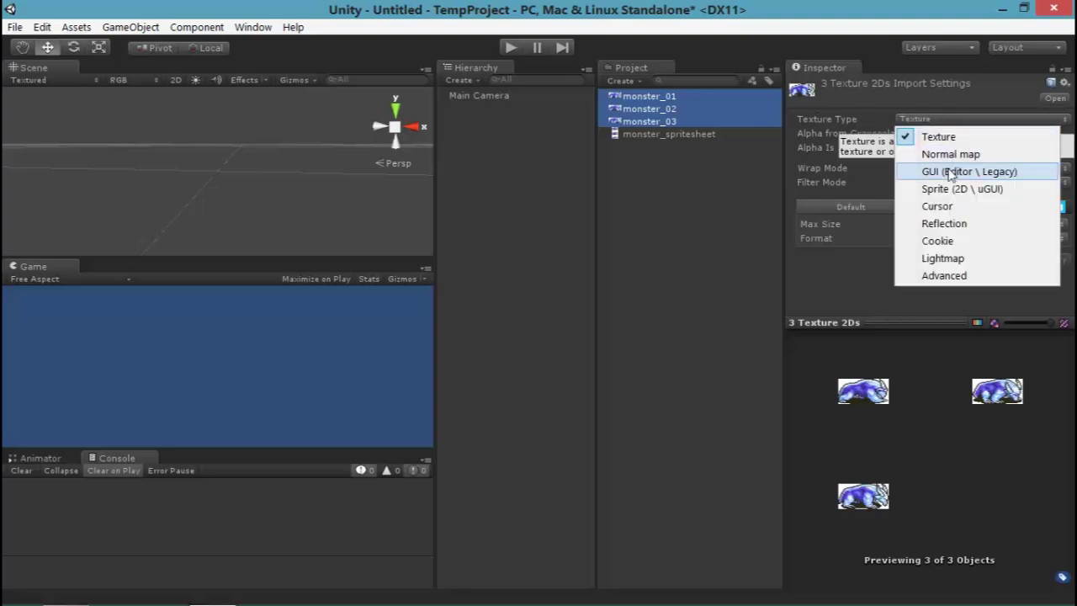
pyautogui.click(962, 188)
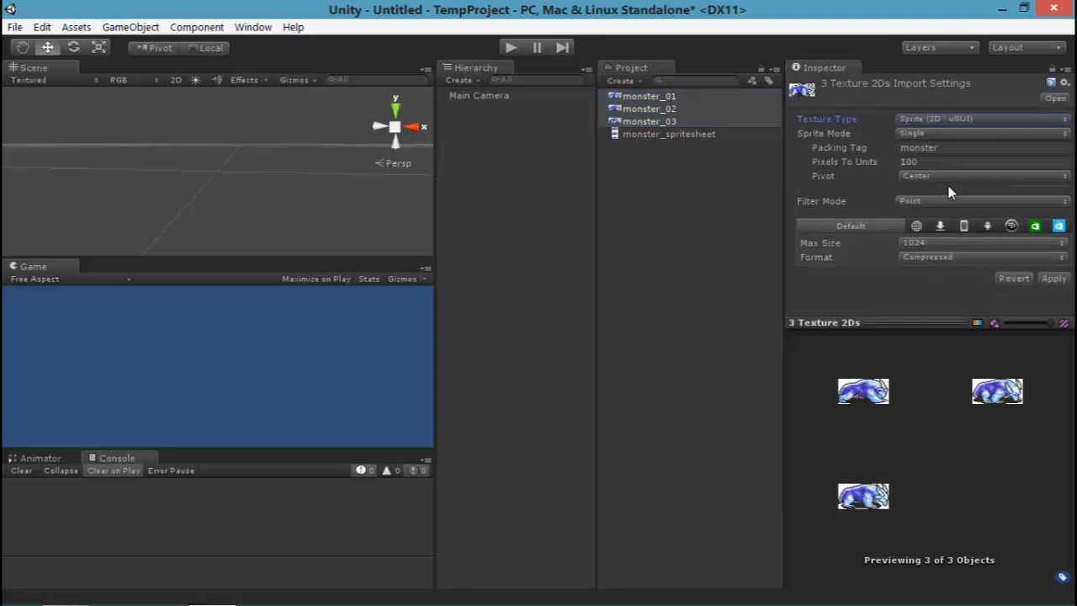
pyautogui.click(967, 148)
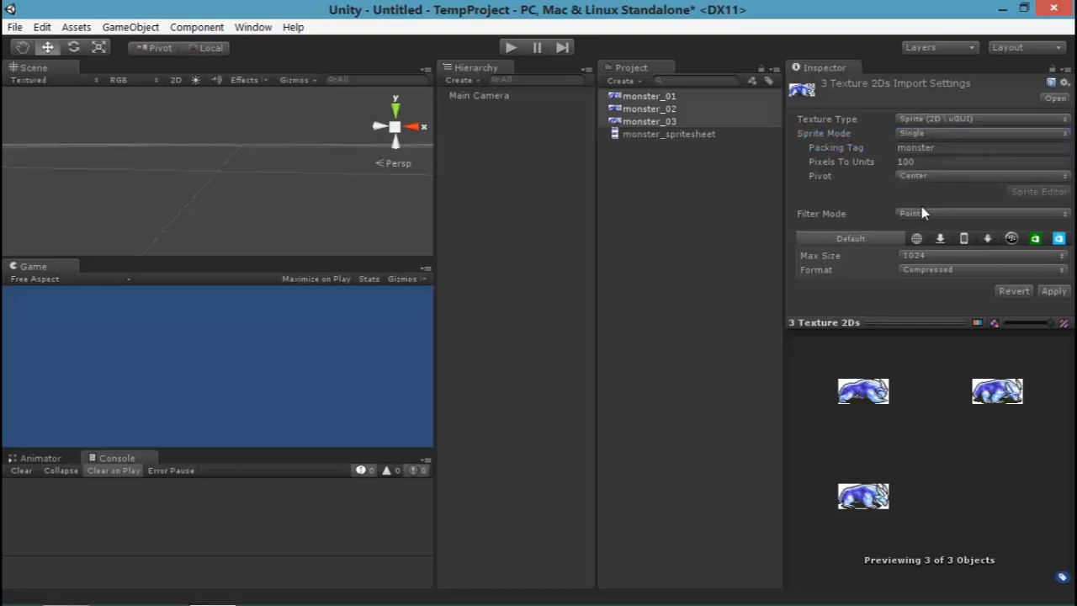
pyautogui.click(976, 212)
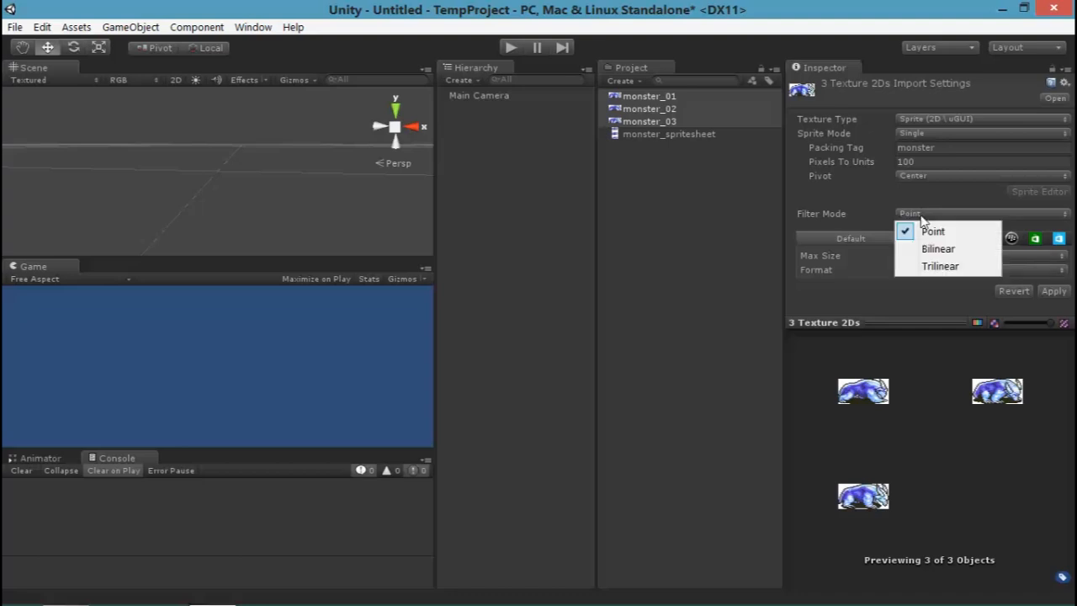
pyautogui.click(933, 230)
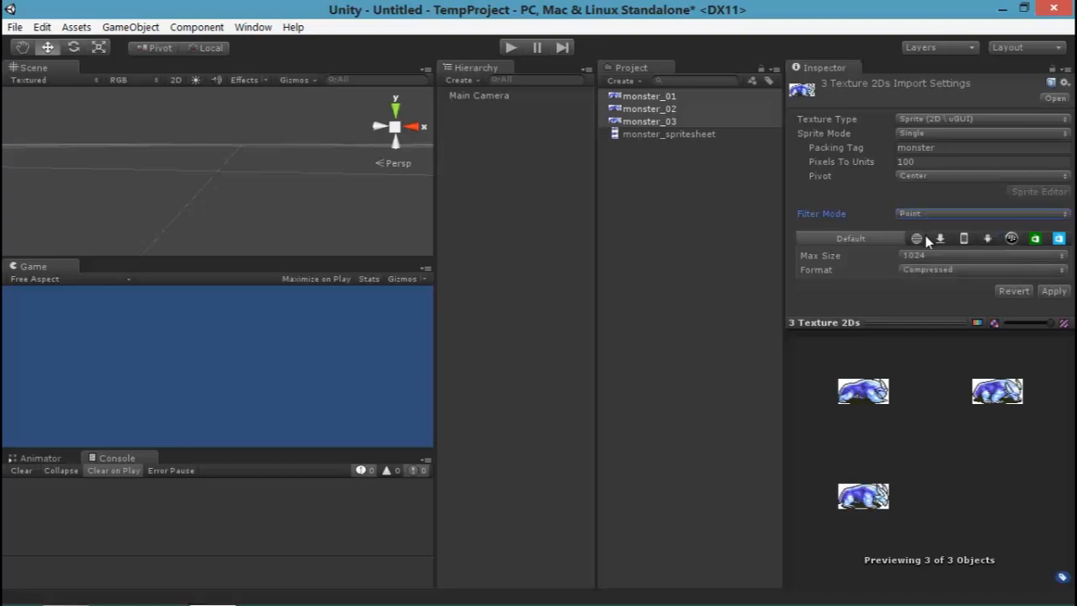
pyautogui.click(1054, 290)
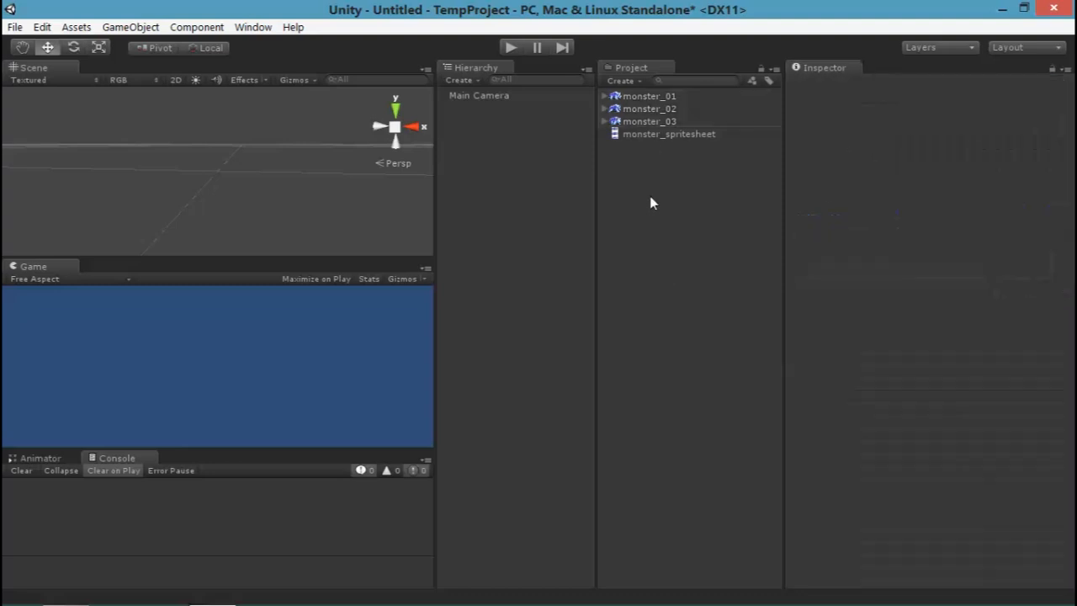
pyautogui.click(636, 96)
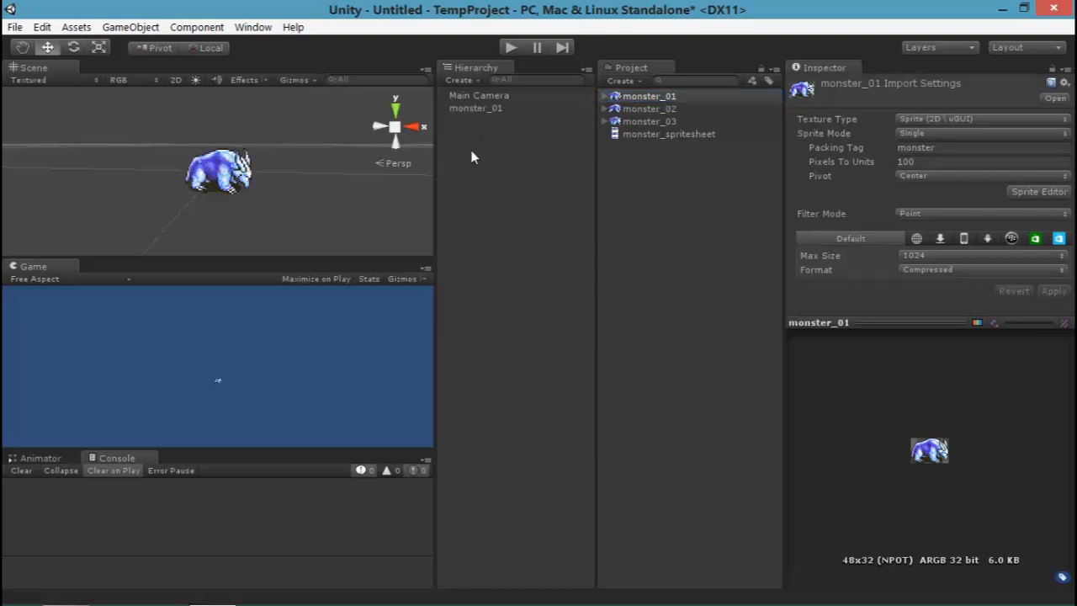
# Switch the frames to Bilinear filtering, apply, and select the monster_01 object
pyautogui.click(475, 108)
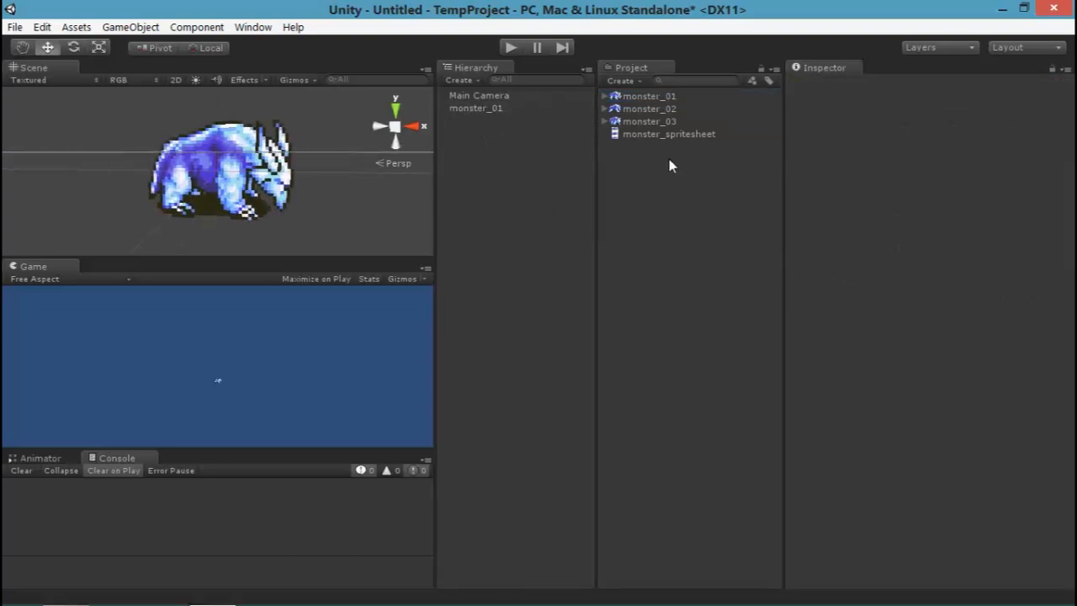
pyautogui.click(925, 213)
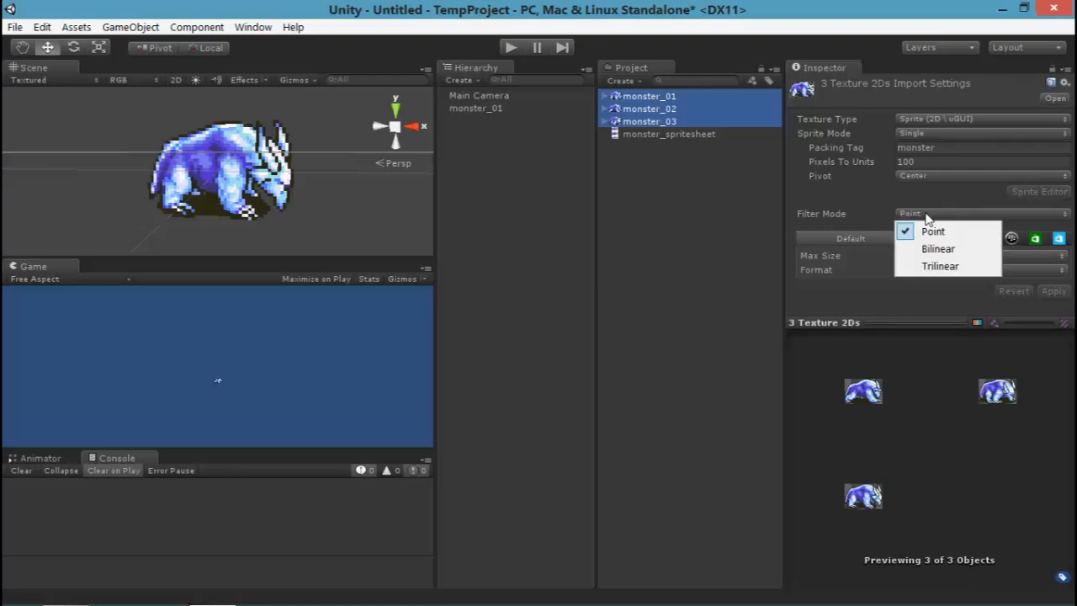
pyautogui.click(939, 248)
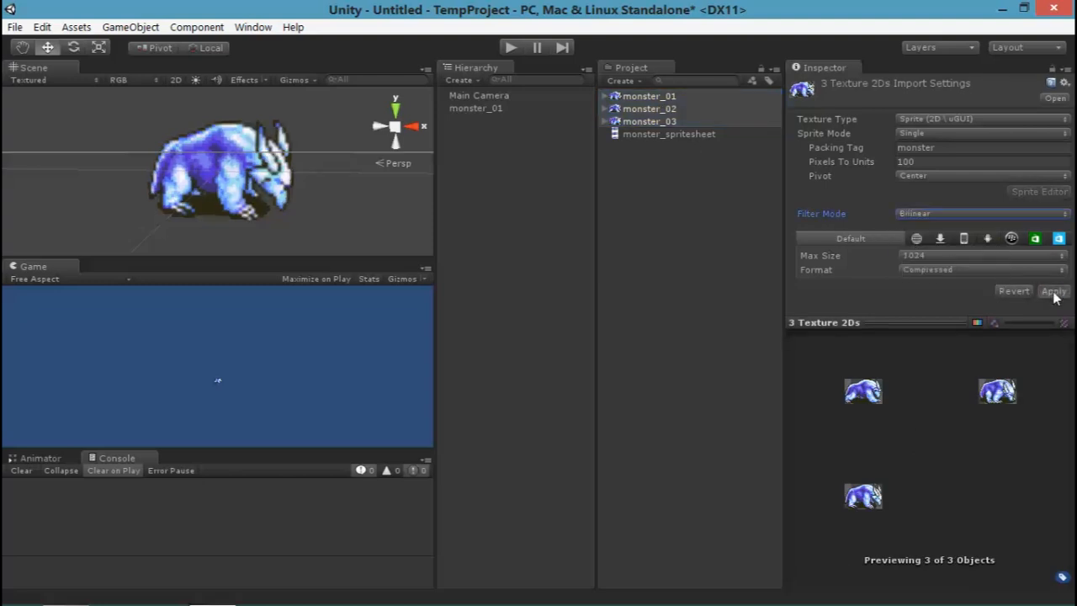
pyautogui.click(1054, 291)
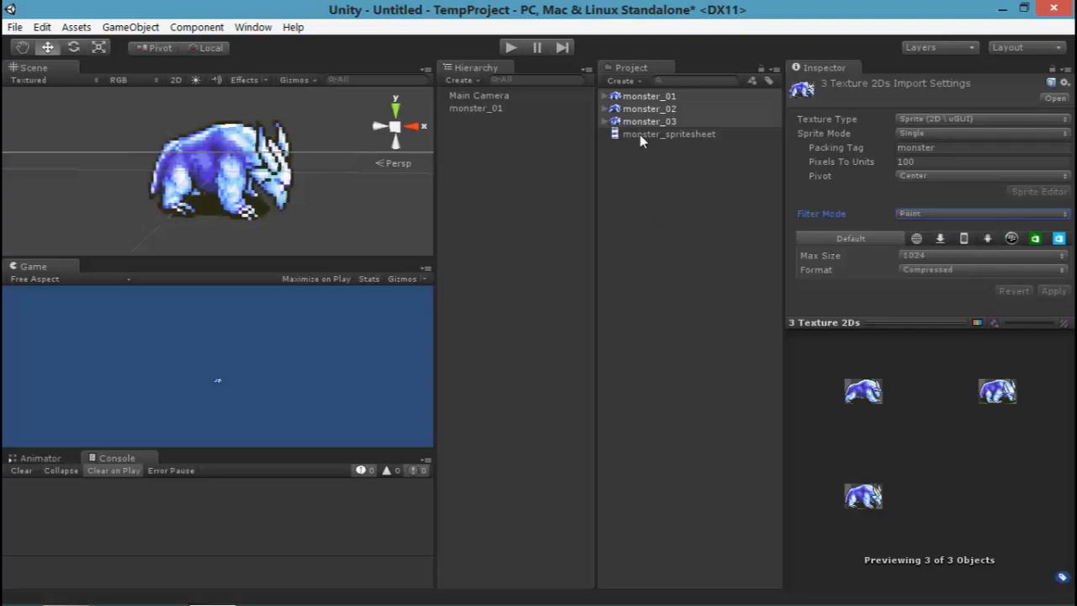
pyautogui.click(474, 108)
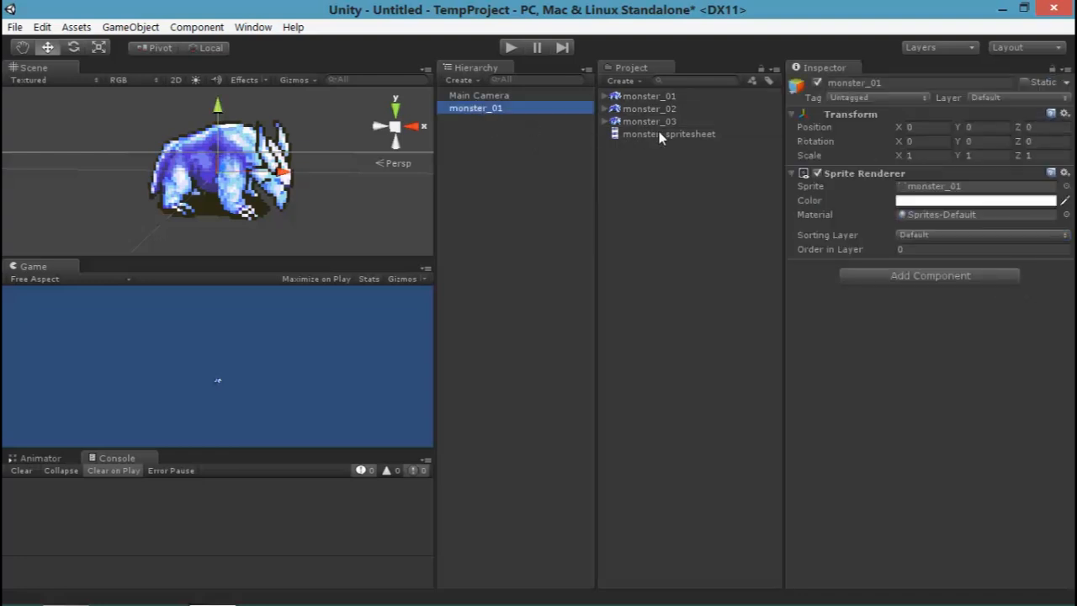
# Import monster_spritesheet as a Multiple-mode, Point-filtered sprite and open it in the Sprite Editor
pyautogui.click(664, 134)
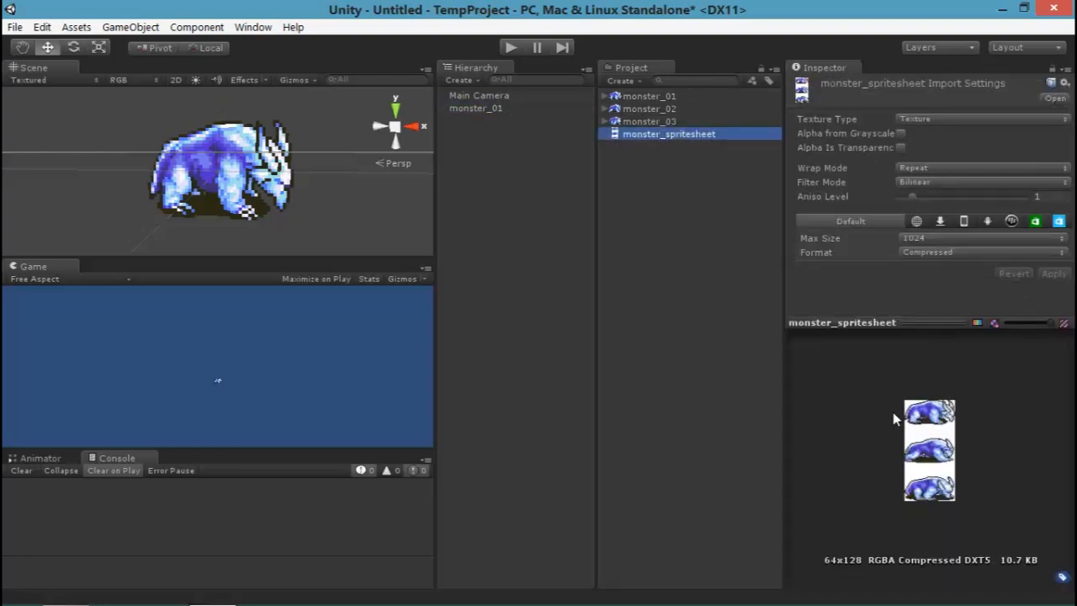
pyautogui.click(980, 119)
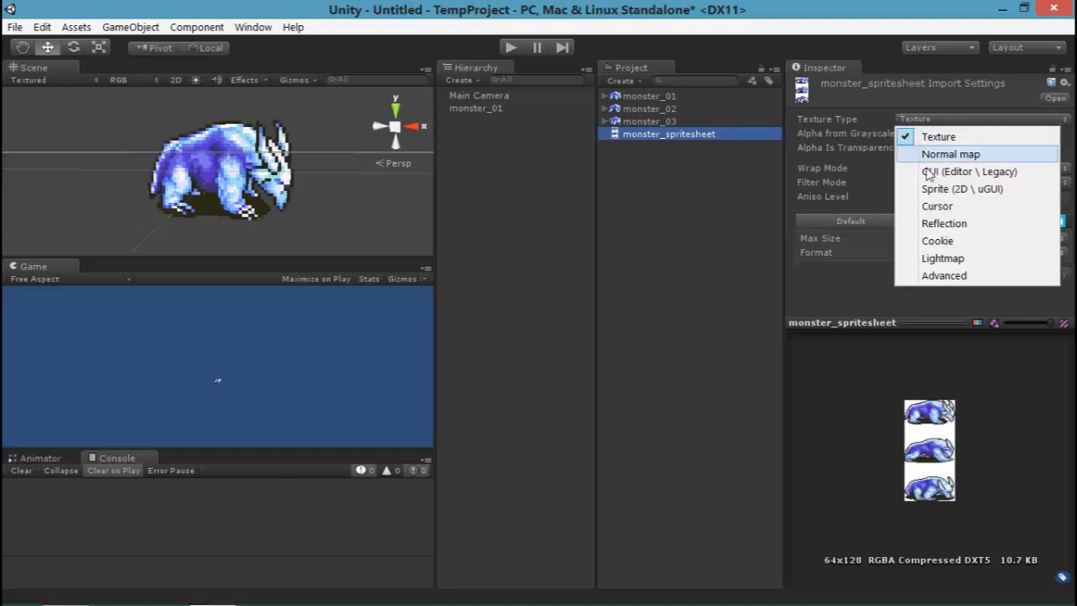
pyautogui.click(962, 189)
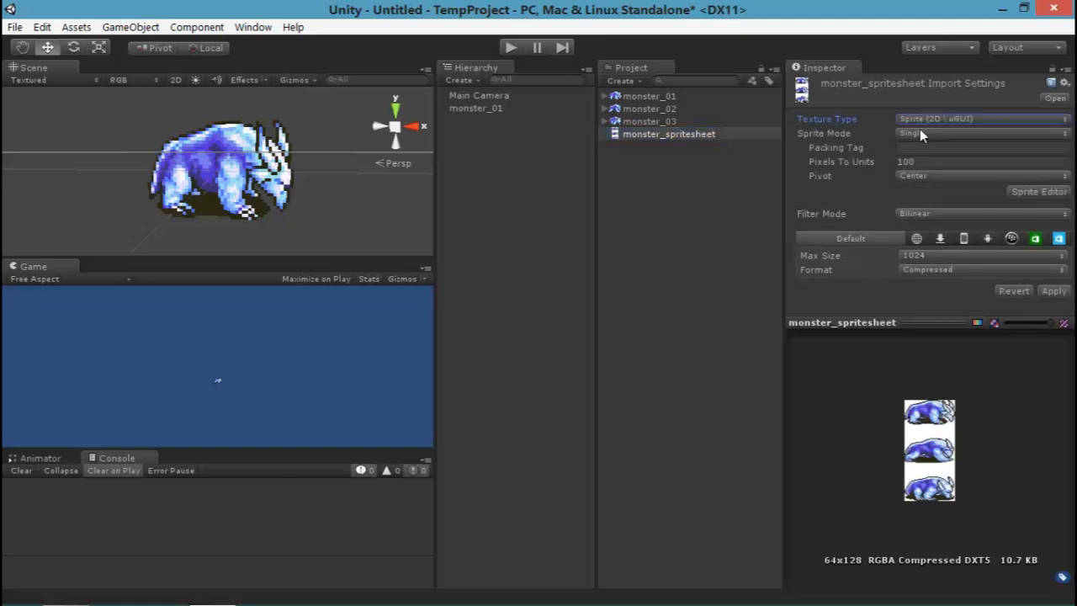
pyautogui.click(981, 133)
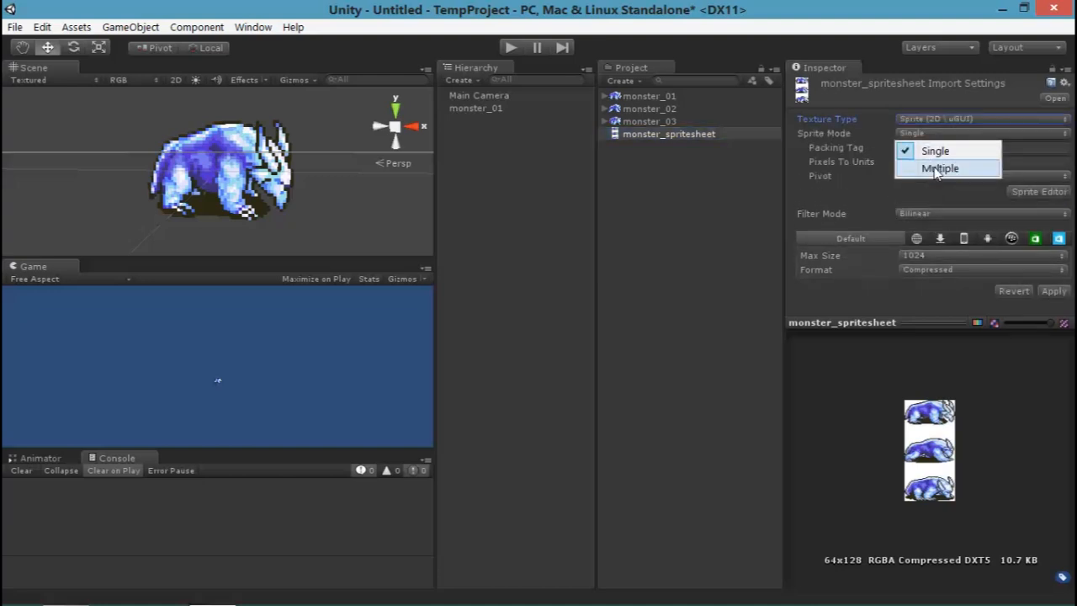
pyautogui.click(938, 168)
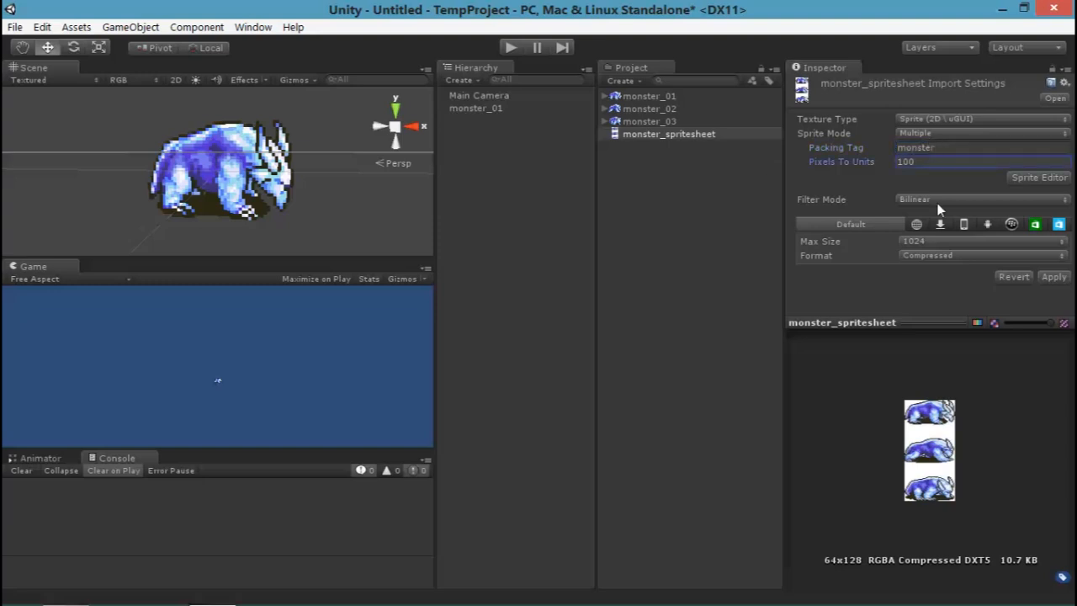
pyautogui.click(982, 198)
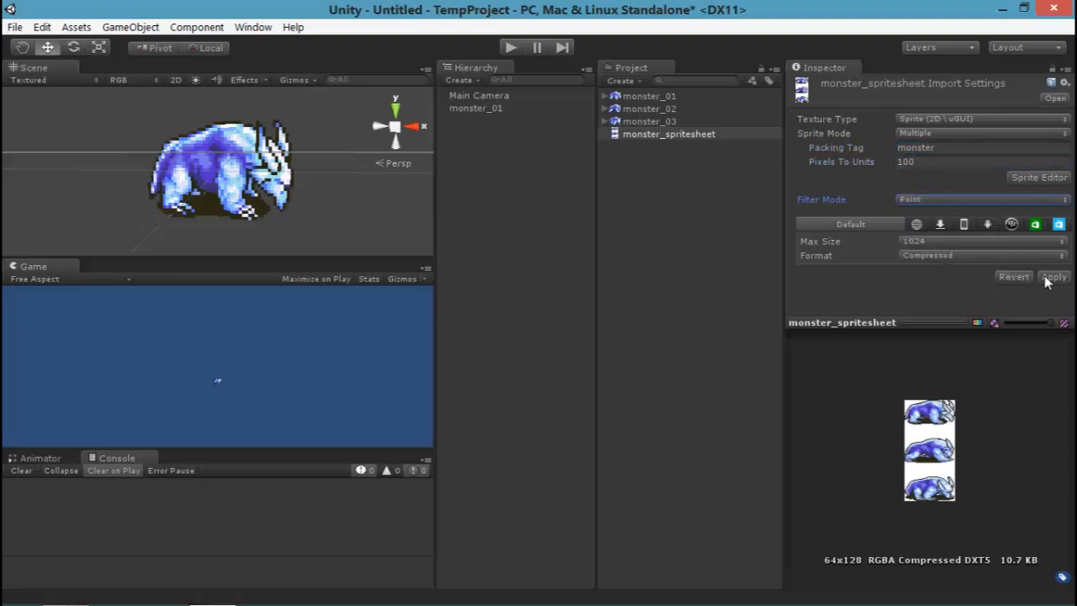
pyautogui.click(1055, 276)
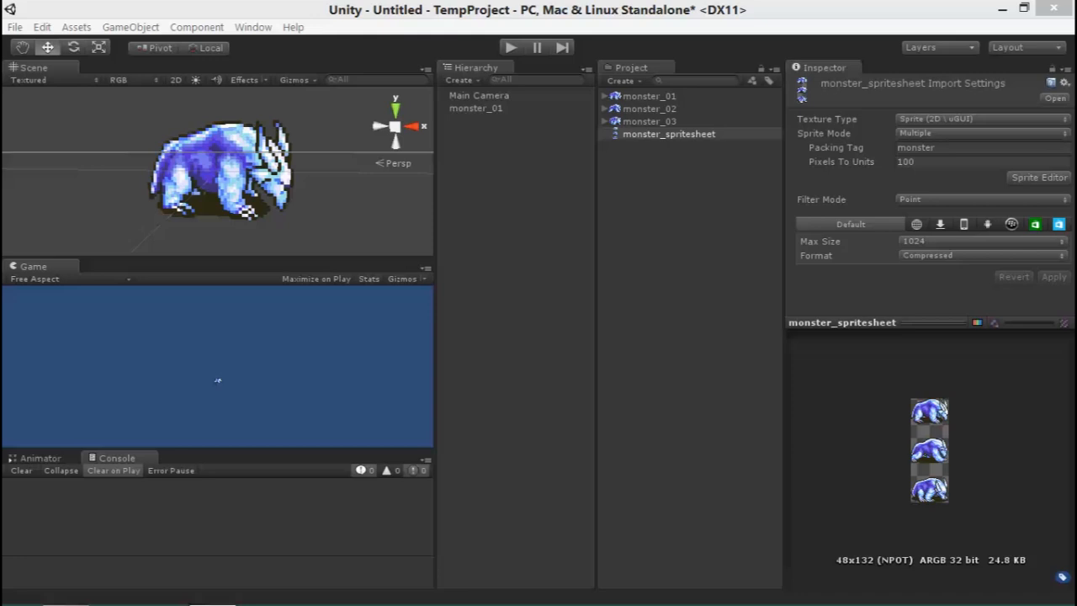
pyautogui.click(1039, 177)
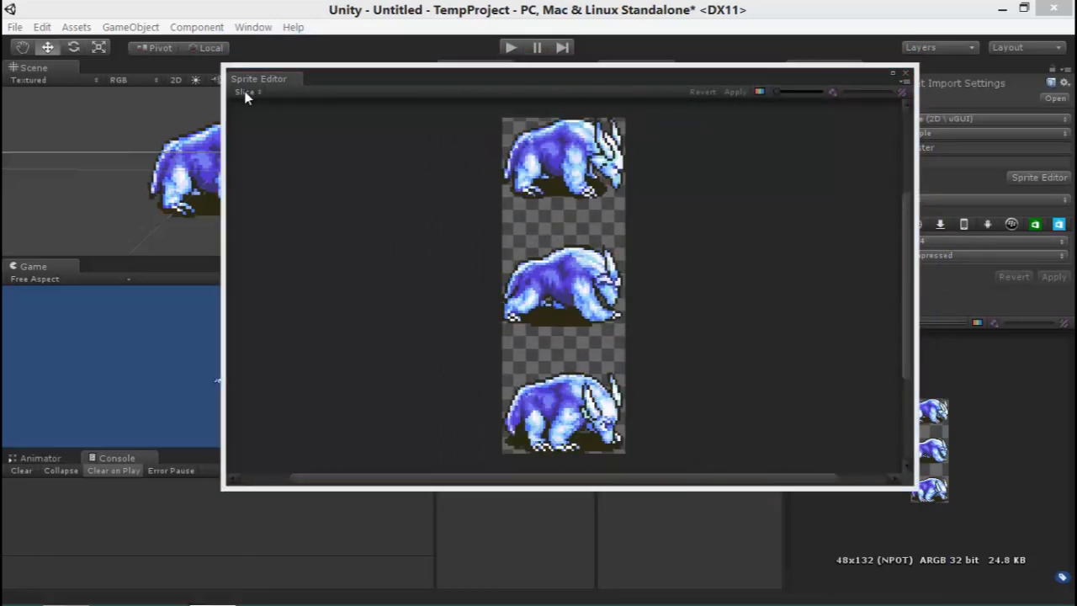
# Slice the spritesheet with Automatic slicing and apply the result
pyautogui.click(249, 92)
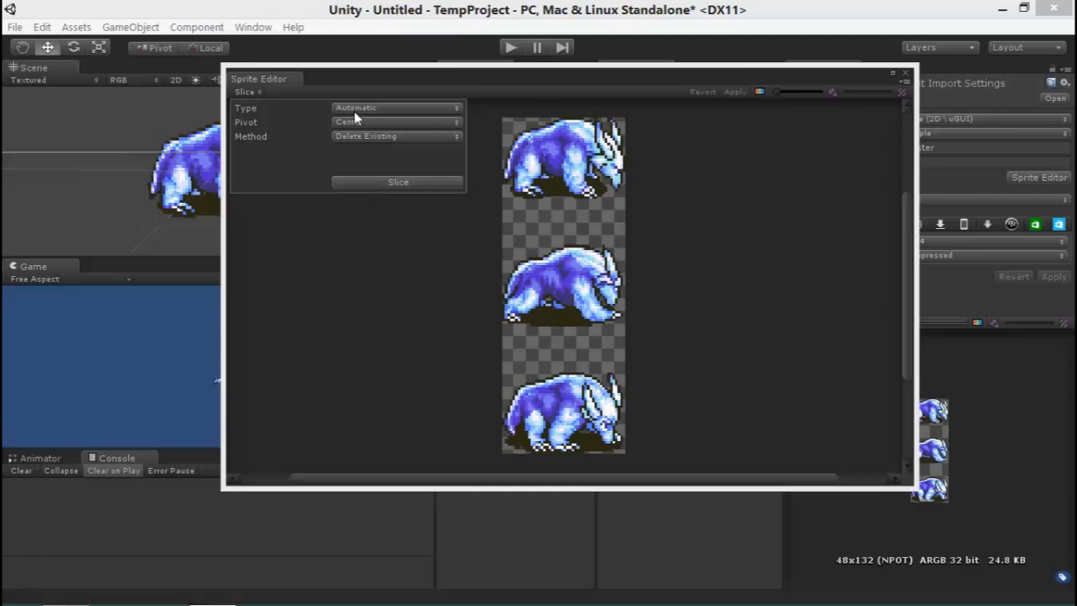
pyautogui.click(397, 182)
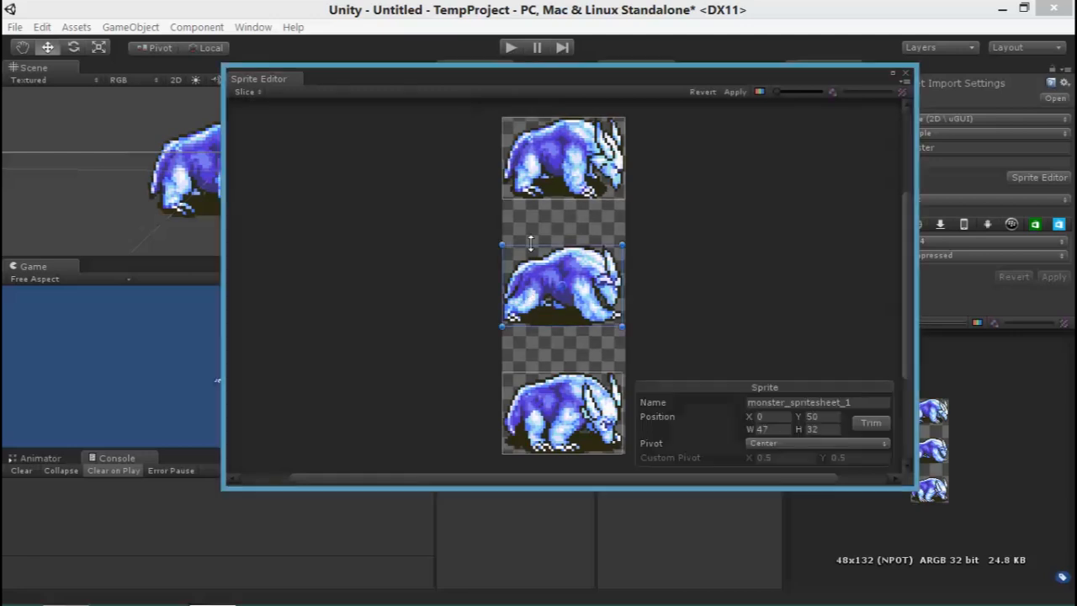
pyautogui.click(562, 425)
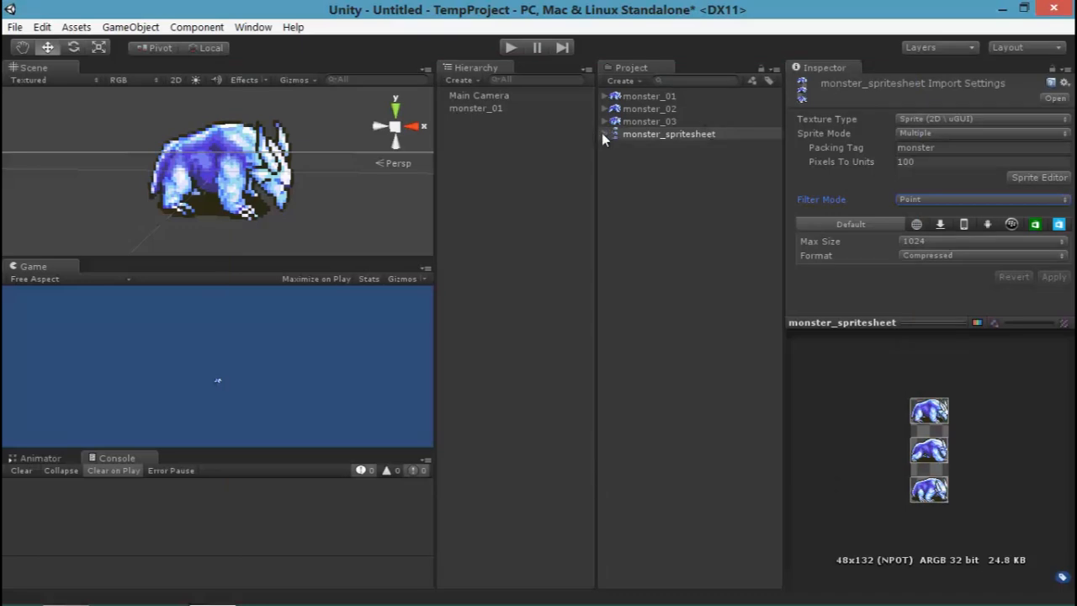
# Expand monster_spritesheet, preview its sliced frames, and add monster_spritesheet_0 to the scene
pyautogui.click(688, 159)
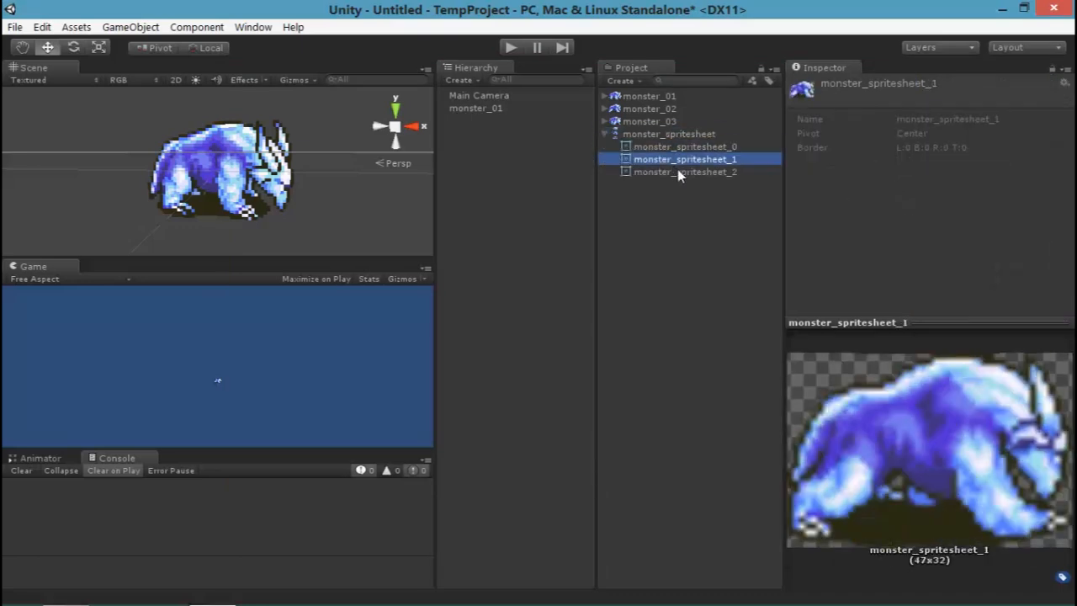
pyautogui.click(646, 95)
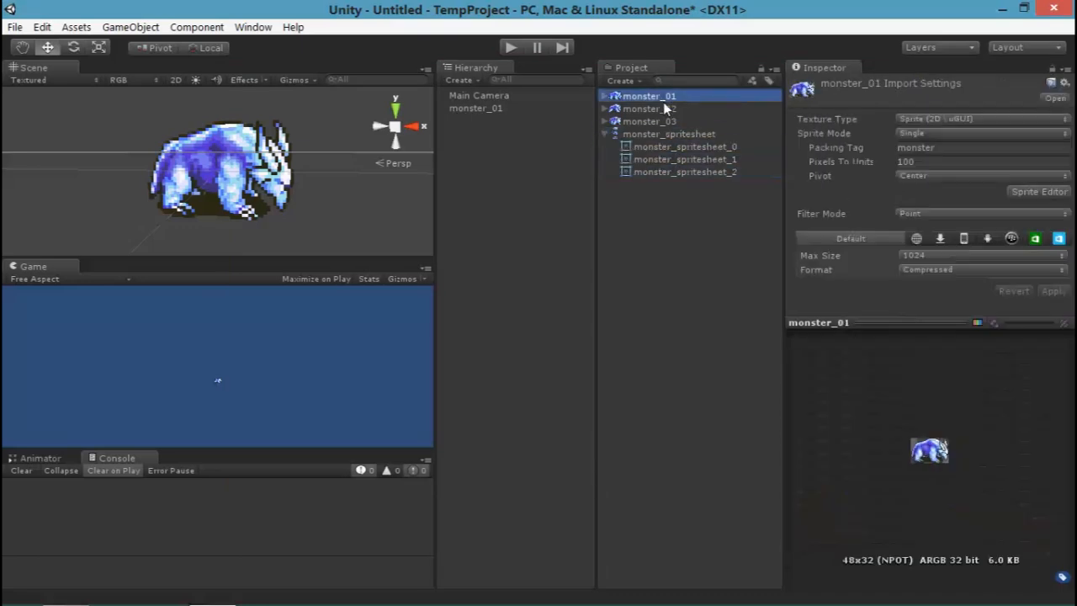
pyautogui.click(687, 159)
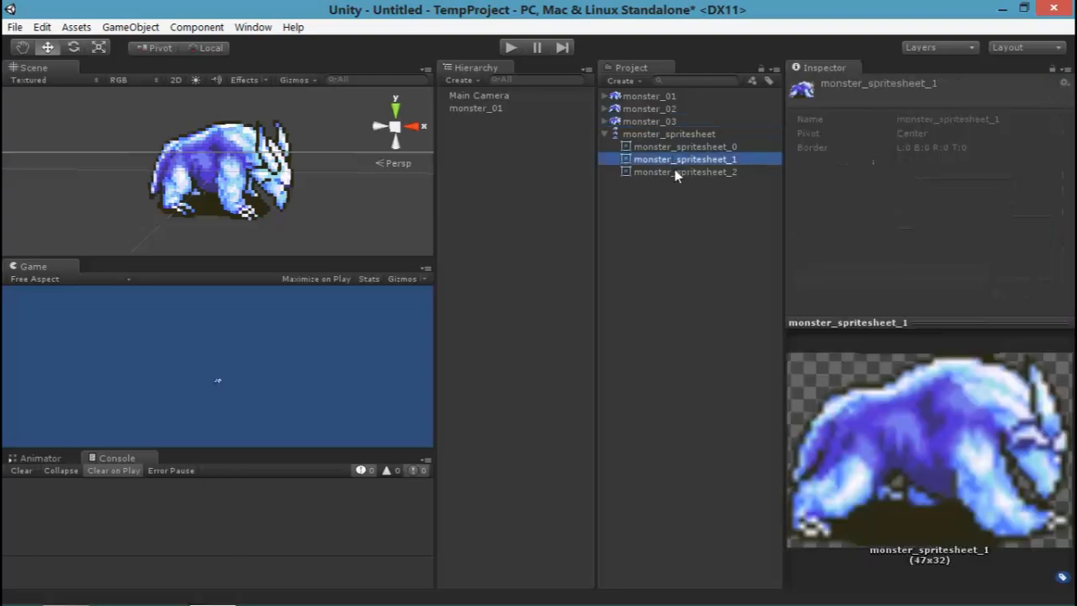
pyautogui.click(669, 134)
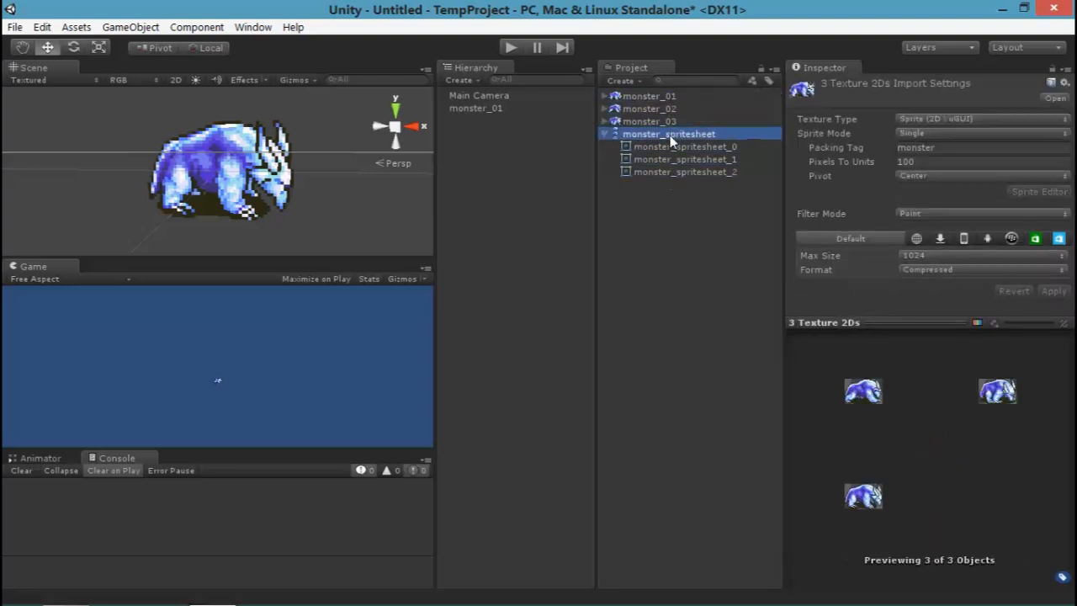
pyautogui.click(686, 159)
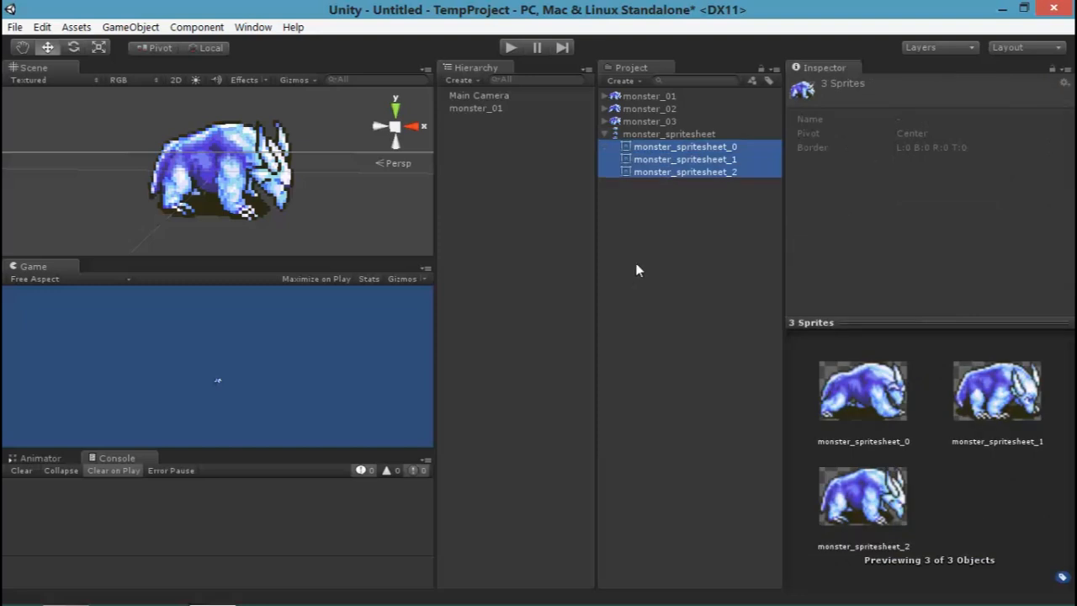
pyautogui.click(668, 133)
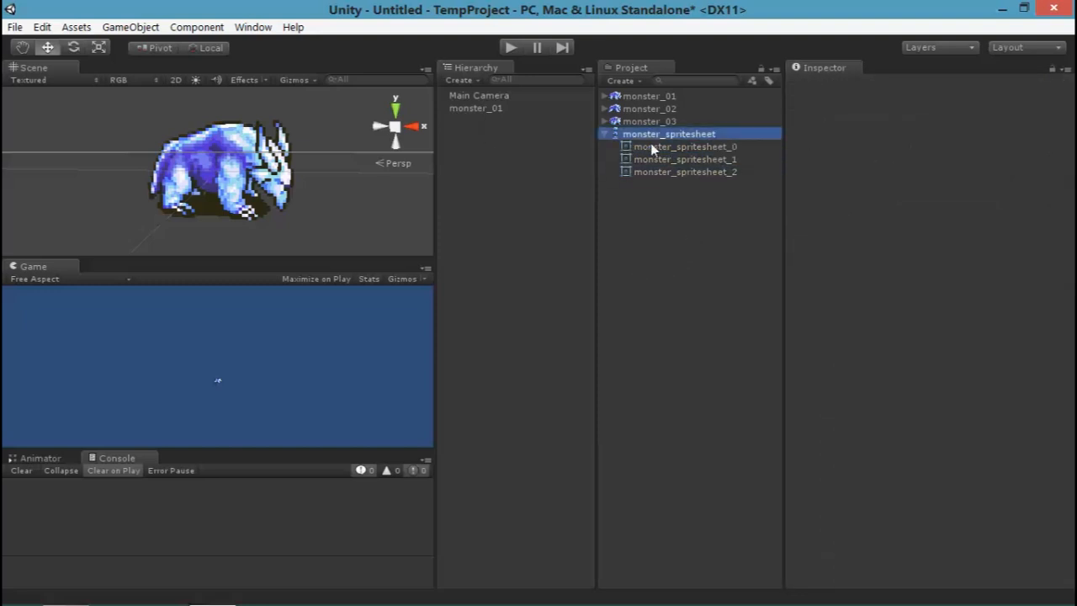
pyautogui.click(670, 134)
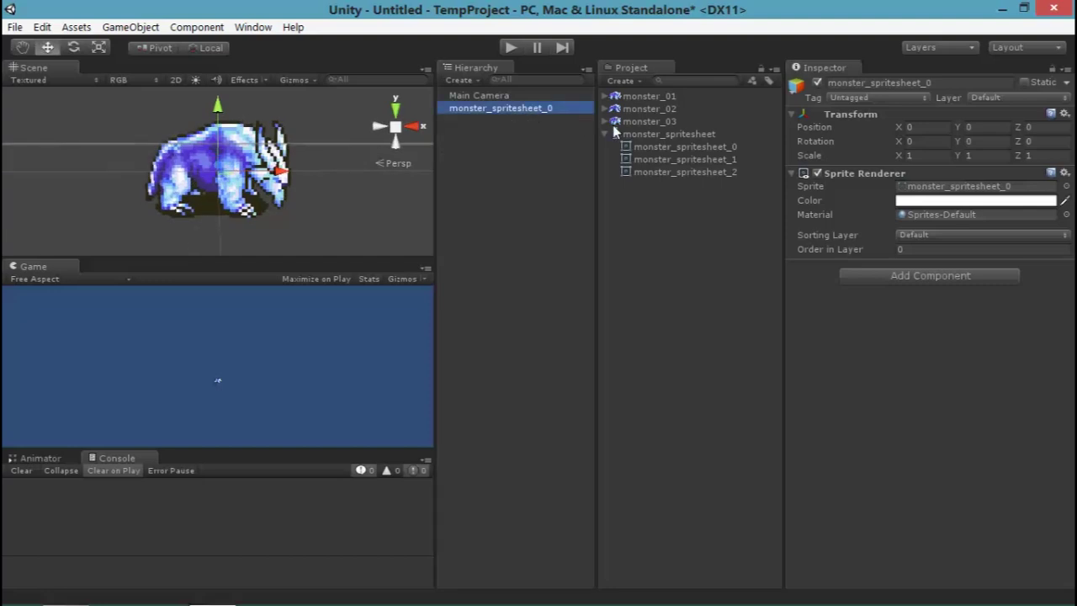
# Delete the monster_spritesheet asset and drag monster_01 back into the scene
pyautogui.click(669, 133)
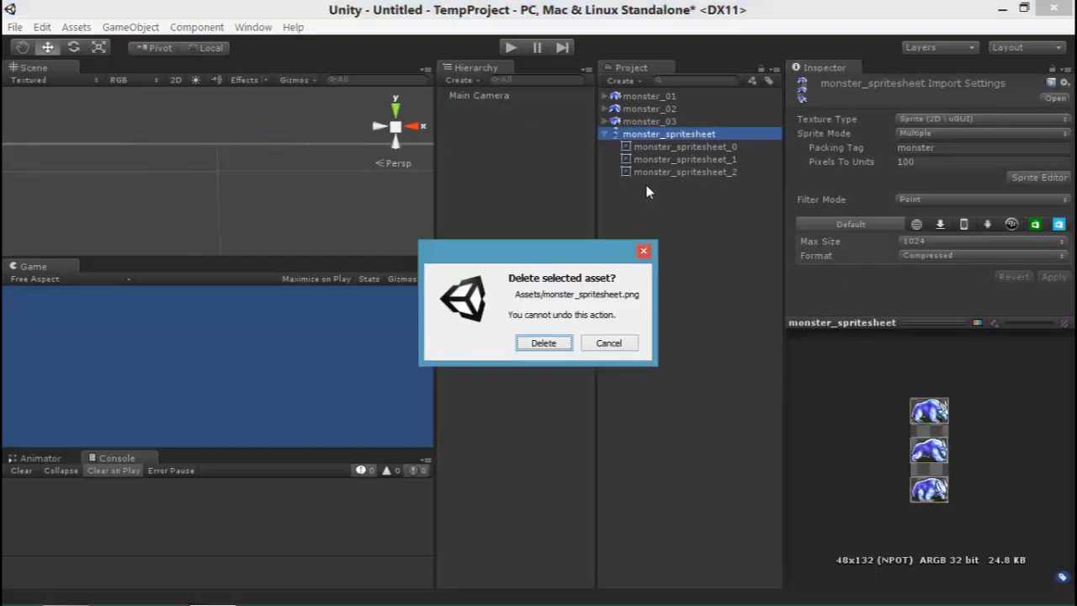
pyautogui.click(544, 342)
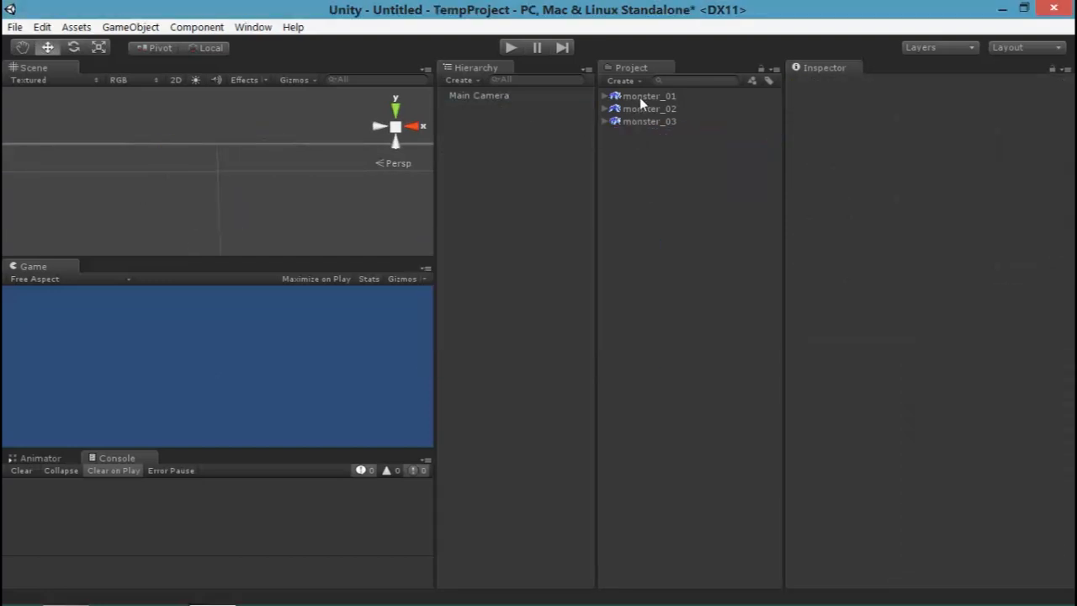
pyautogui.click(642, 95)
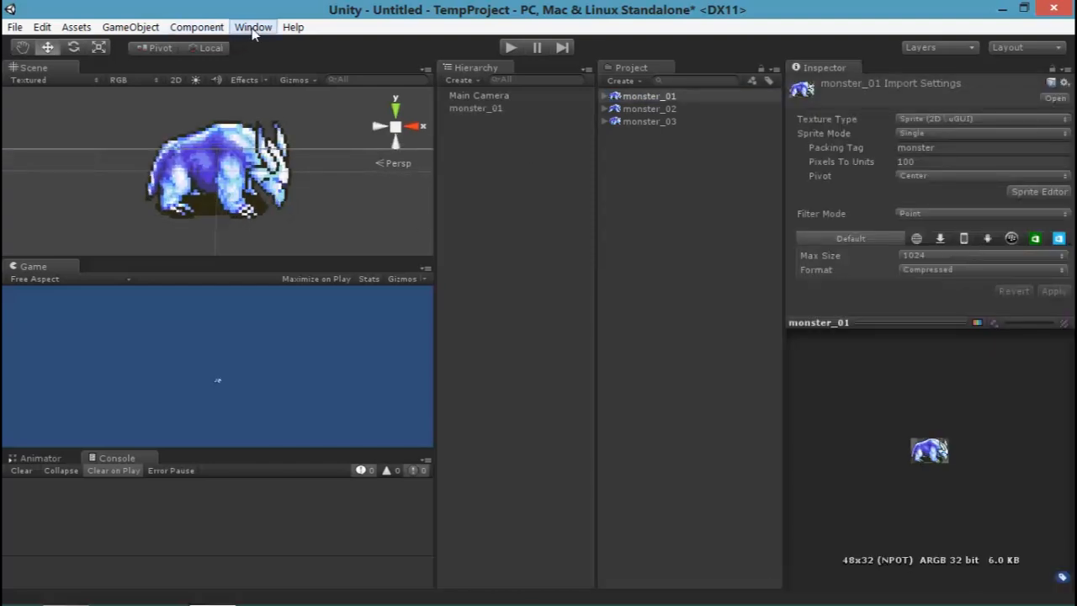
# Open Window > Animation with monster_01 selected and show its clip dropdown
pyautogui.click(256, 27)
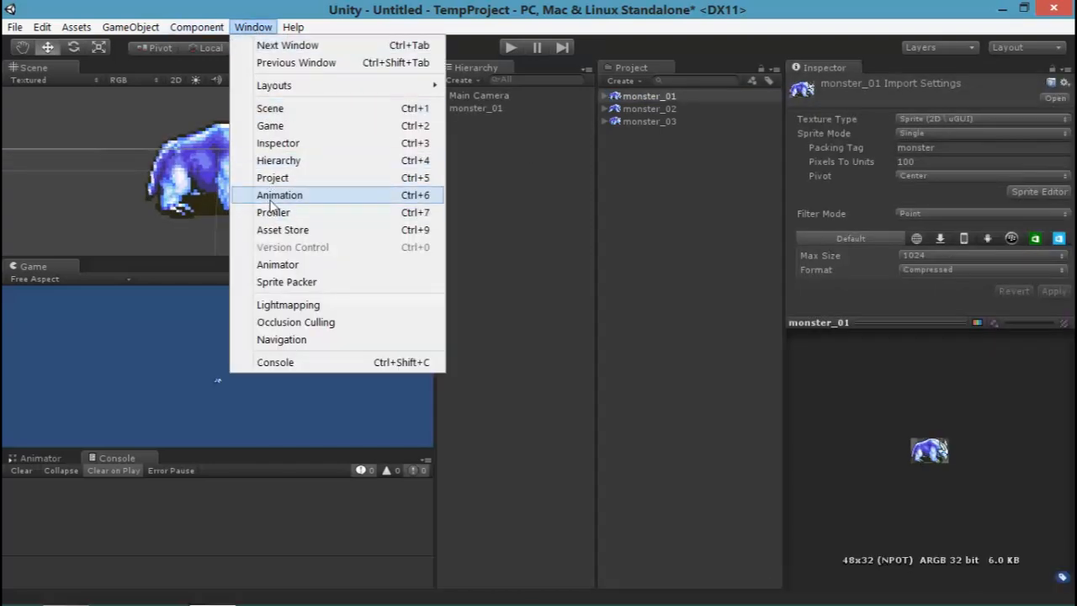
pyautogui.click(279, 195)
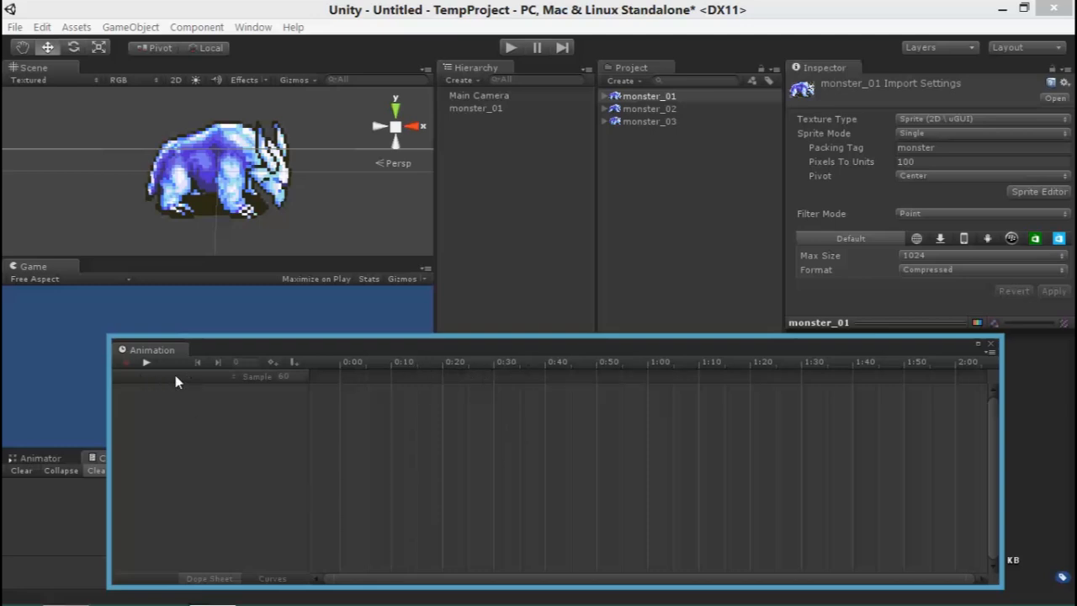
pyautogui.moveTo(197, 369)
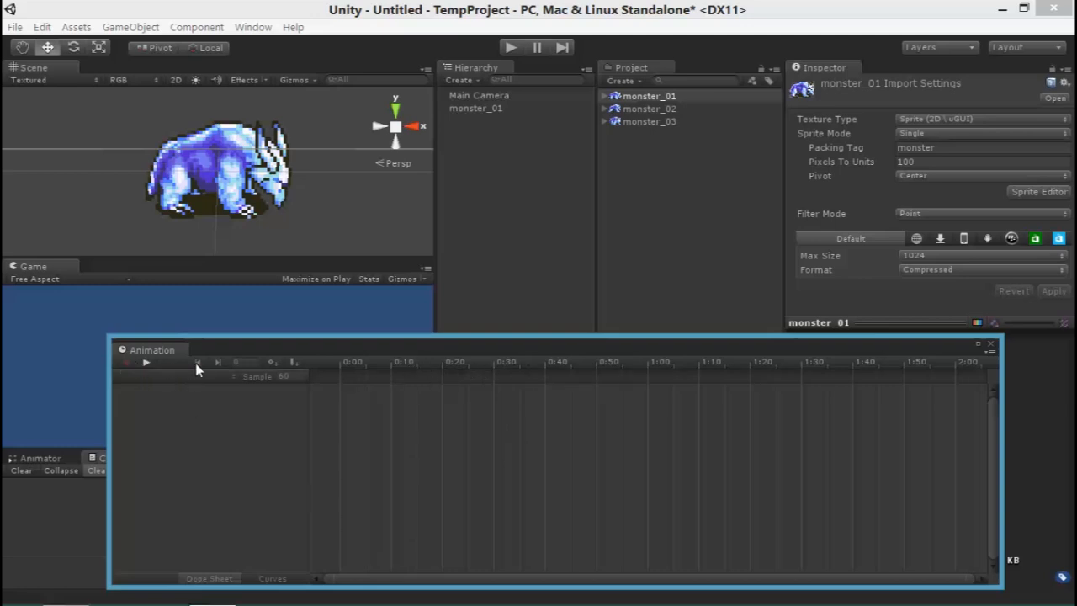
pyautogui.moveTo(240, 459)
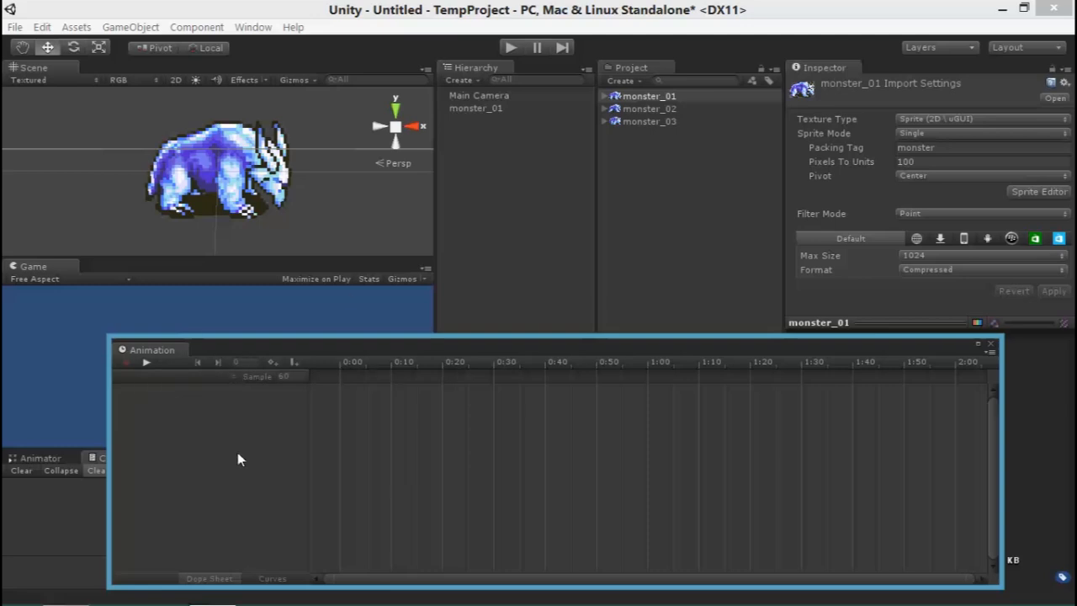
pyautogui.click(480, 108)
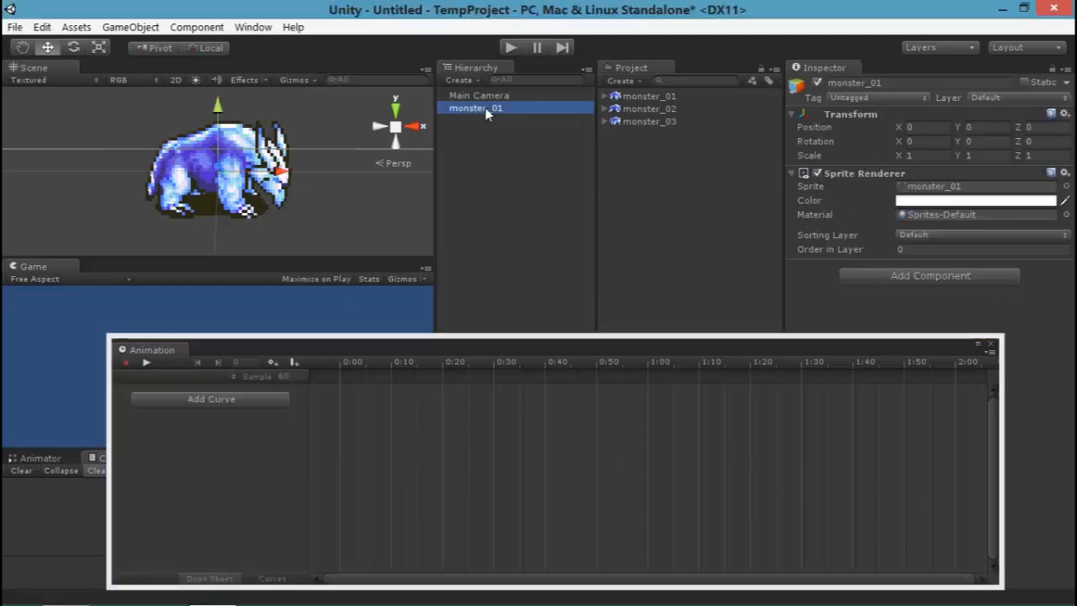
pyautogui.moveTo(303, 351)
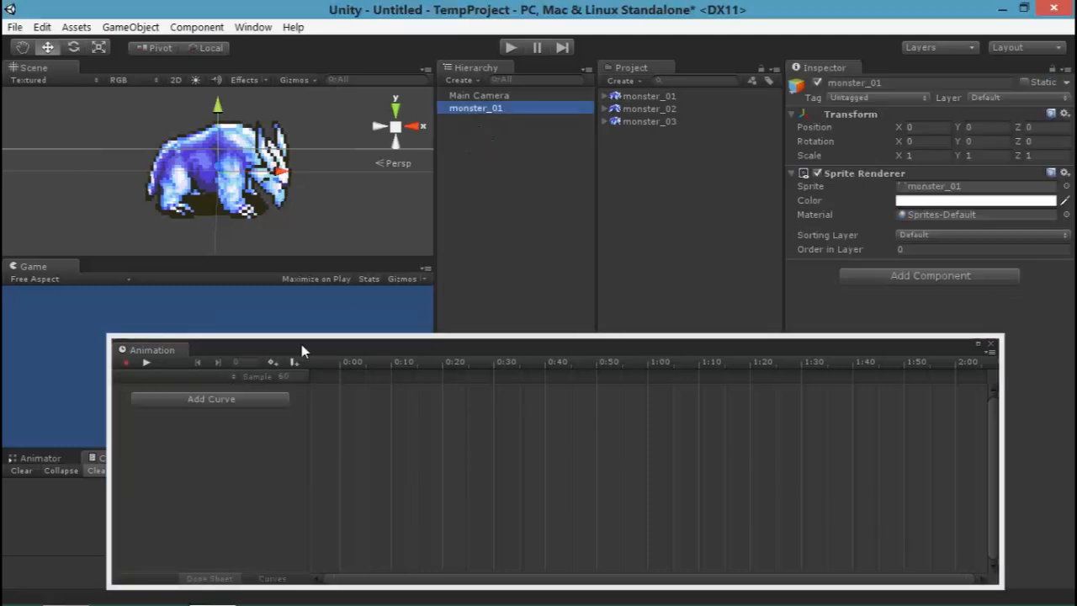
pyautogui.moveTo(207, 381)
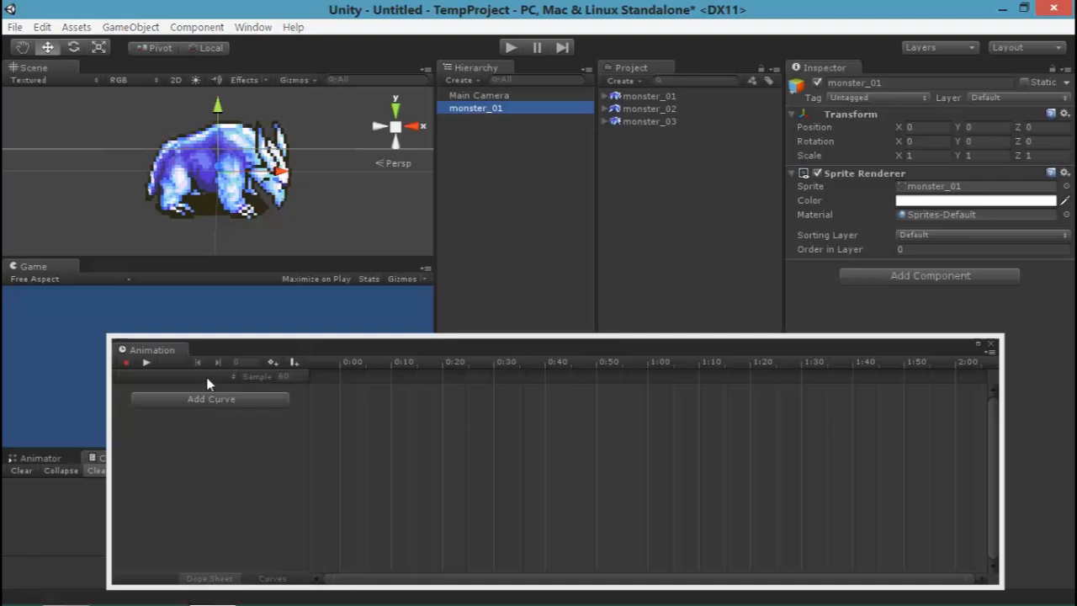
pyautogui.click(210, 393)
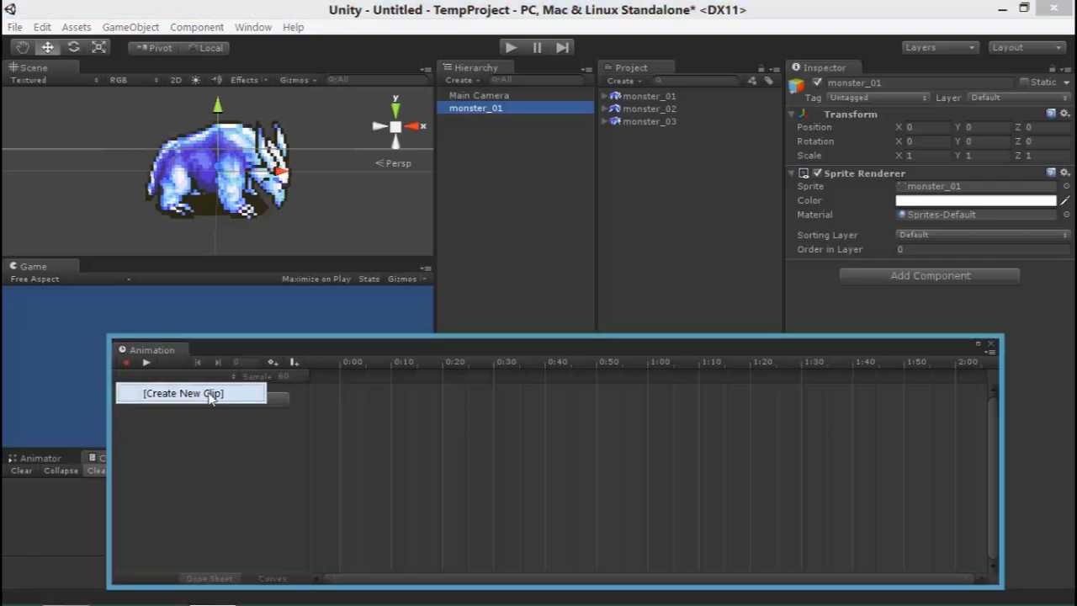
# Create a new animation clip saved as monster_walk
pyautogui.click(189, 394)
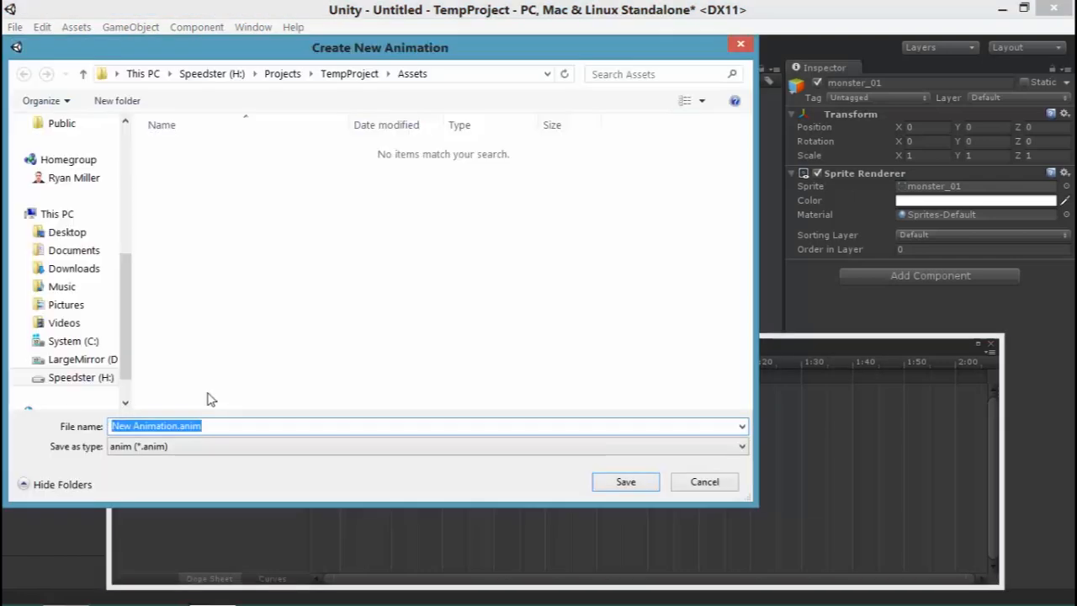
pyautogui.write('monster_walk')
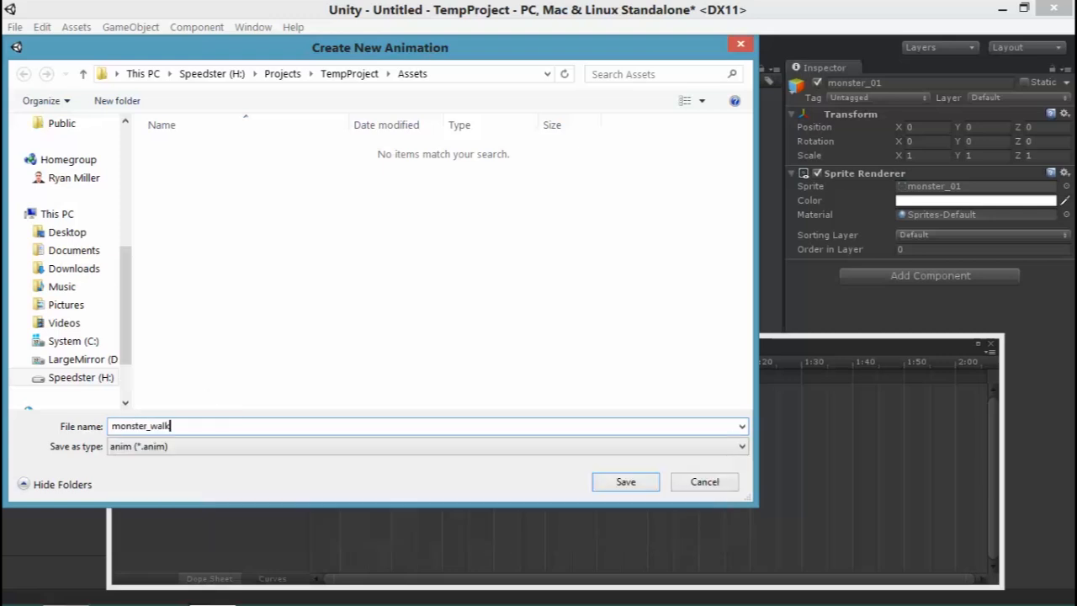
pyautogui.click(625, 481)
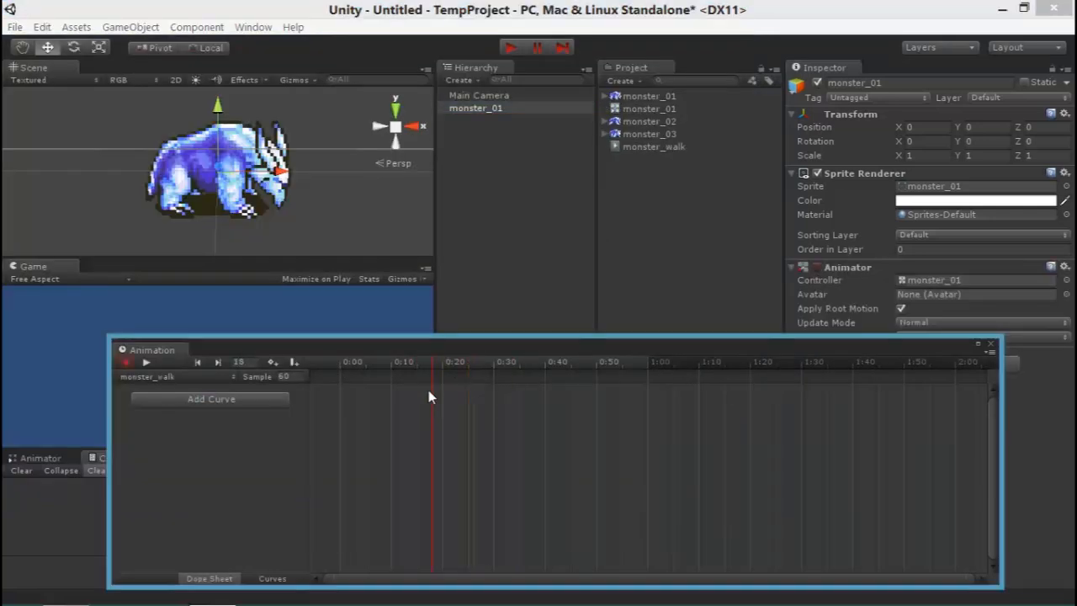
# Reset the playhead to frame 0 and drag the monster_walk sprite keyframes closer together
pyautogui.click(340, 365)
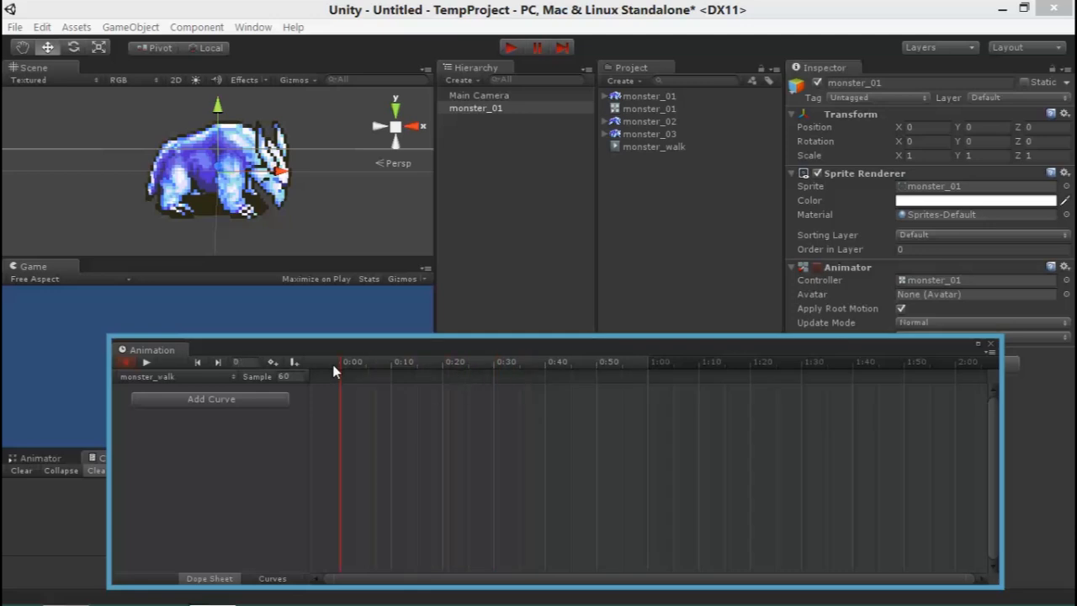
pyautogui.moveTo(671, 100)
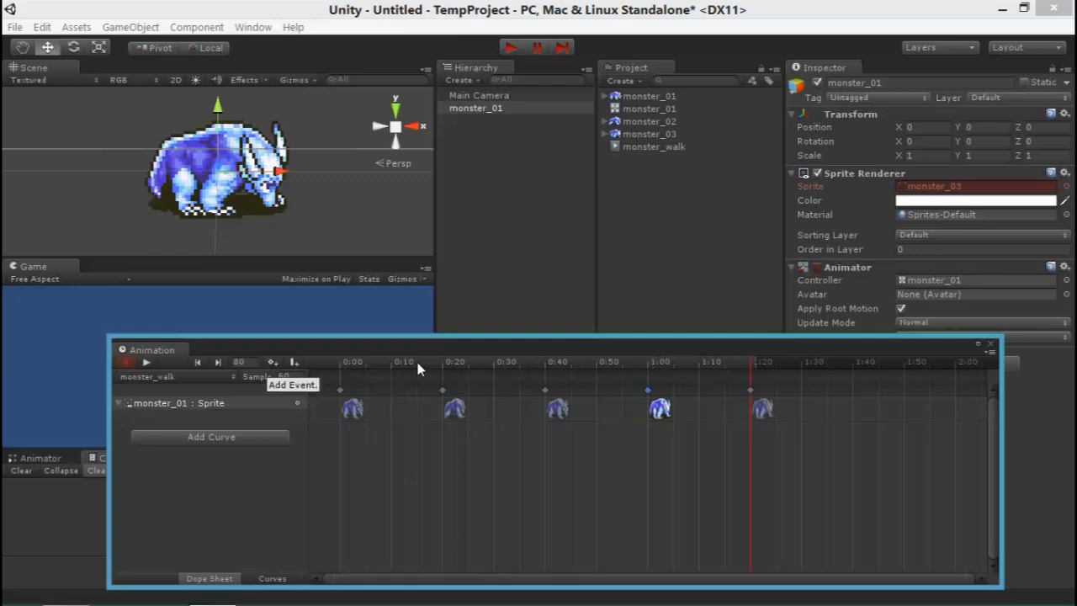
pyautogui.click(147, 363)
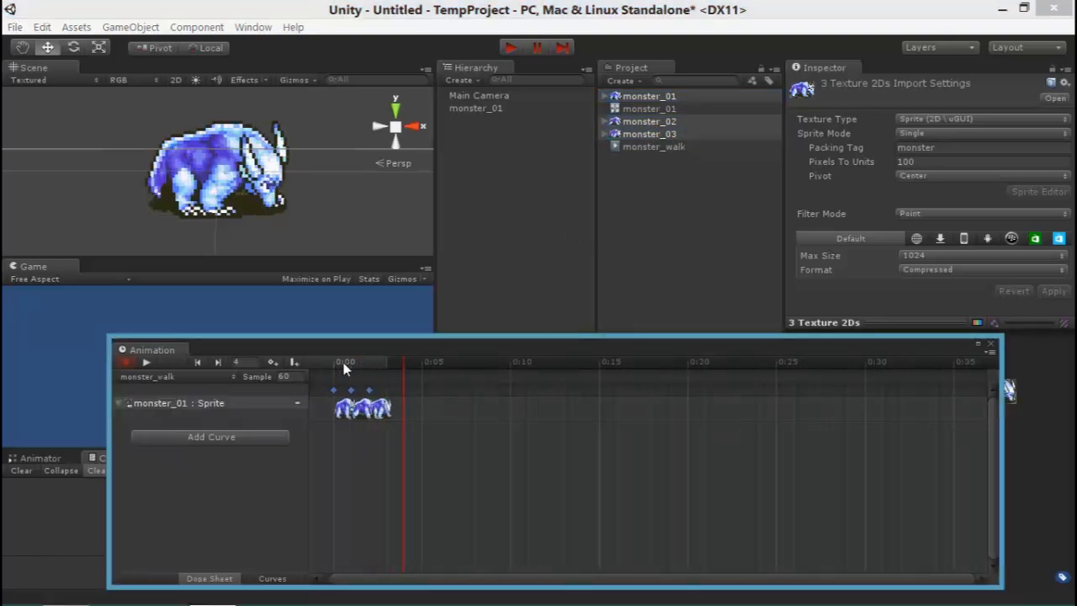
pyautogui.click(146, 362)
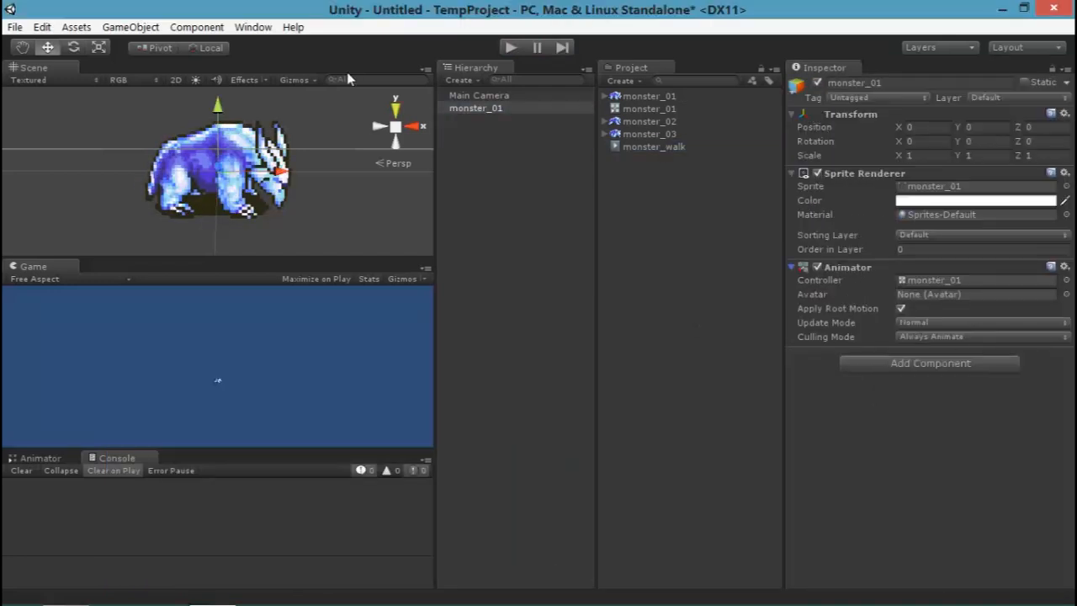
# Reopen the Animation window showing monster_walk's five evenly spaced keyframes
pyautogui.click(478, 94)
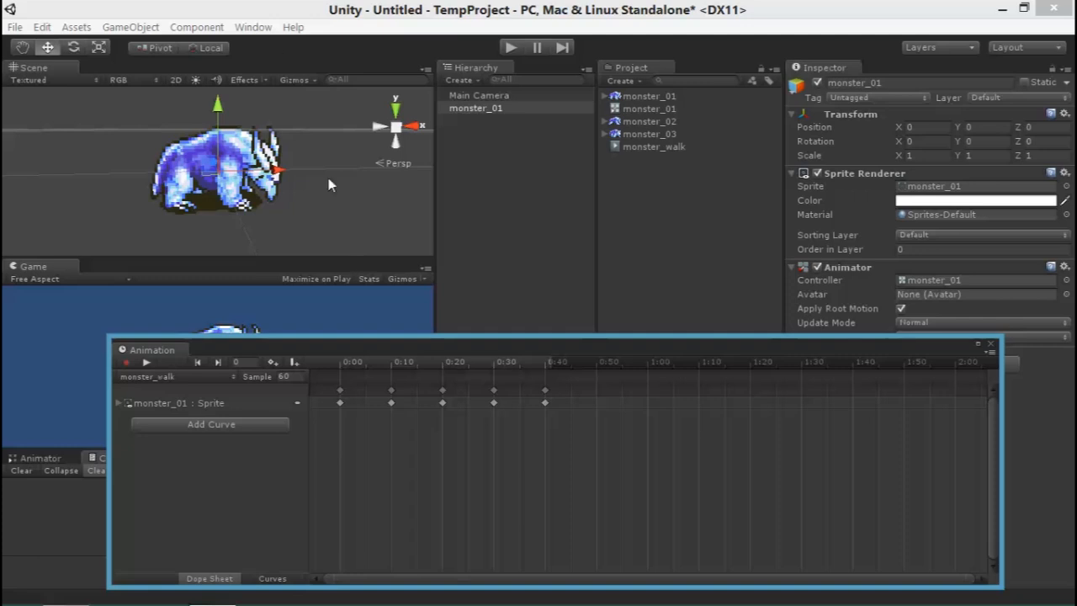
# Create a new animation clip and save it as monster_idle
pyautogui.click(254, 27)
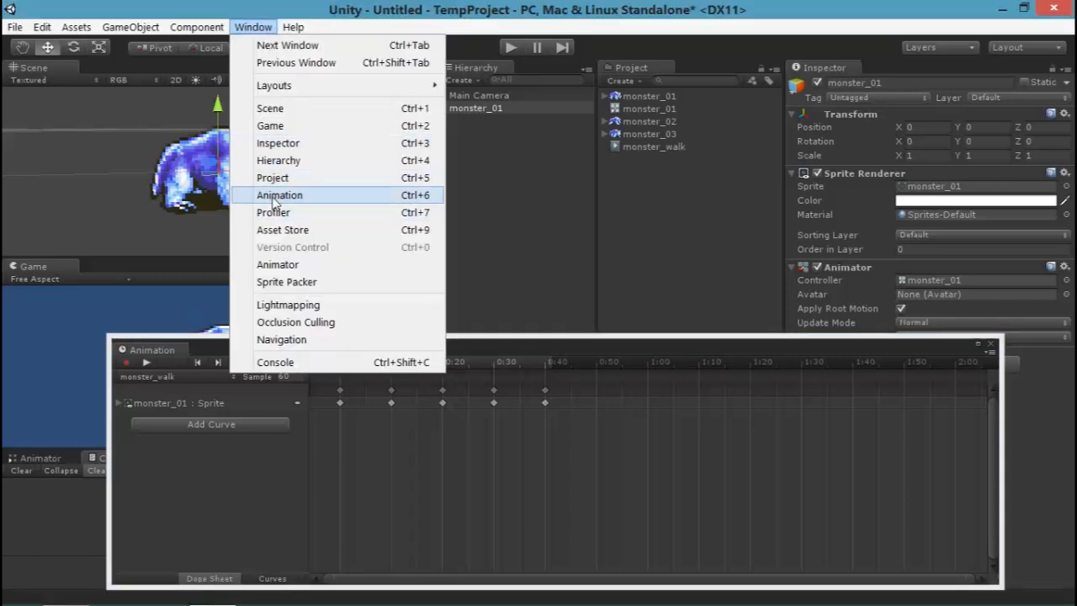
pyautogui.moveTo(452, 213)
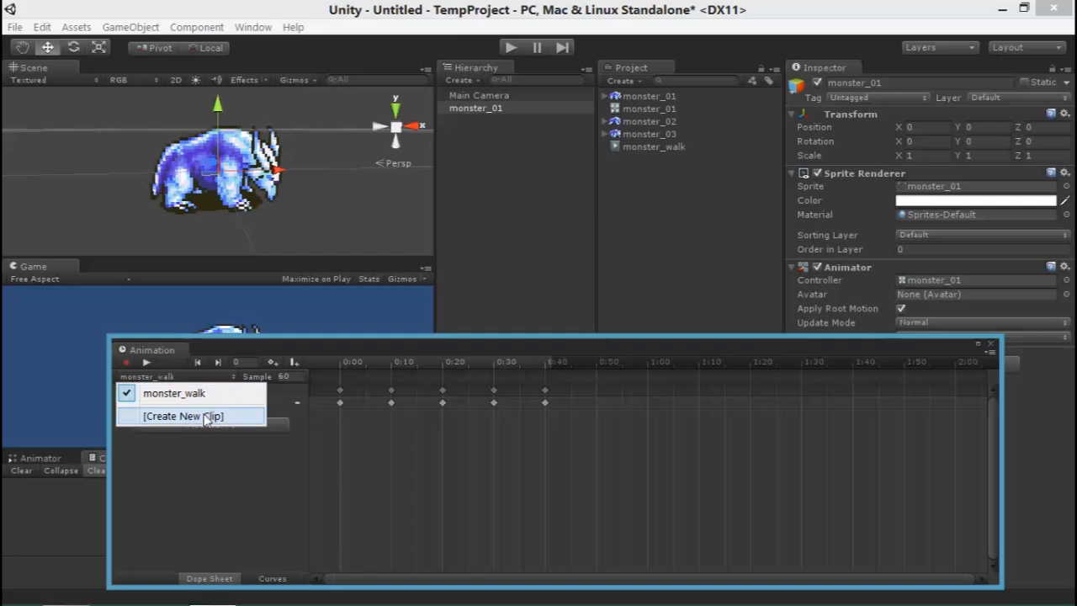
pyautogui.click(183, 417)
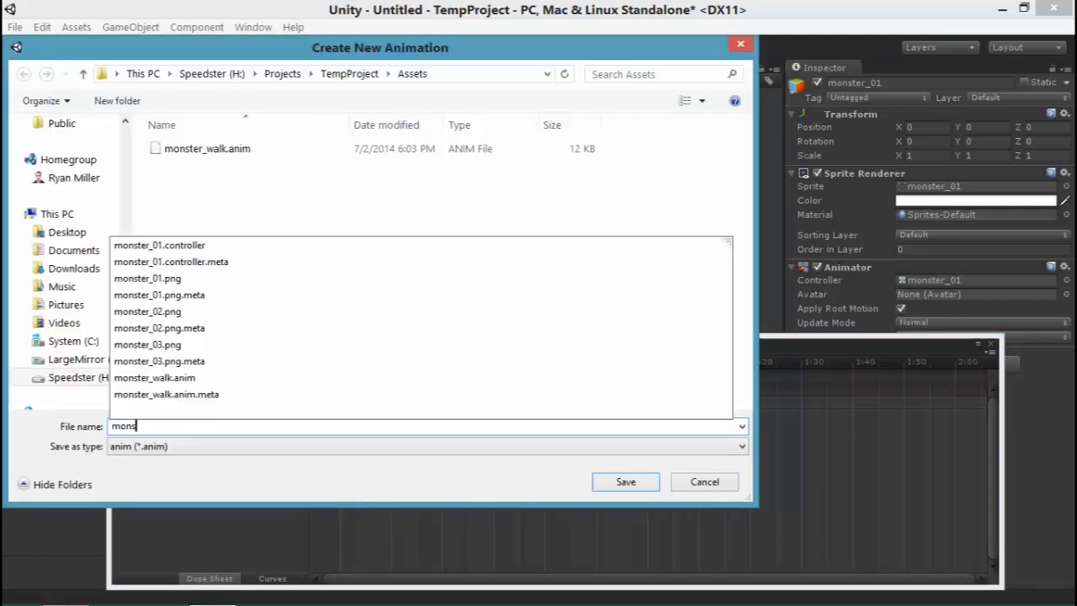
pyautogui.click(625, 481)
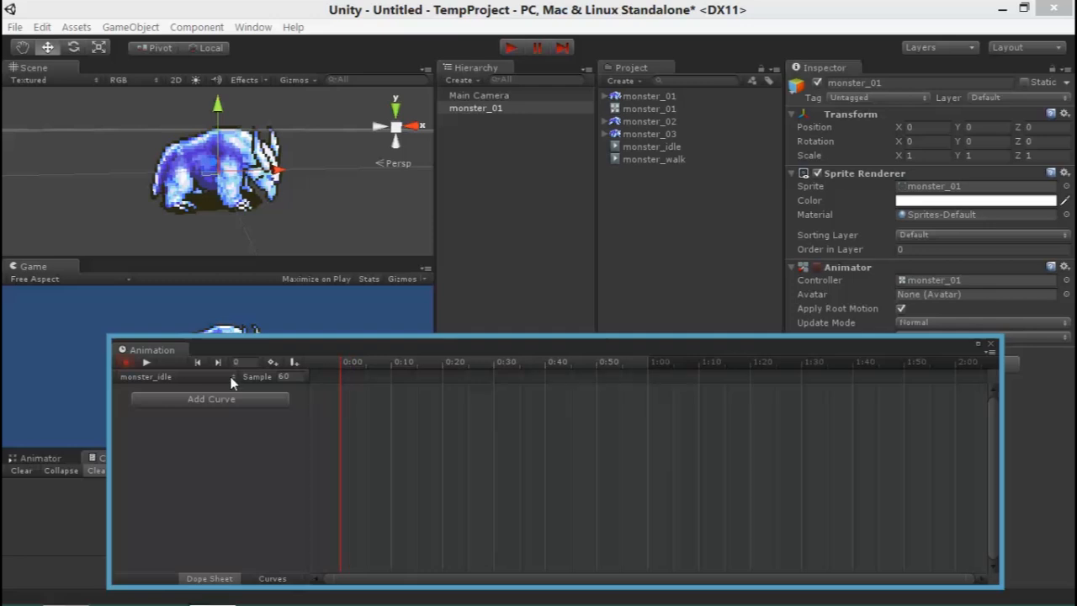
pyautogui.moveTo(403, 365)
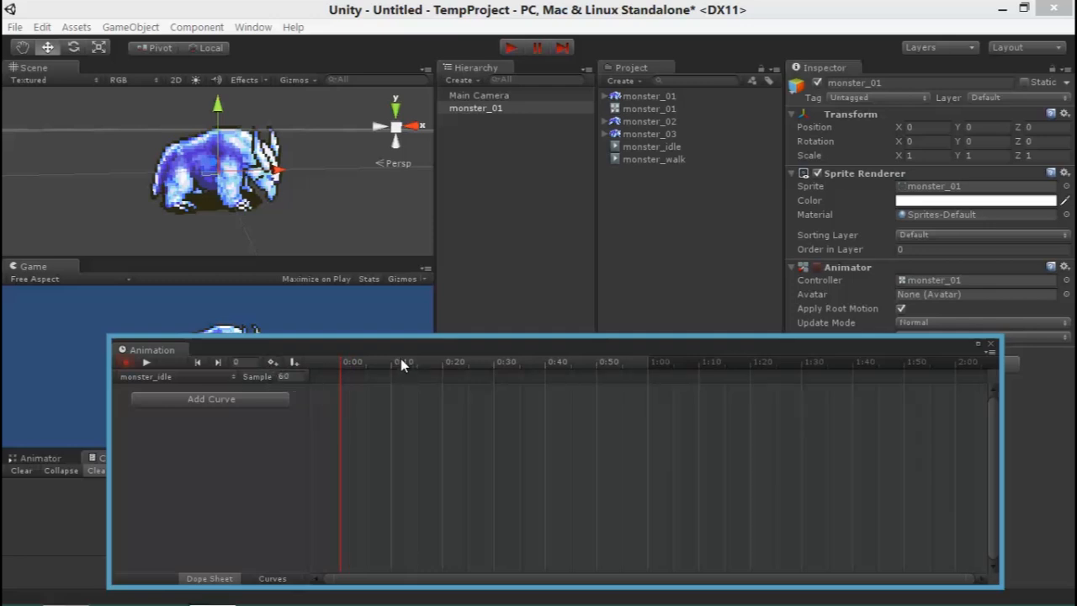
pyautogui.moveTo(622, 97)
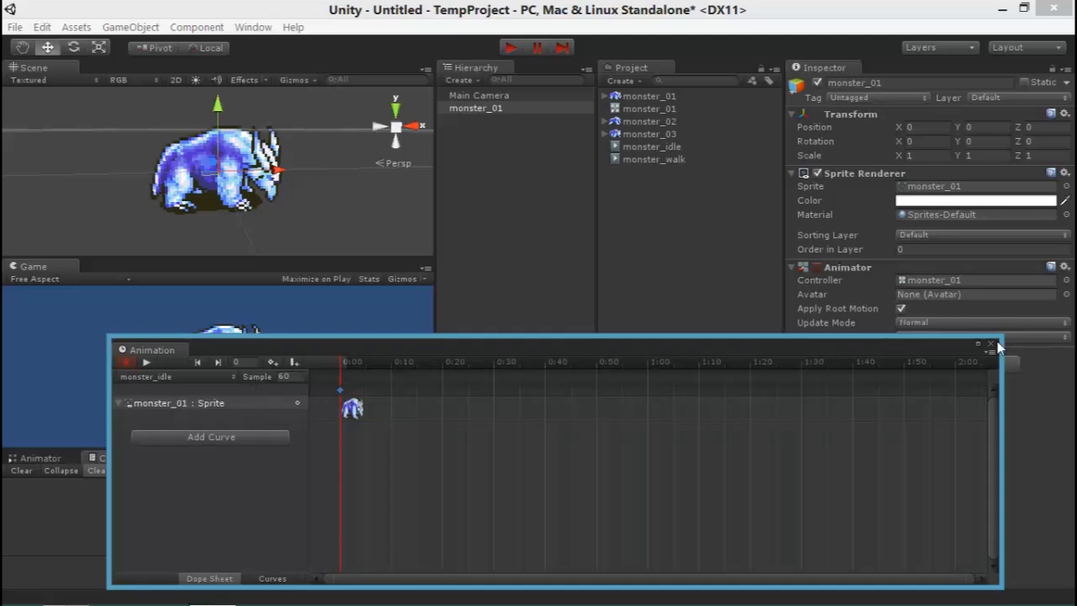
# Close the Animation window, select monster_01, and run then stop the scene
pyautogui.click(653, 146)
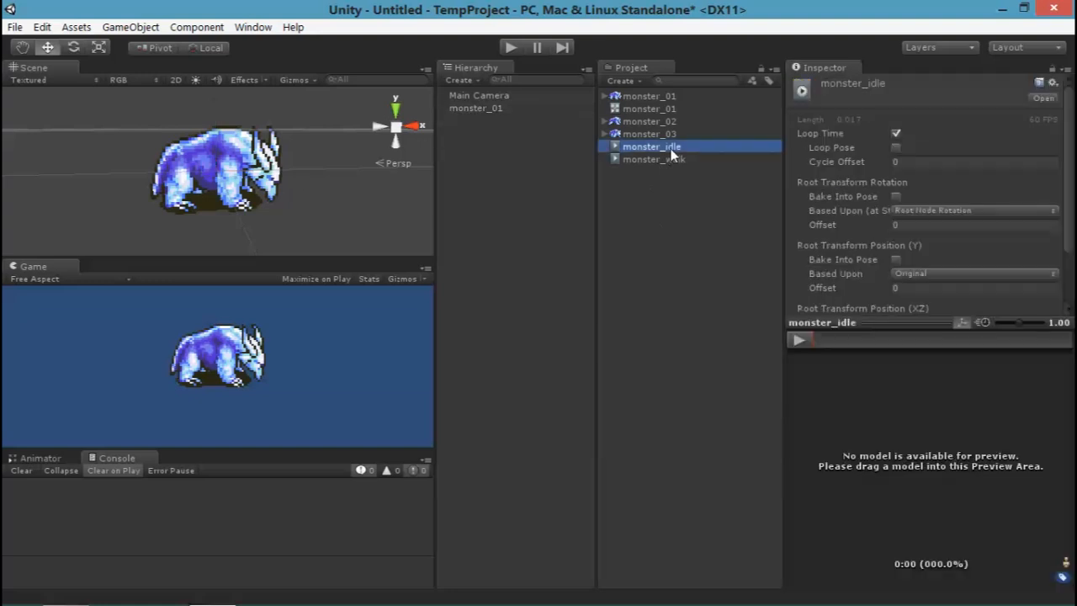
pyautogui.click(479, 109)
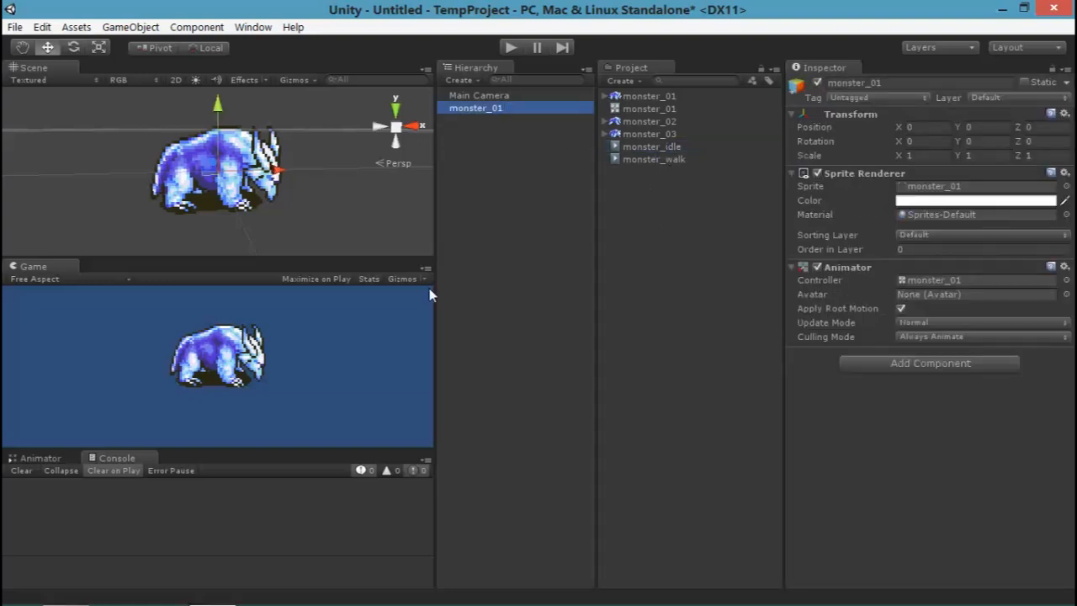
pyautogui.click(510, 47)
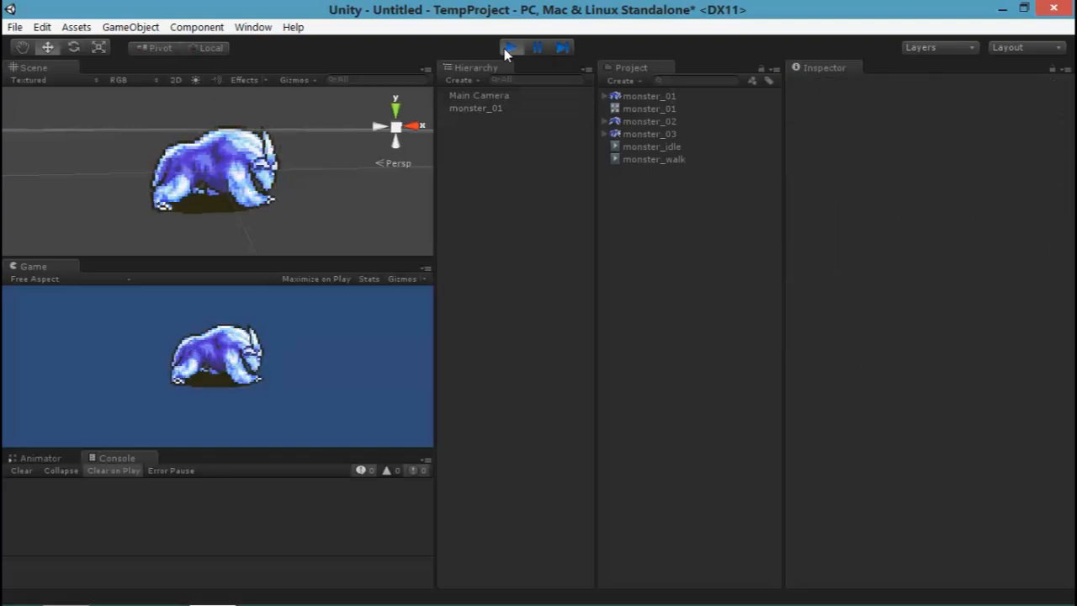
pyautogui.click(511, 48)
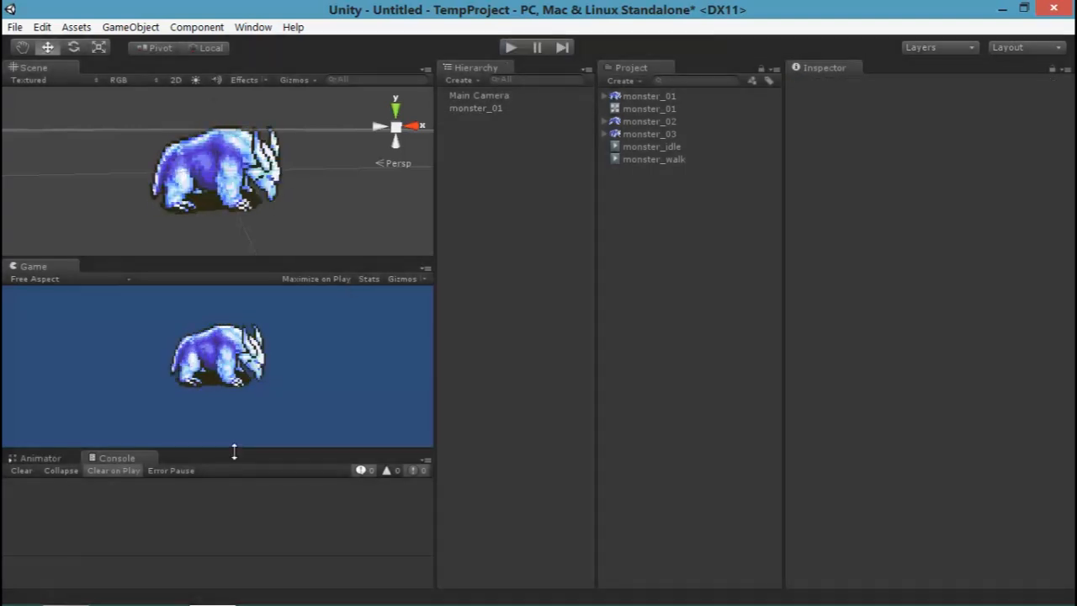
pyautogui.moveTo(243, 66)
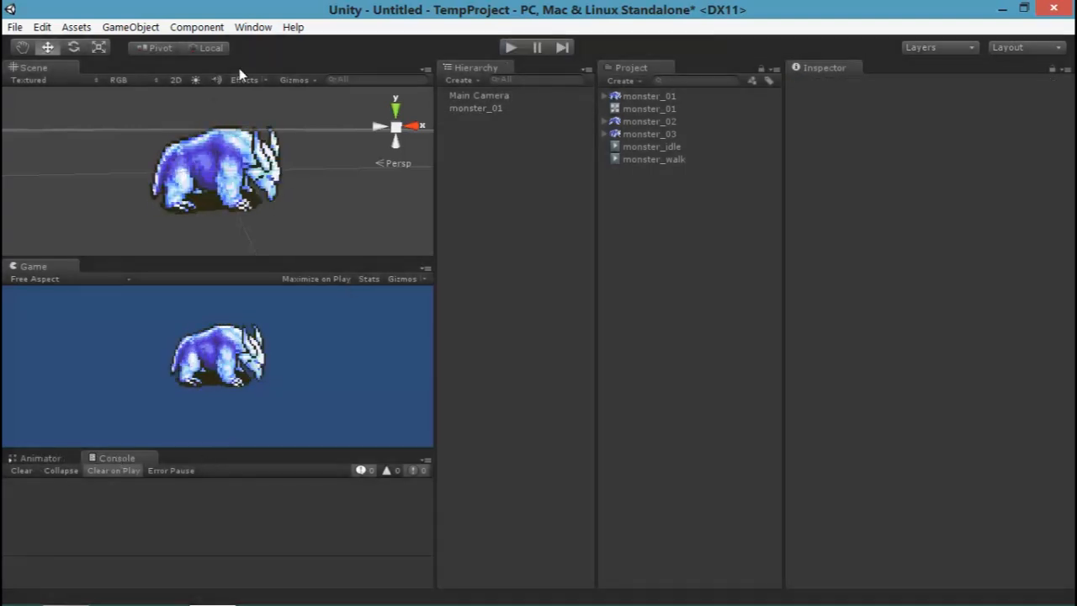
# Open the Animator, row up monster_idle, Any State and monster_walk, then play the scene
pyautogui.click(252, 26)
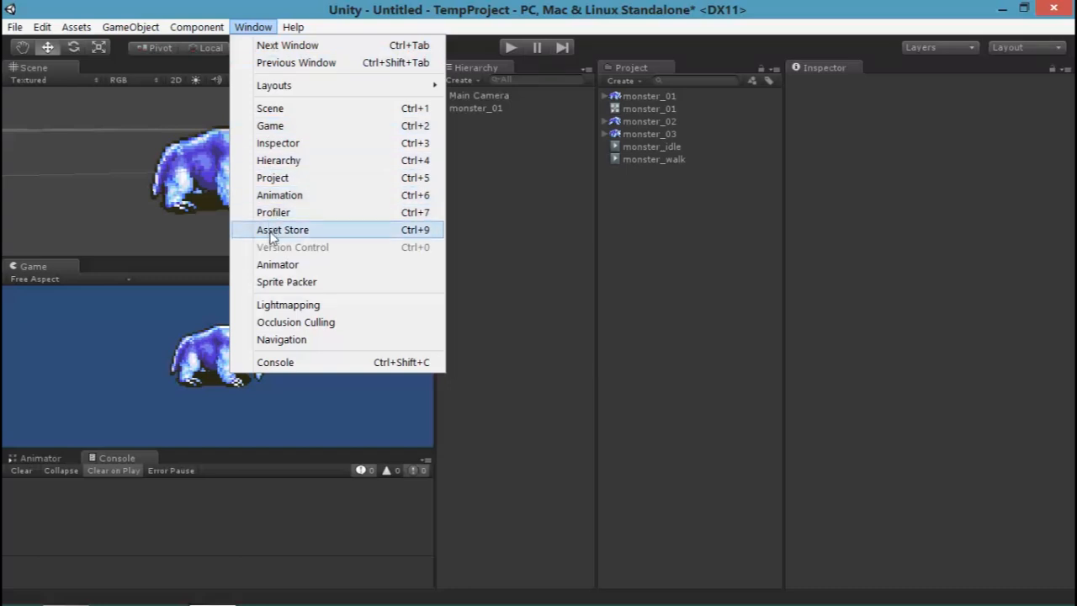
pyautogui.moveTo(303, 264)
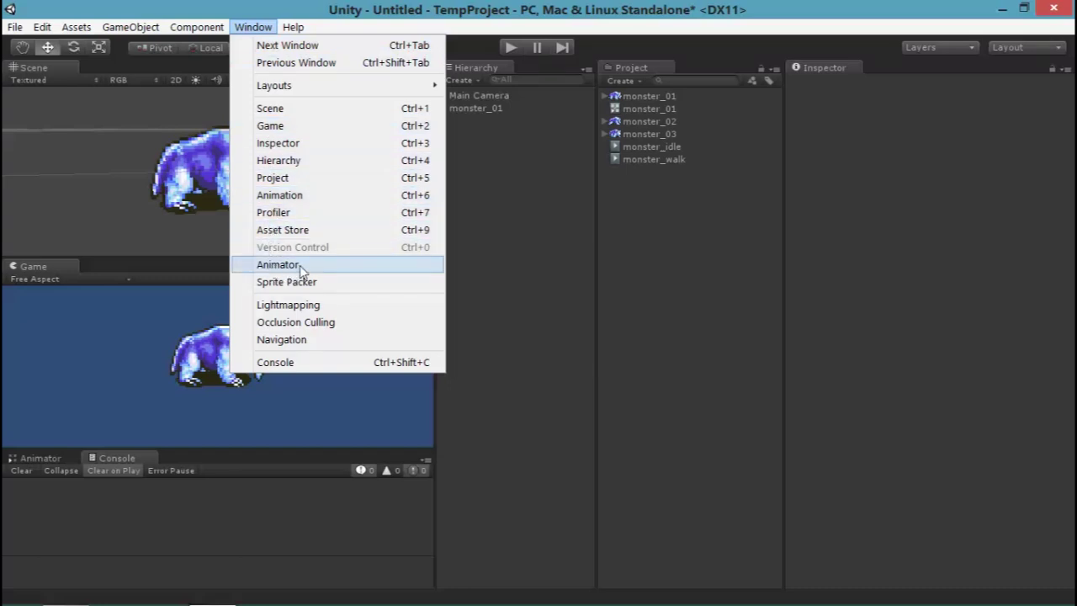
pyautogui.click(277, 265)
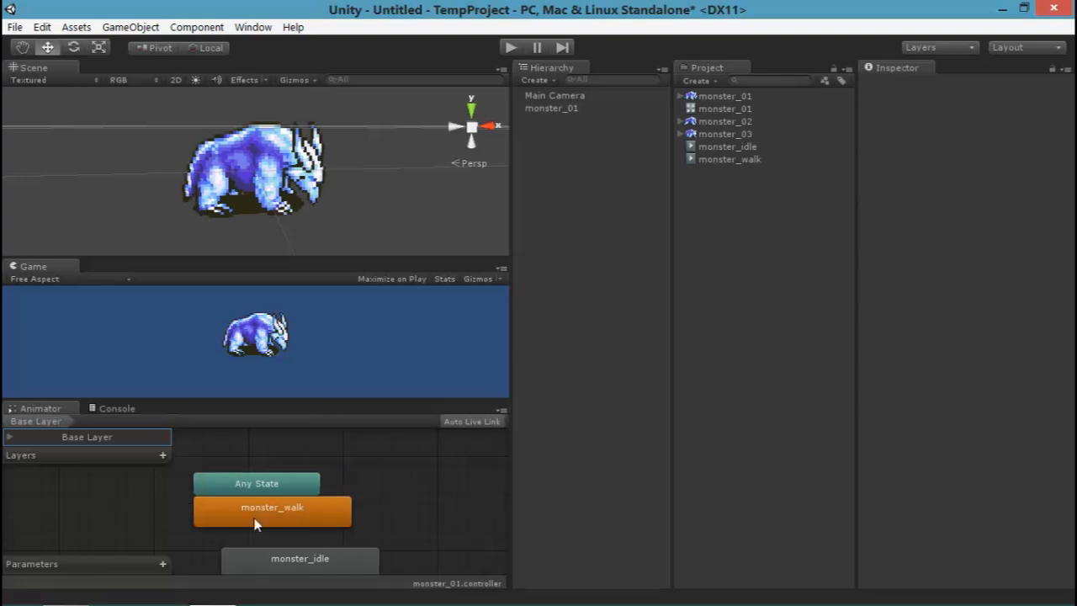
pyautogui.click(550, 107)
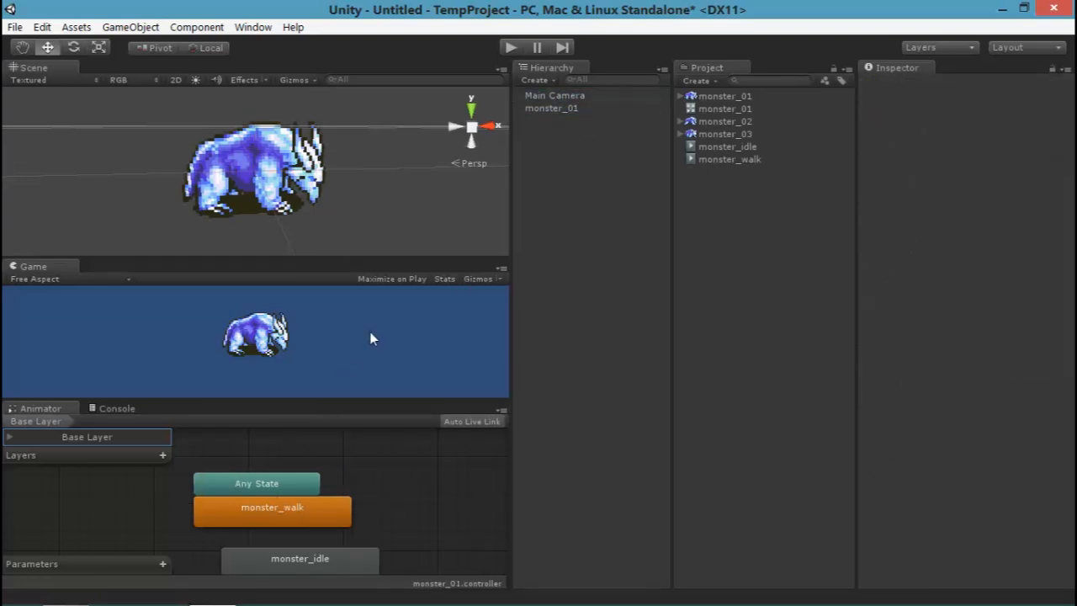
pyautogui.click(551, 108)
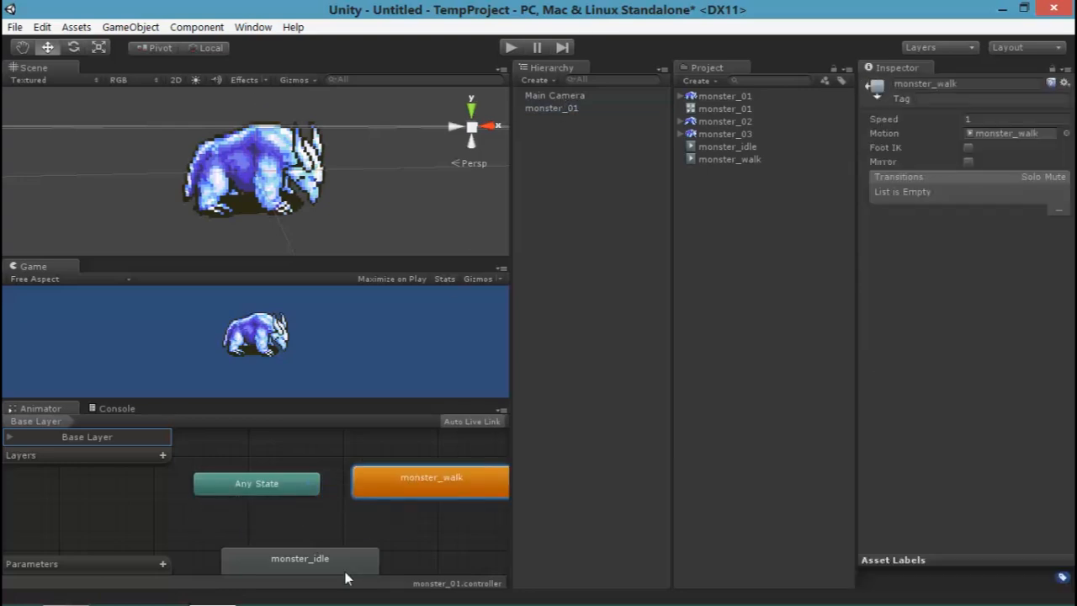
pyautogui.click(257, 487)
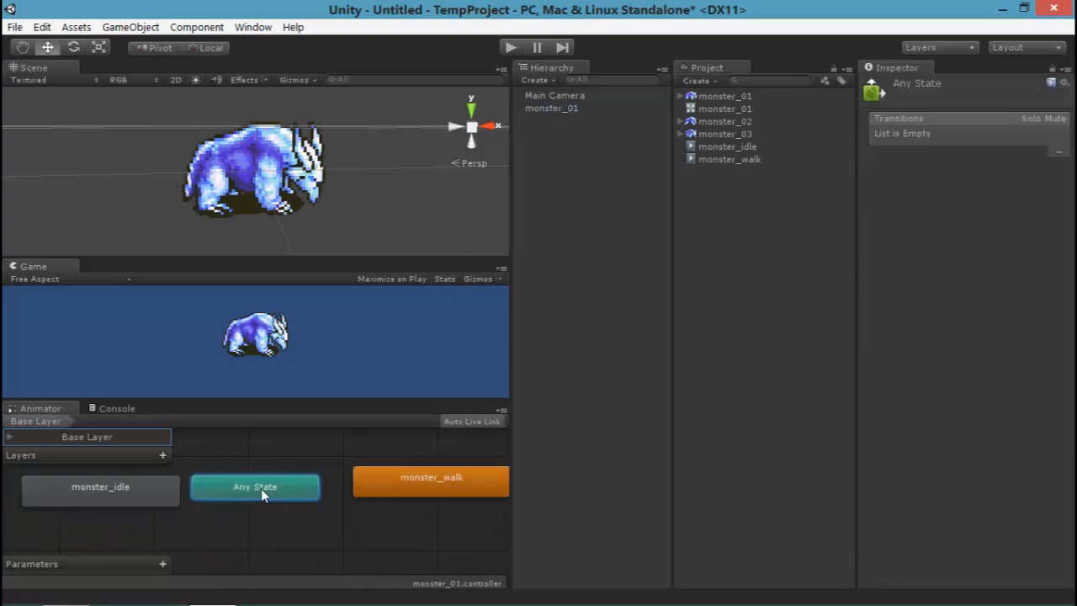
pyautogui.click(101, 489)
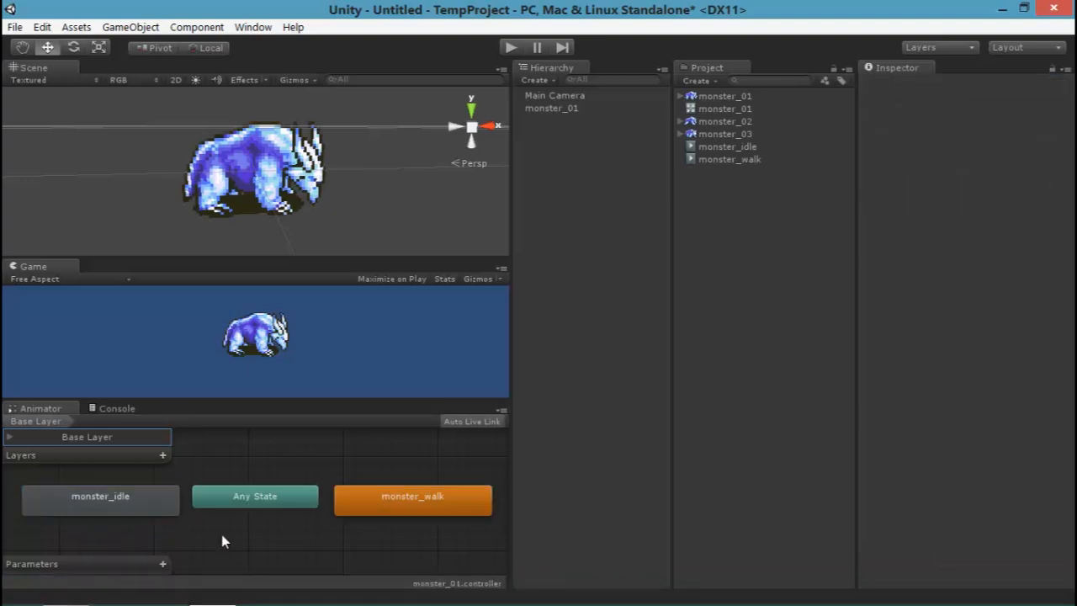
pyautogui.click(423, 498)
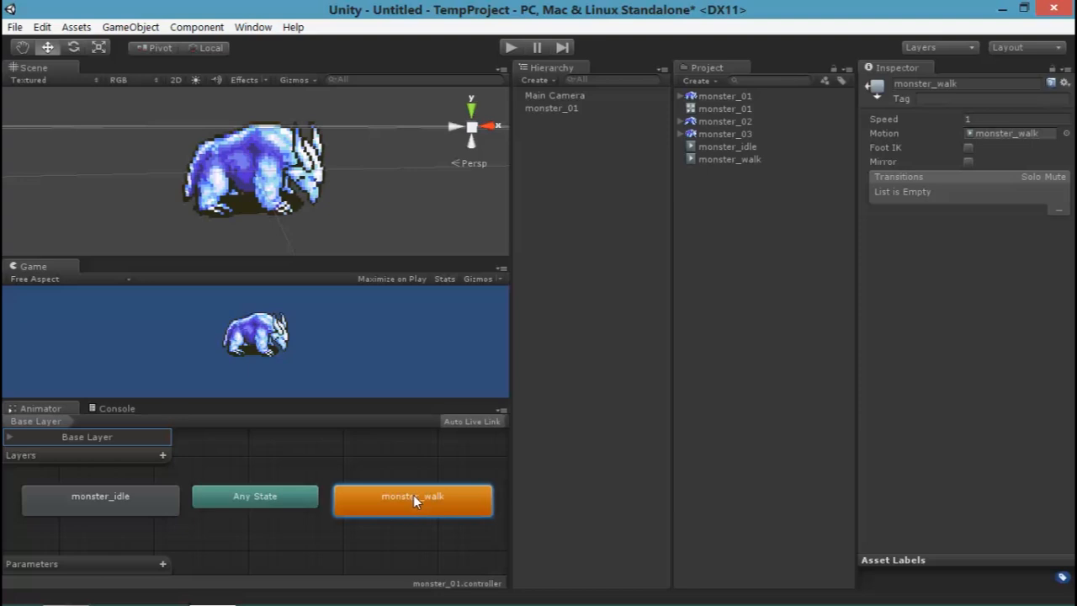
pyautogui.click(100, 496)
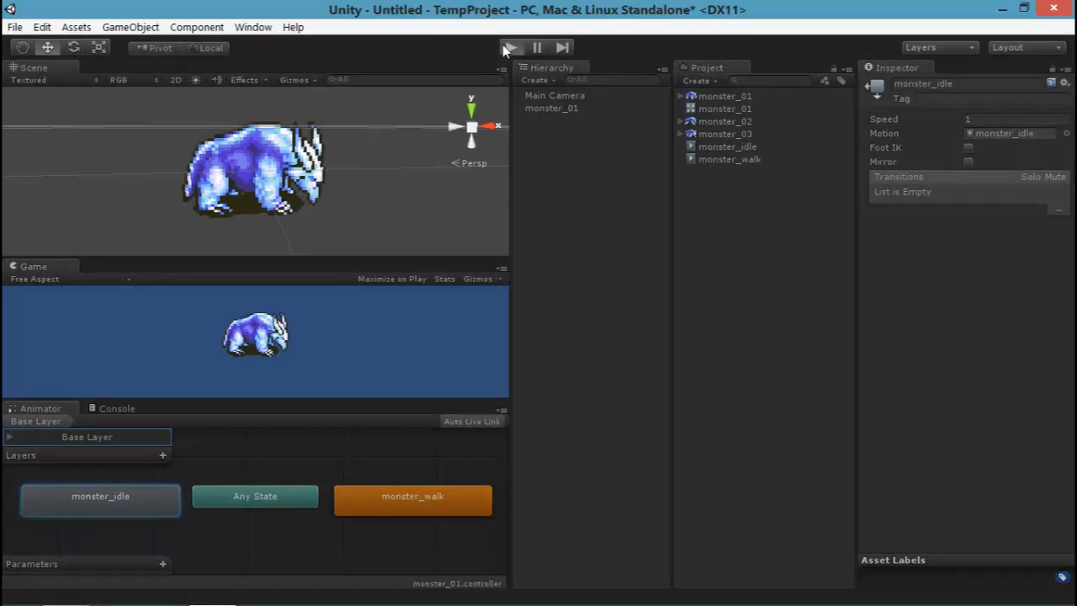
pyautogui.click(512, 46)
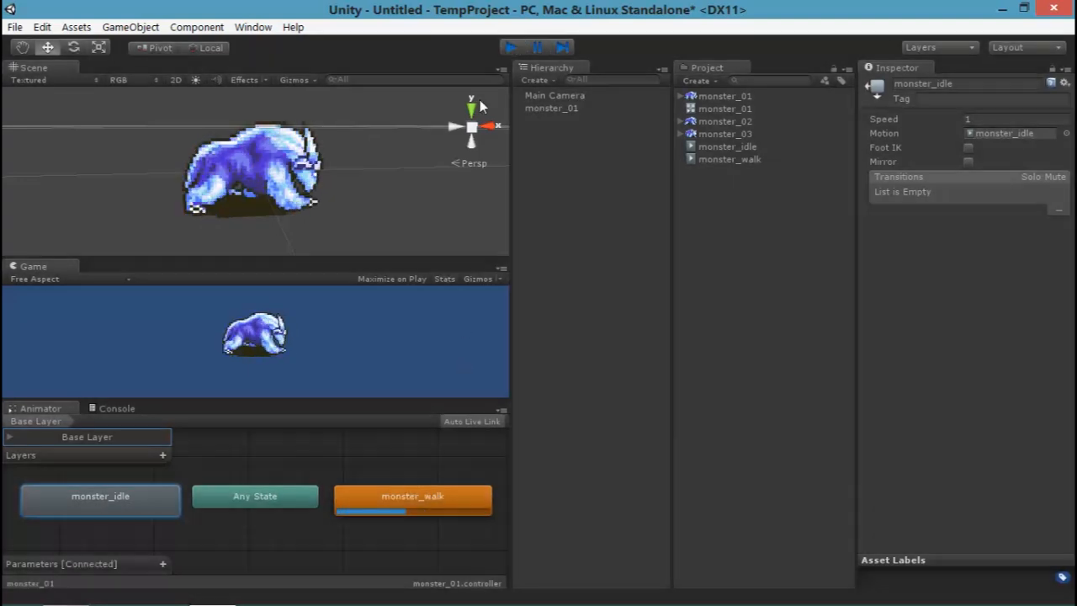
pyautogui.rightClick(100, 497)
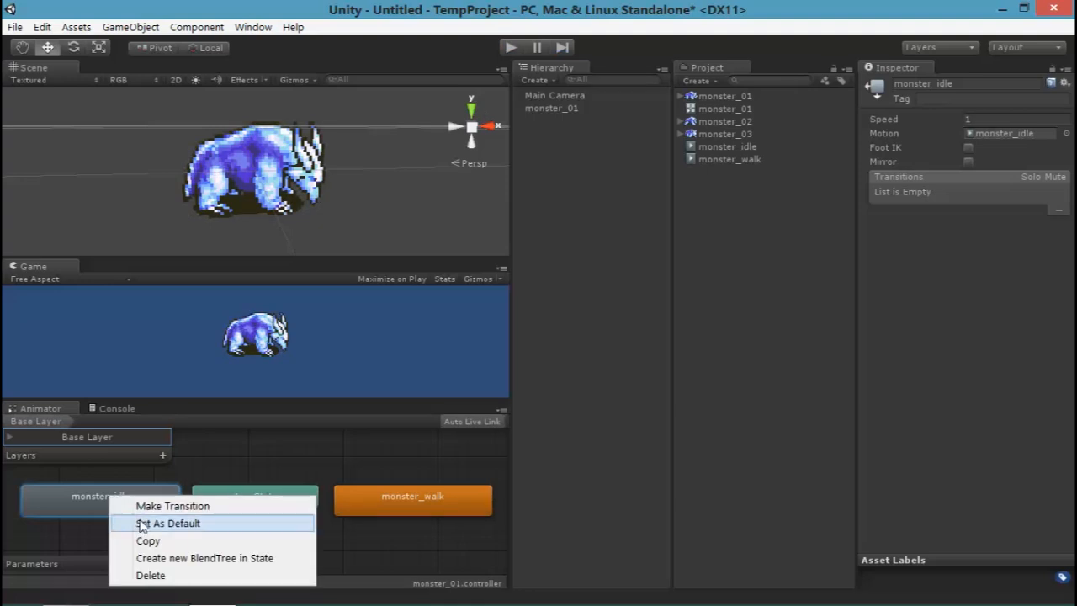
pyautogui.click(173, 523)
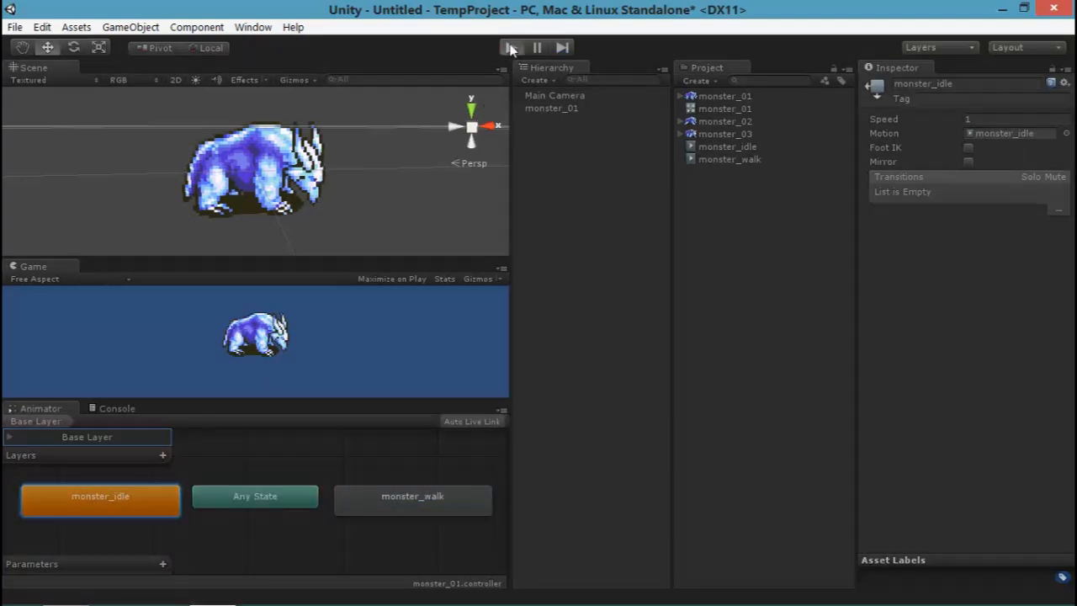
pyautogui.click(508, 46)
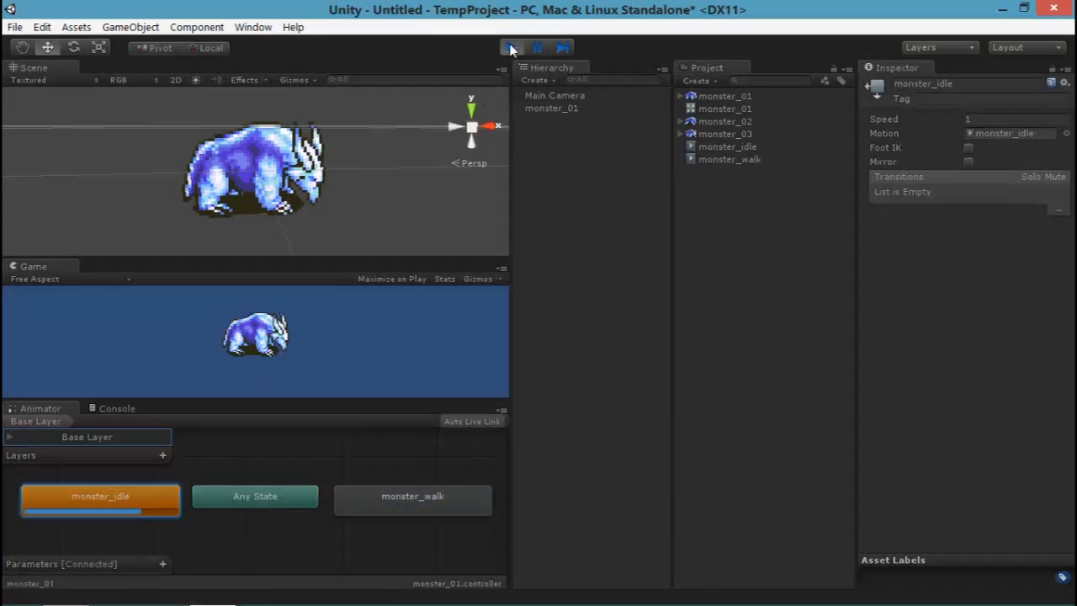
pyautogui.click(503, 47)
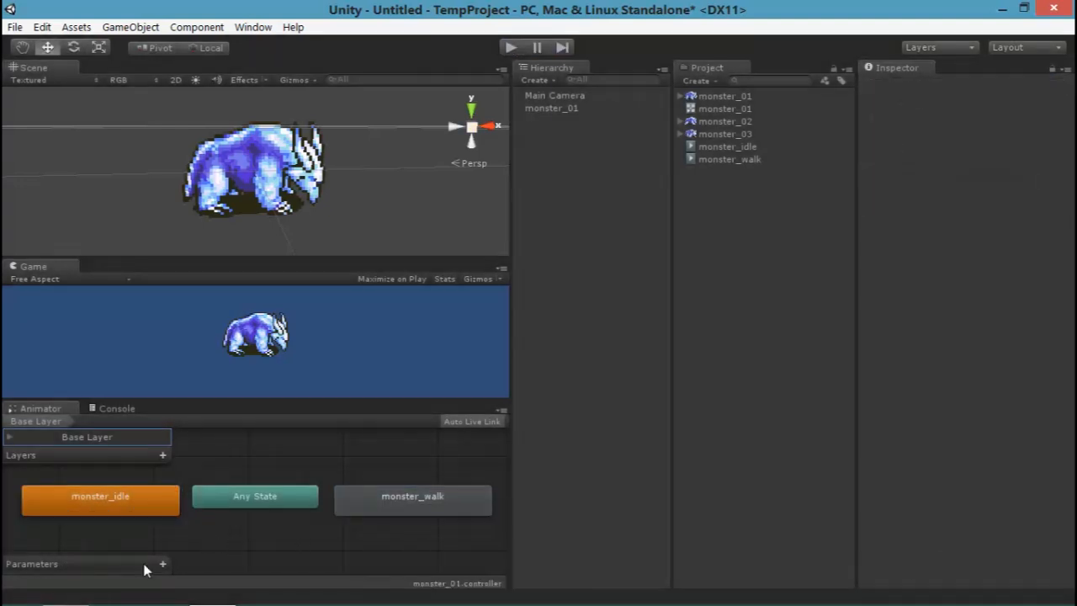
# Add a Bool parameter to the Animator Parameters list and rename it walking
pyautogui.click(168, 564)
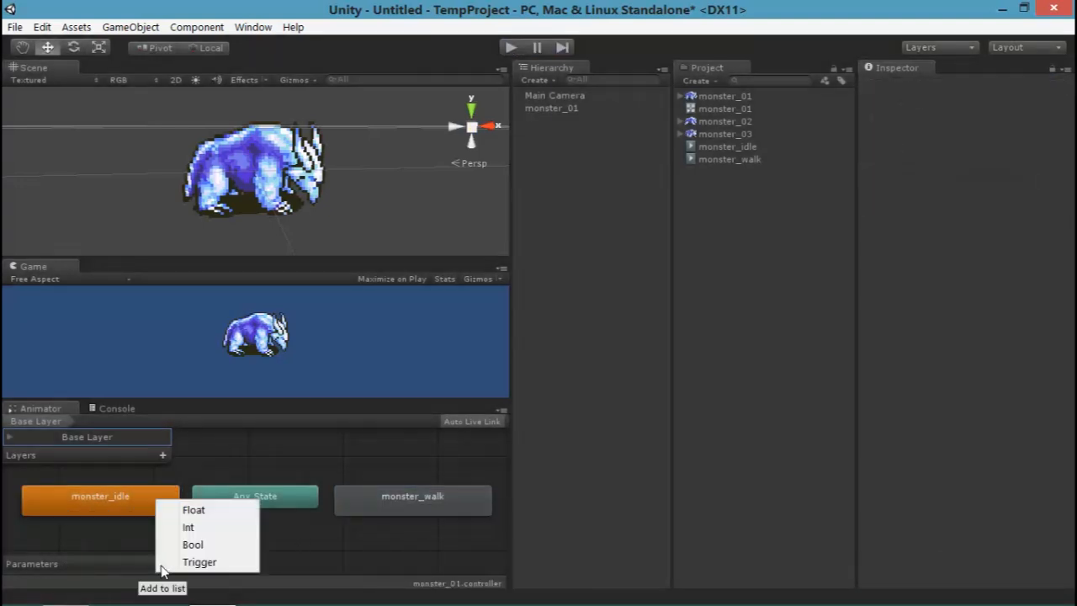
pyautogui.click(194, 545)
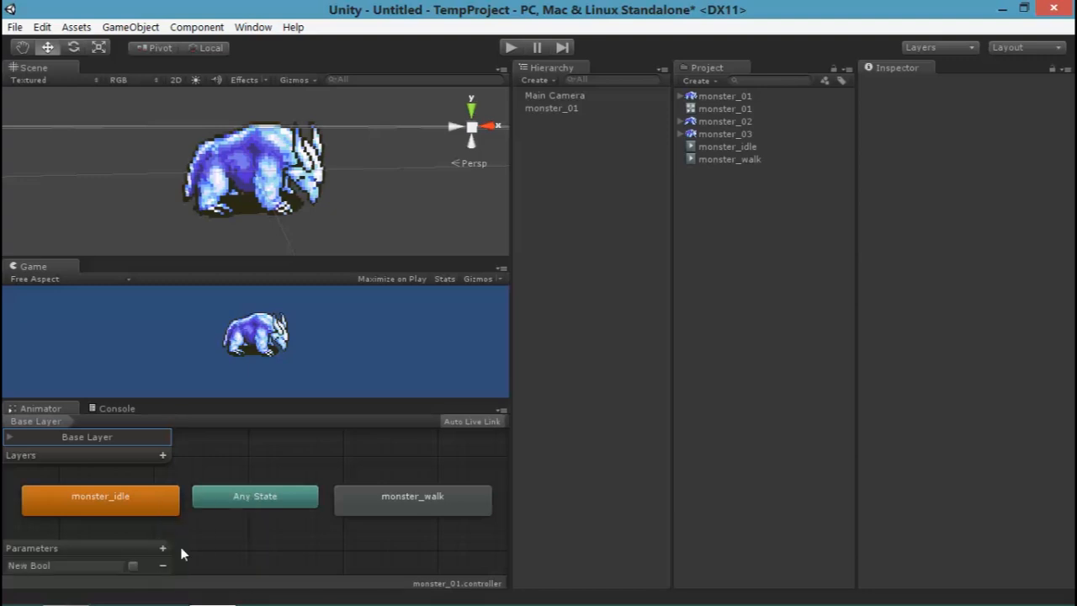
pyautogui.doubleClick(34, 567)
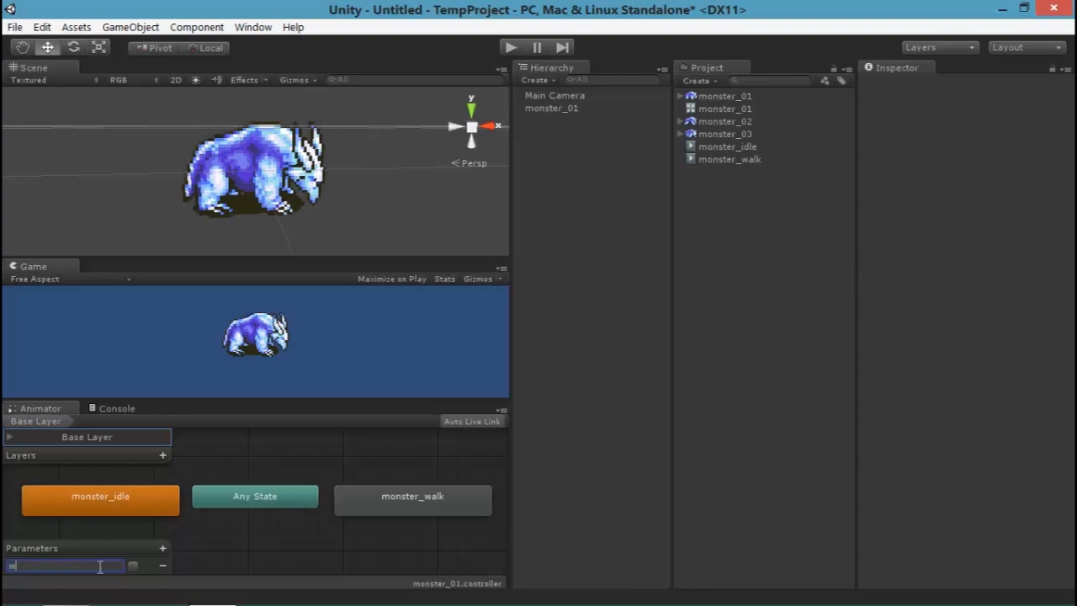
pyautogui.write('walking')
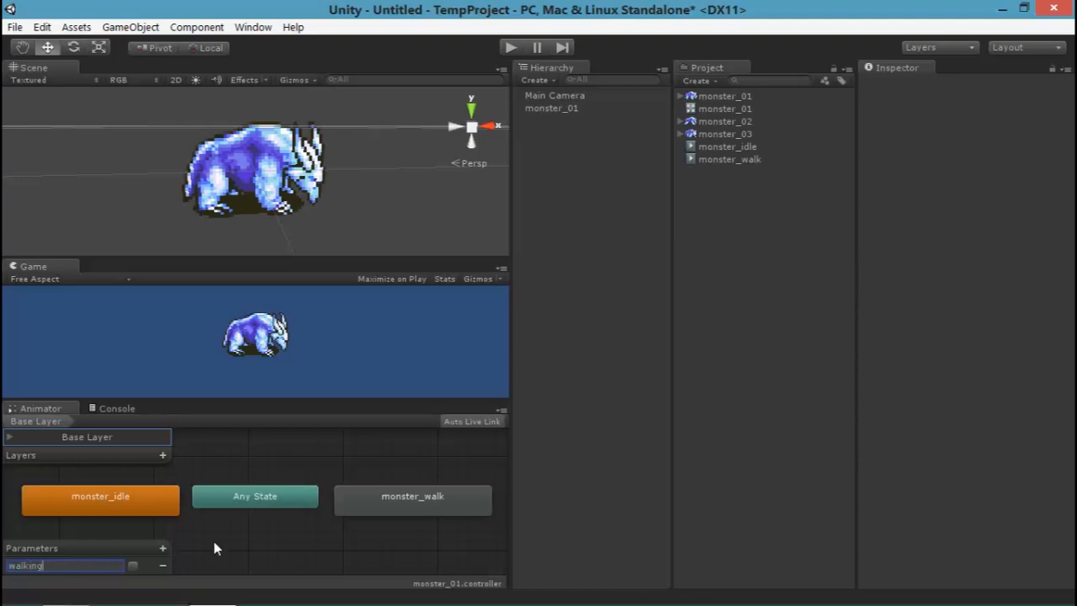
pyautogui.rightClick(256, 496)
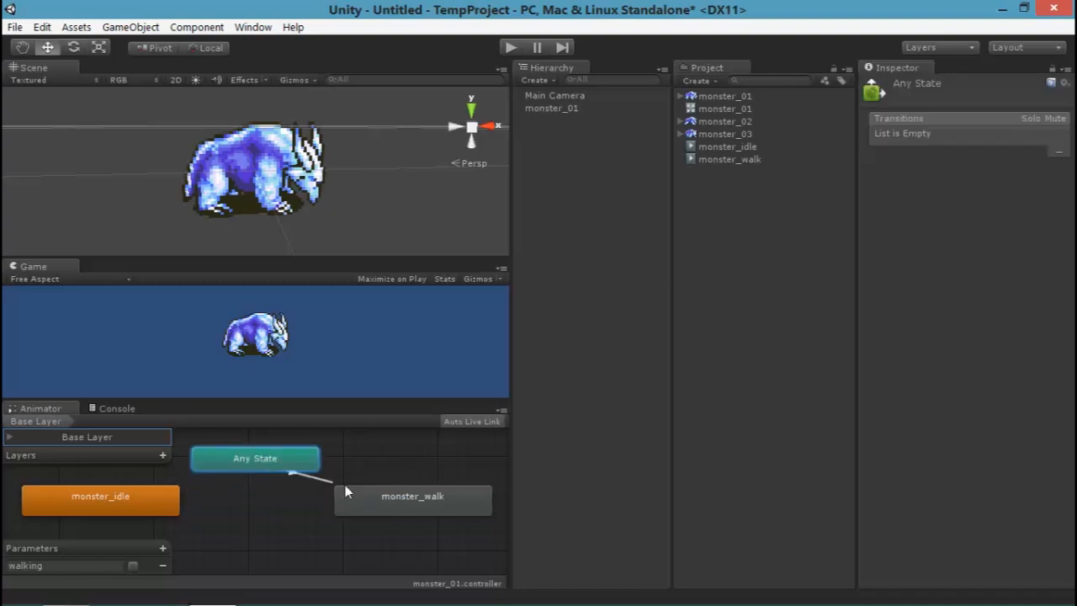
# Make an Any State to monster_walk transition conditioned on walking
pyautogui.click(320, 491)
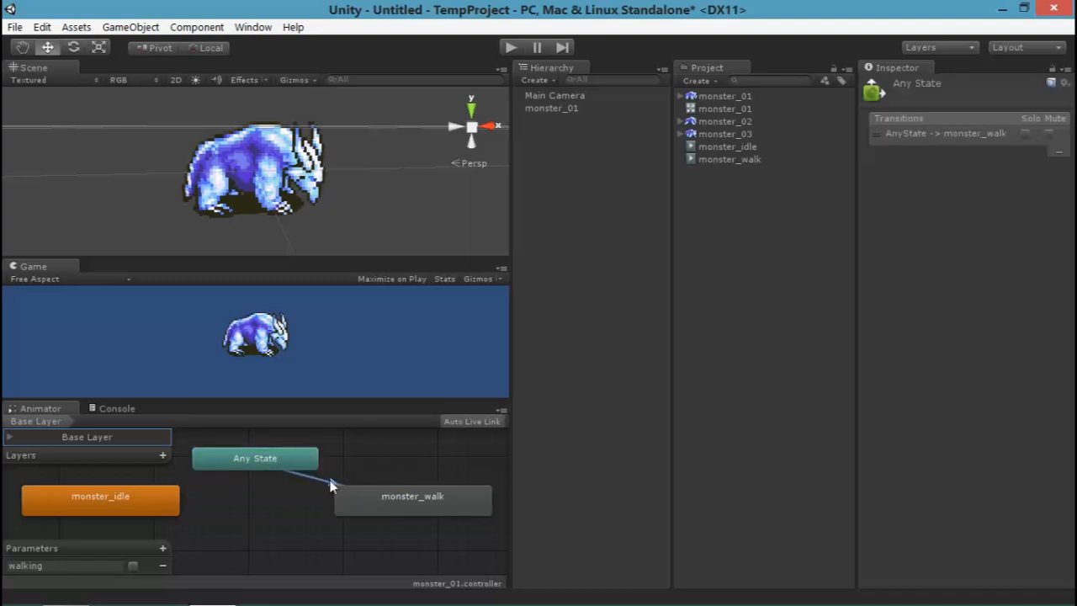
pyautogui.click(328, 485)
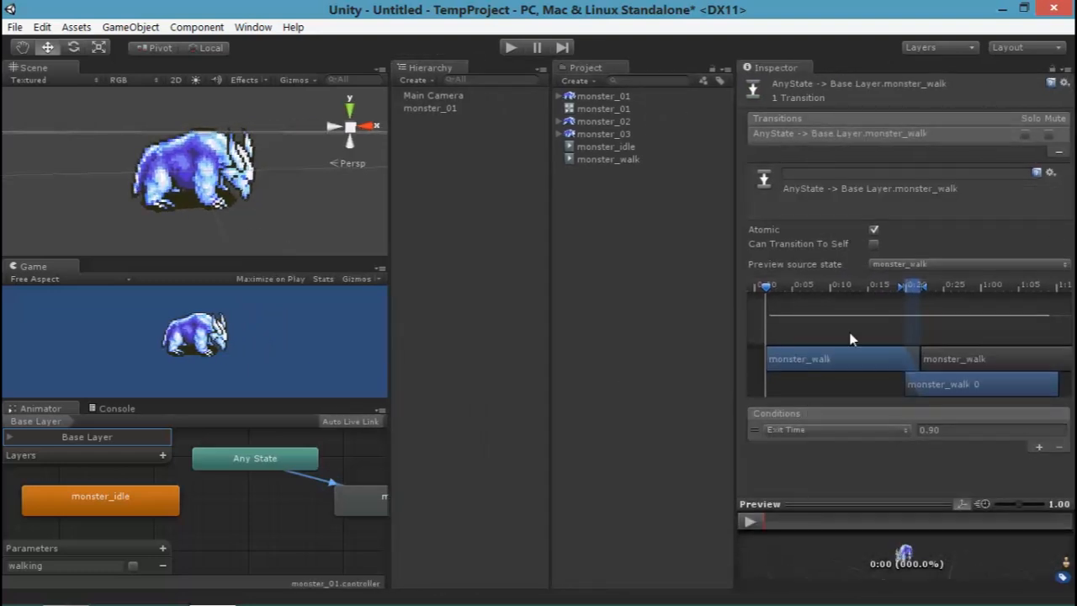
pyautogui.click(833, 430)
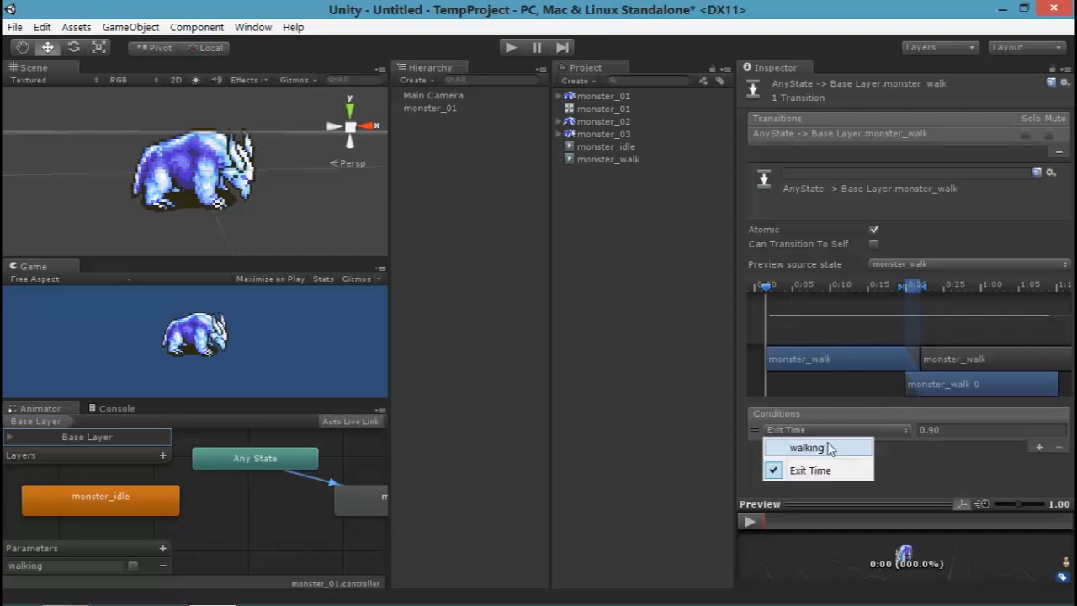
pyautogui.click(803, 447)
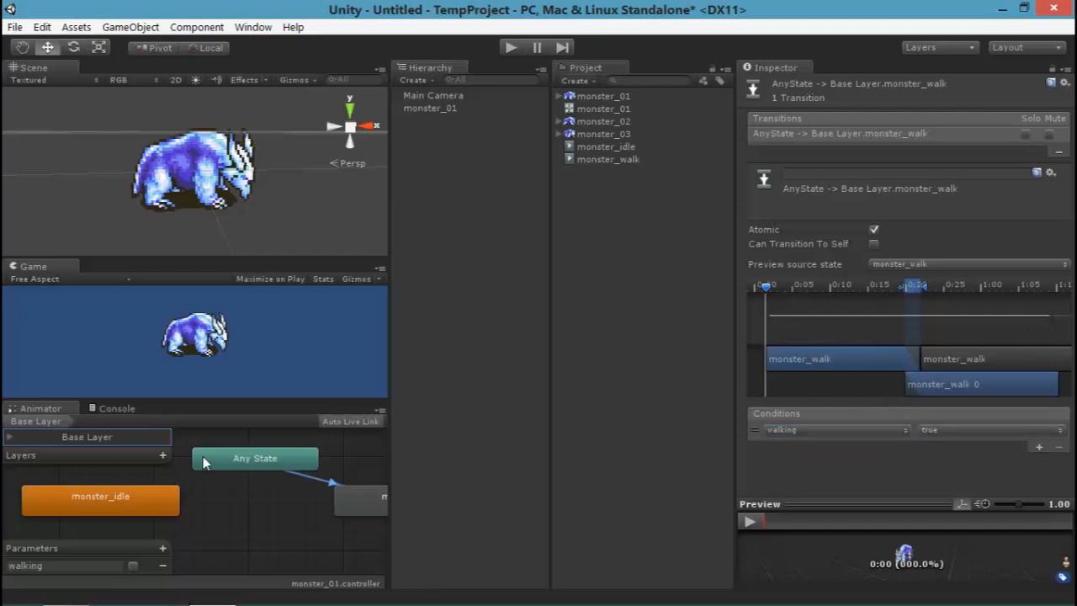
# Make an Any State to monster_idle transition, also conditioned on walking
pyautogui.click(255, 457)
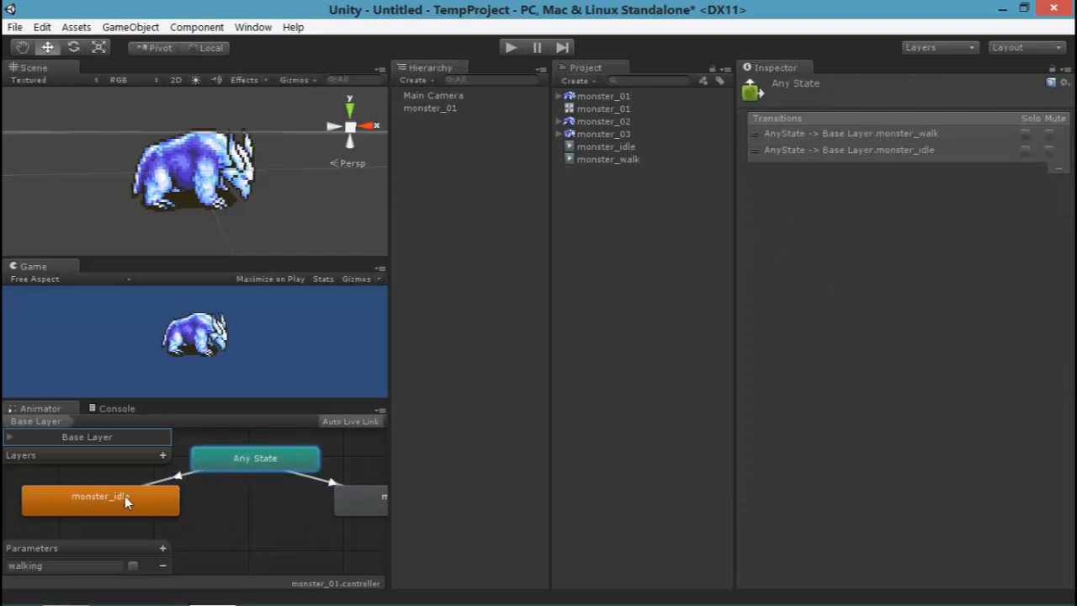
pyautogui.click(177, 481)
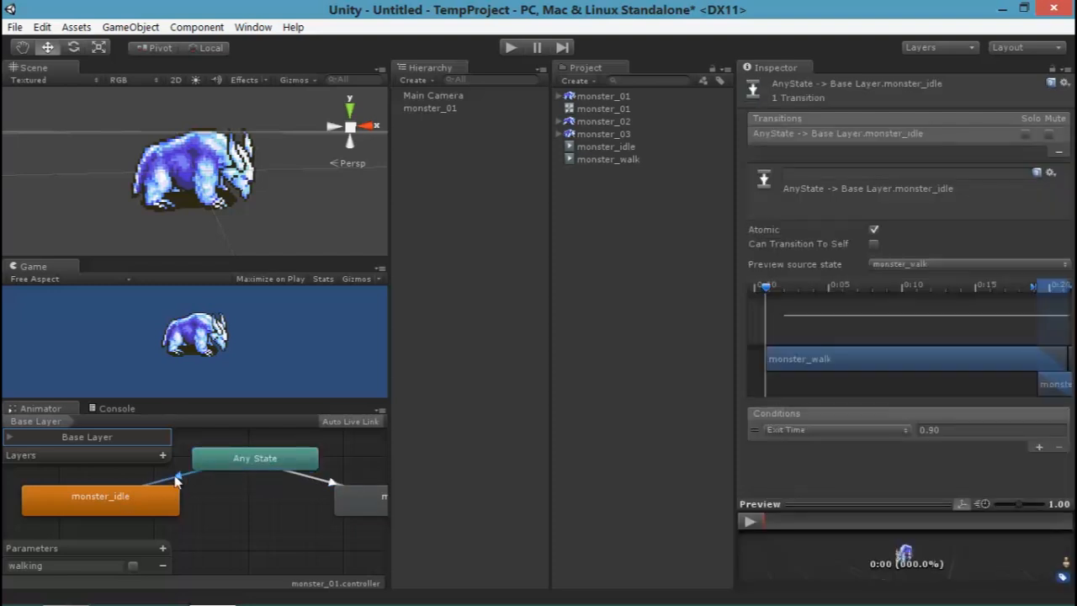
pyautogui.click(832, 430)
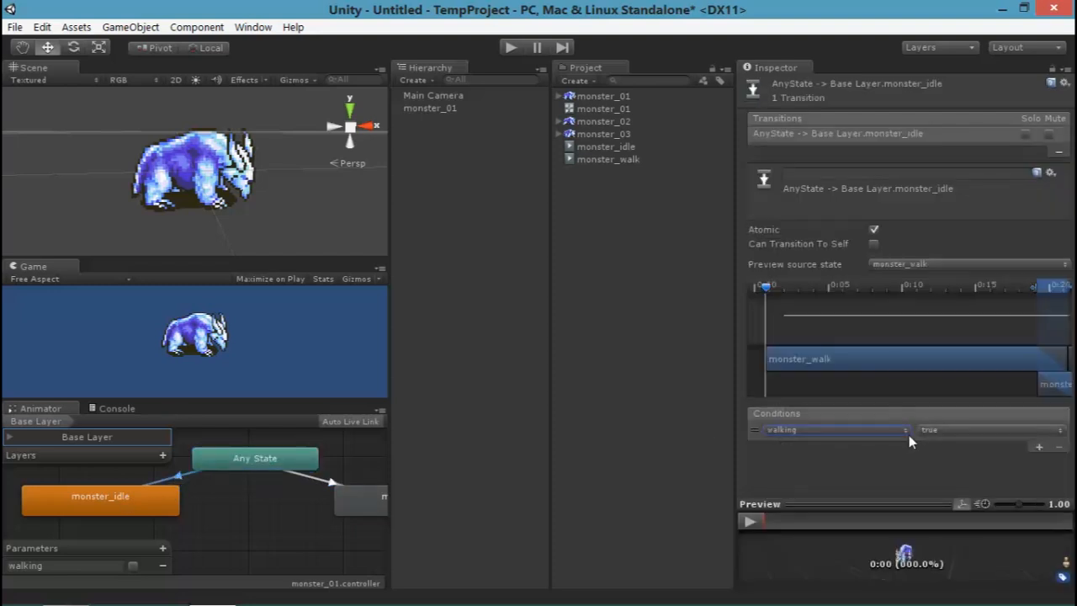
pyautogui.click(989, 430)
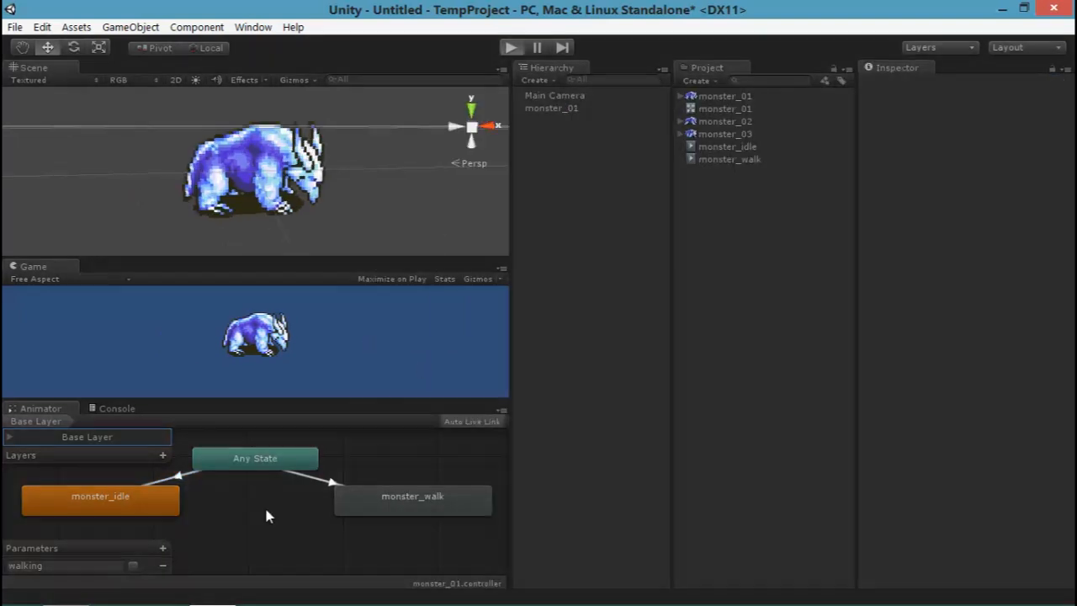
# Play the scene and tick the walking parameter to trigger the walk animation
pyautogui.click(502, 47)
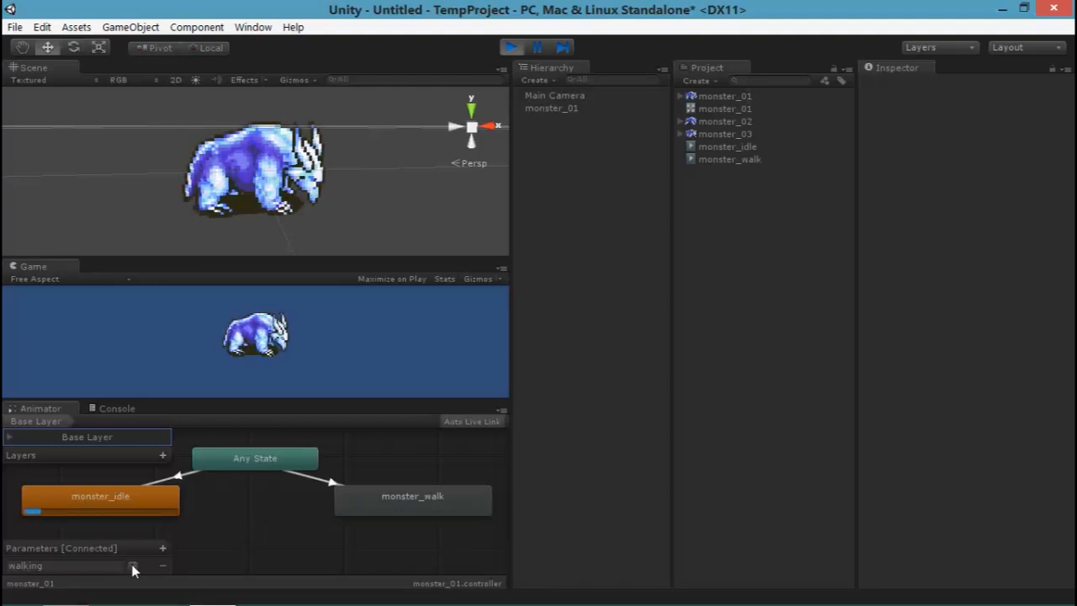
pyautogui.click(135, 567)
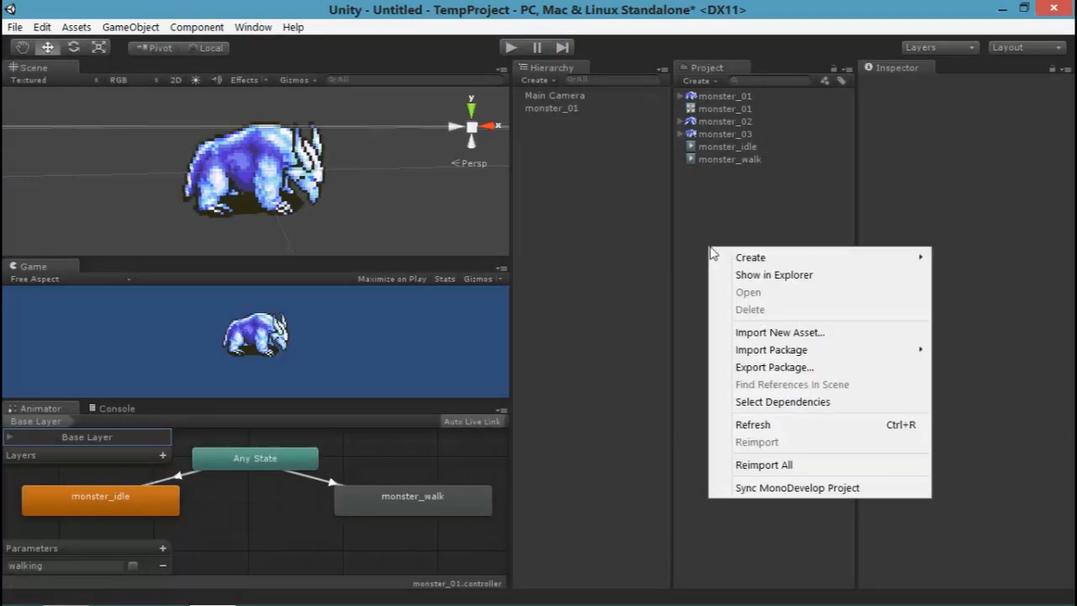
pyautogui.moveTo(750, 256)
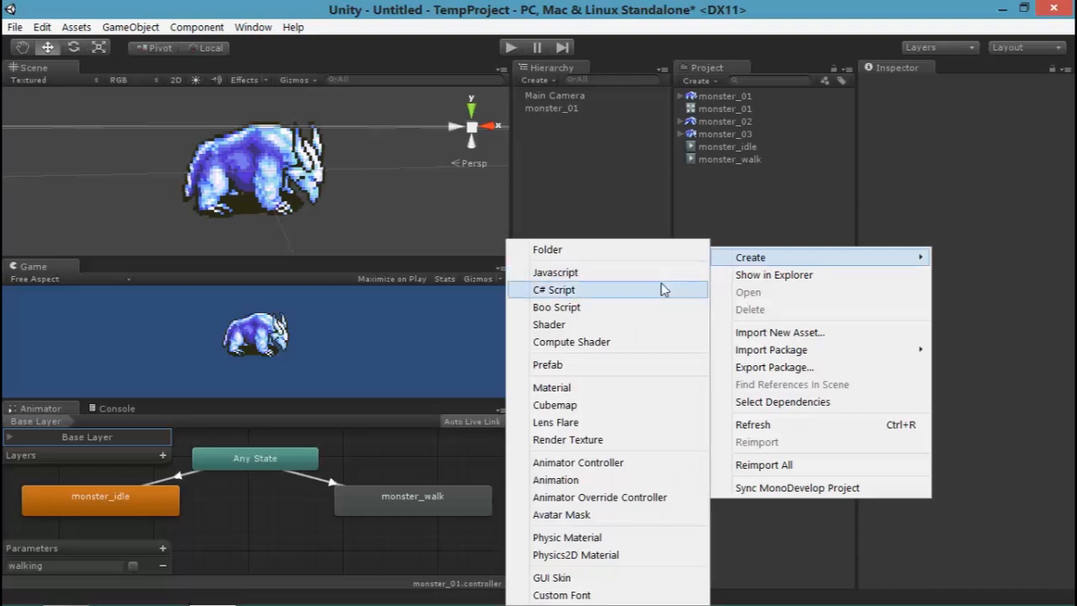
# Create a C# script named PressToWalk and open it in MonoDevelop
pyautogui.click(552, 289)
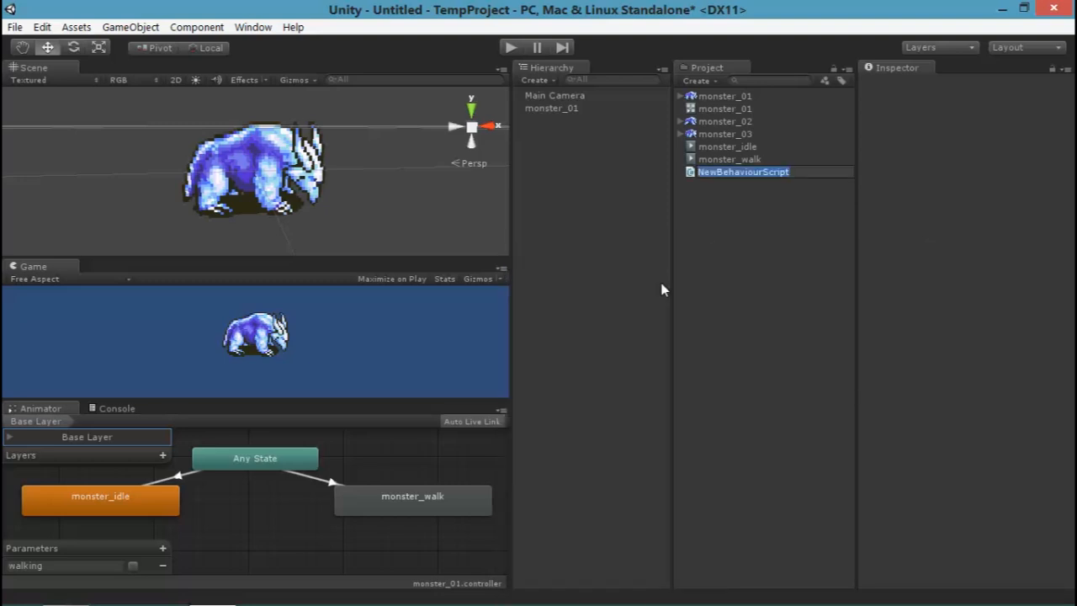
pyautogui.write('PressToWalk')
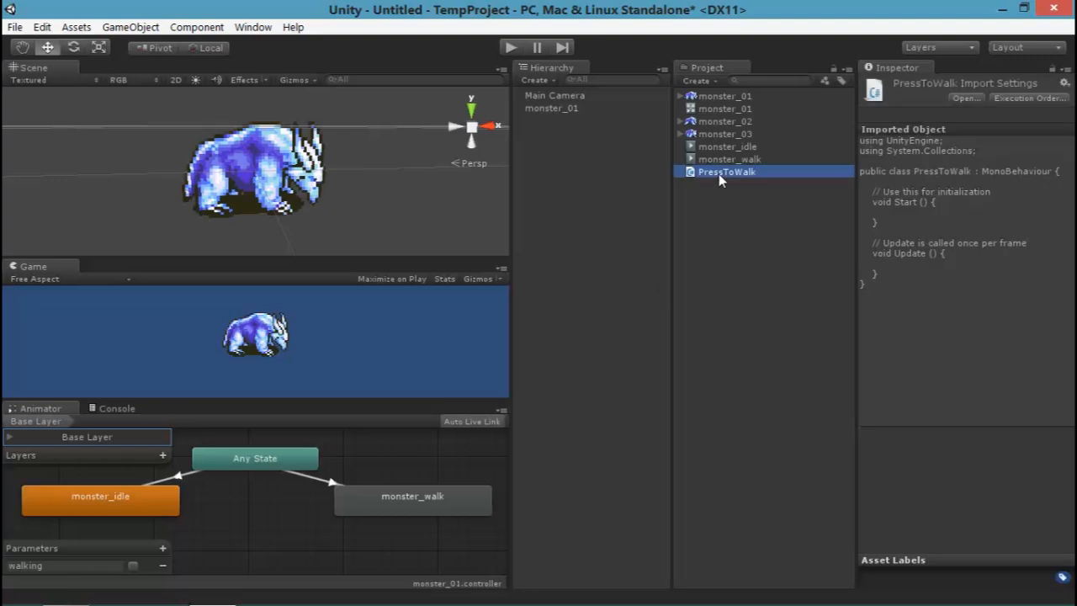
pyautogui.doubleClick(727, 171)
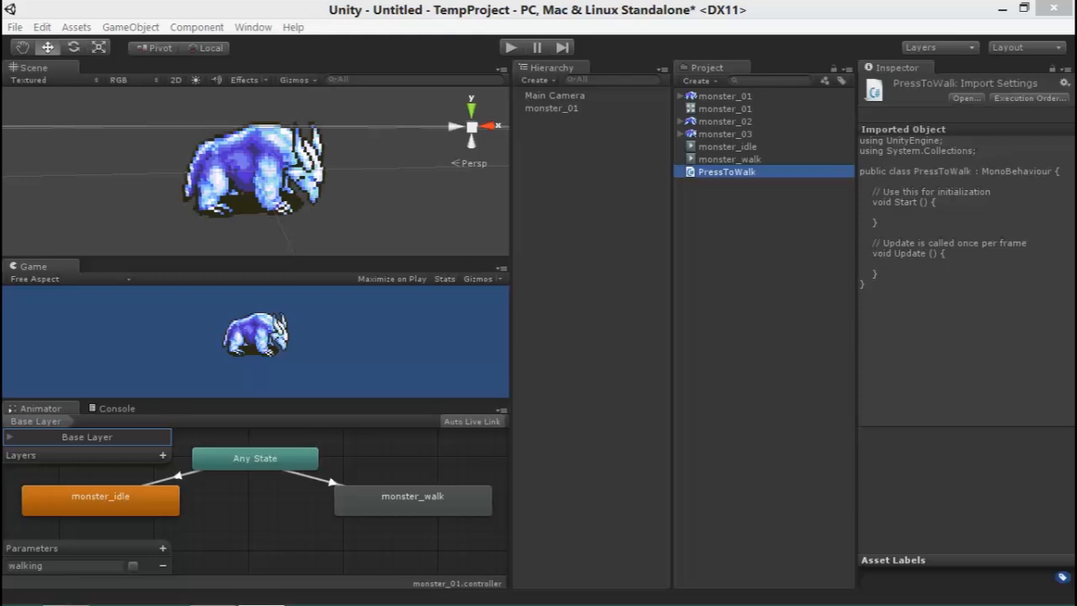
pyautogui.doubleClick(726, 172)
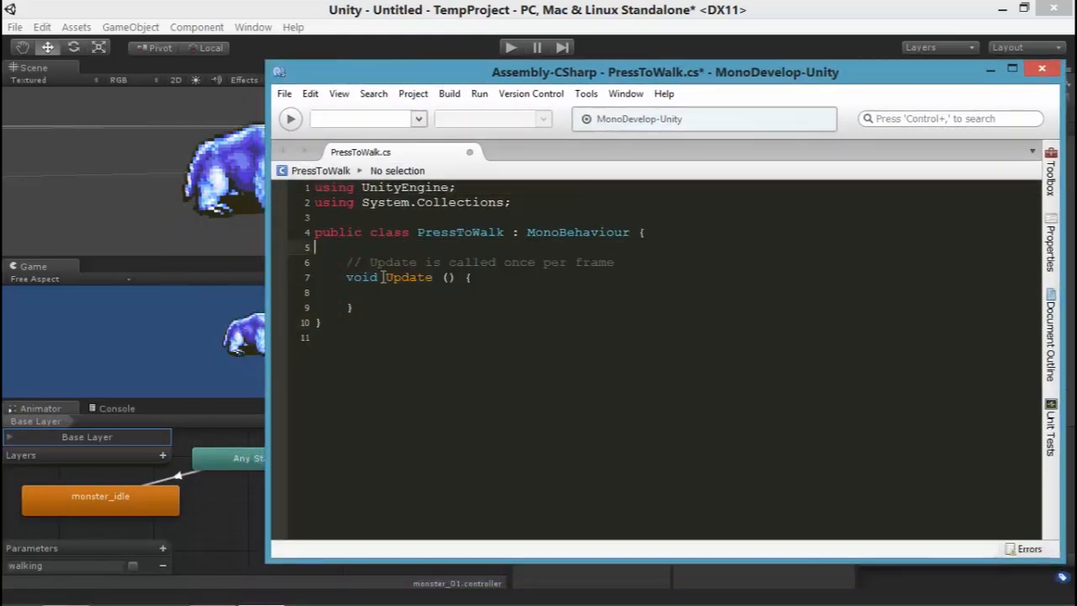
# Declare the public anim field and write the if (Input.GetKey(KeyCode.G)) condition
pyautogui.write('public Animator an')
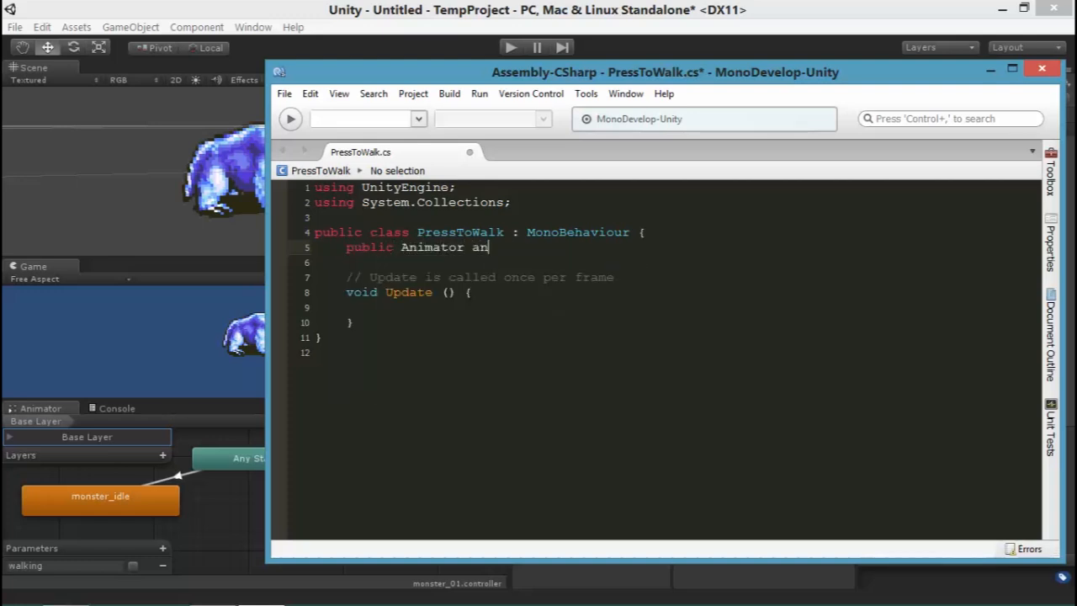
pyautogui.write('im;')
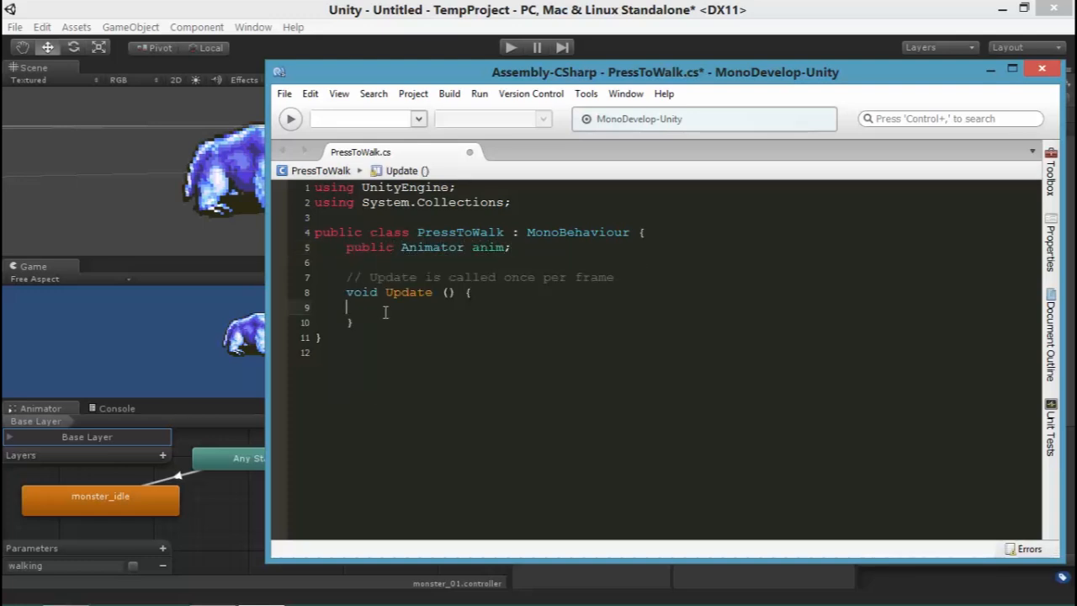
pyautogui.write('if (')
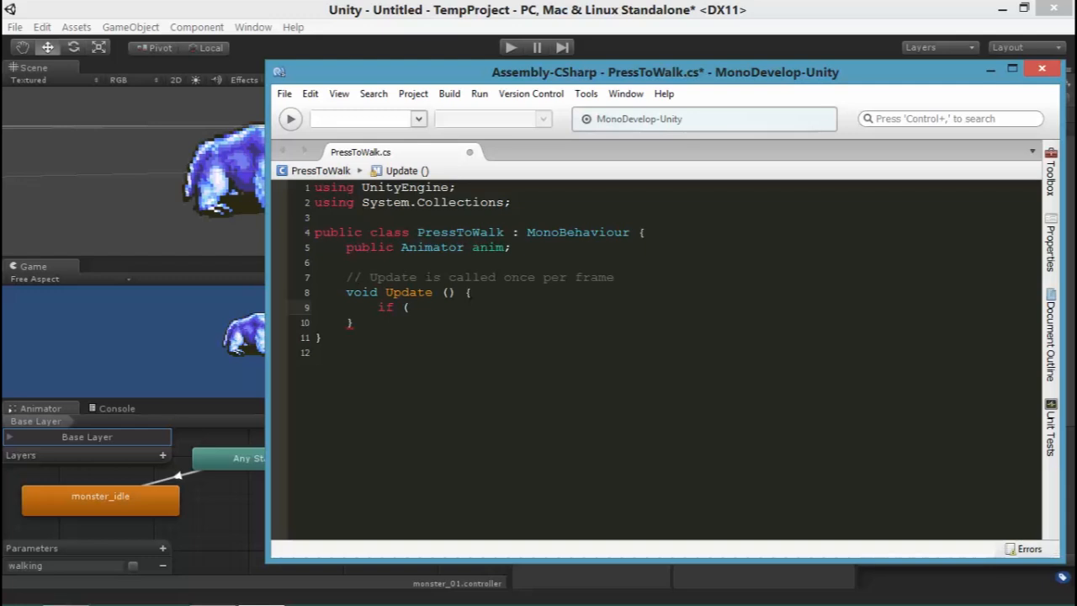
pyautogui.write('Input.Get')
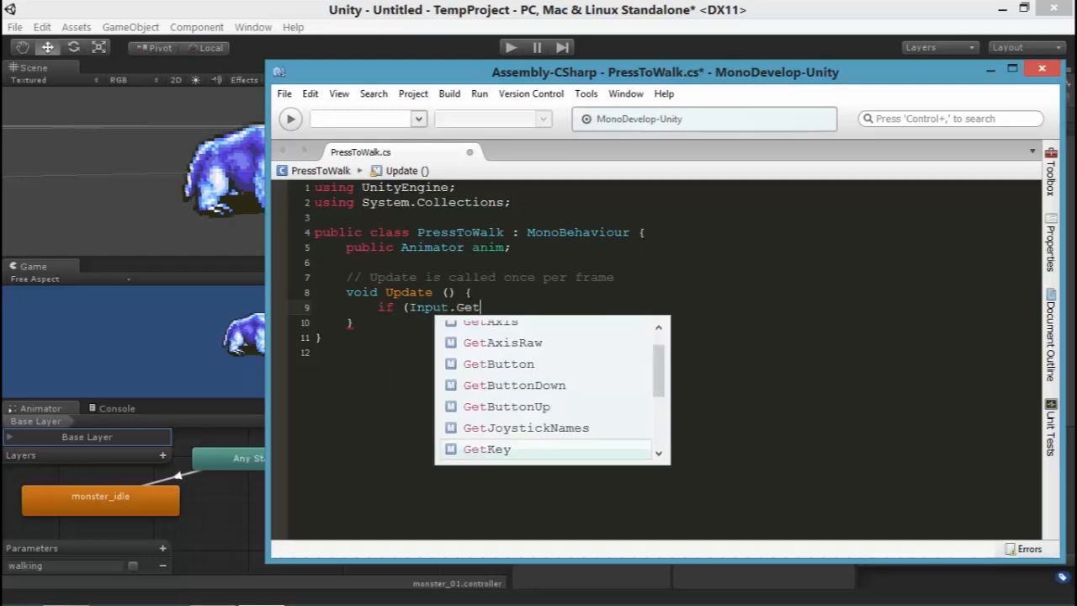
pyautogui.click(487, 449)
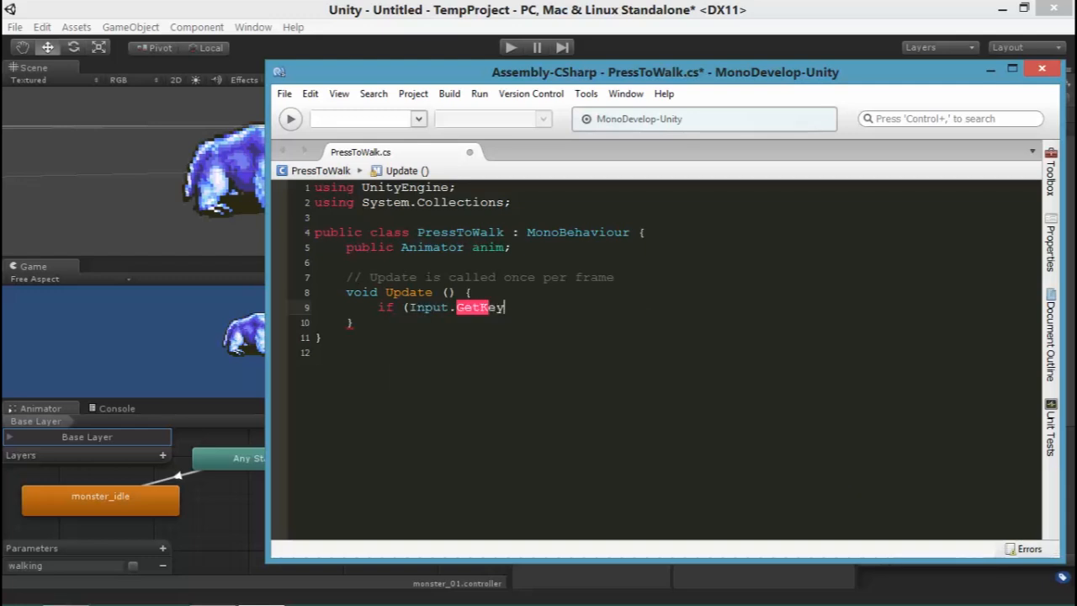
pyautogui.write('(KeyCode.G)) {')
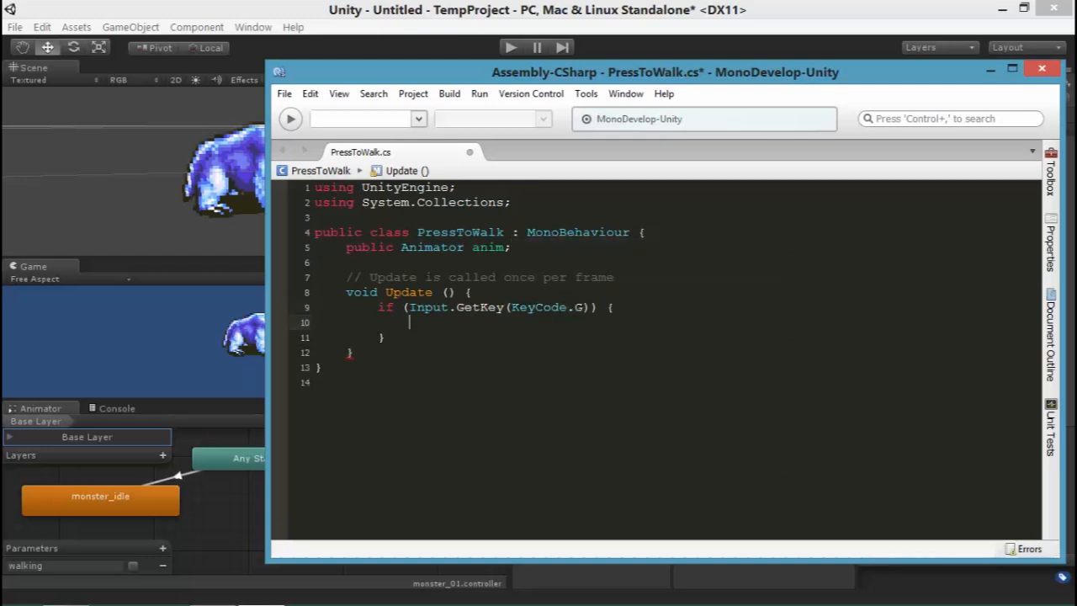
# Inside the G-key branch, call anim.SetBool("walking", true)
pyautogui.write('anim.setb')
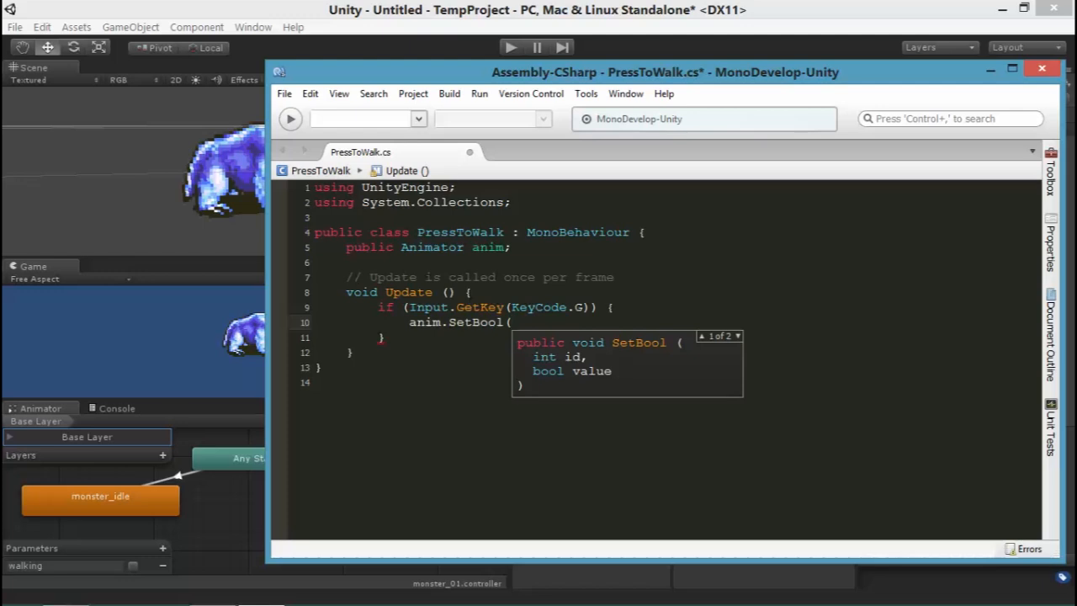
pyautogui.write('"walking"')
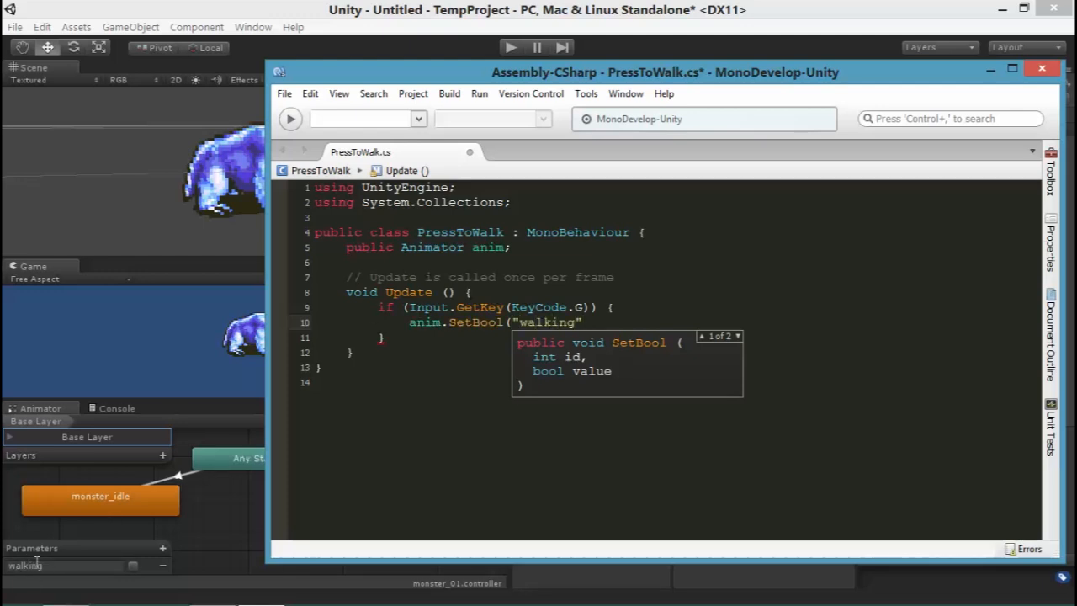
pyautogui.write('",')
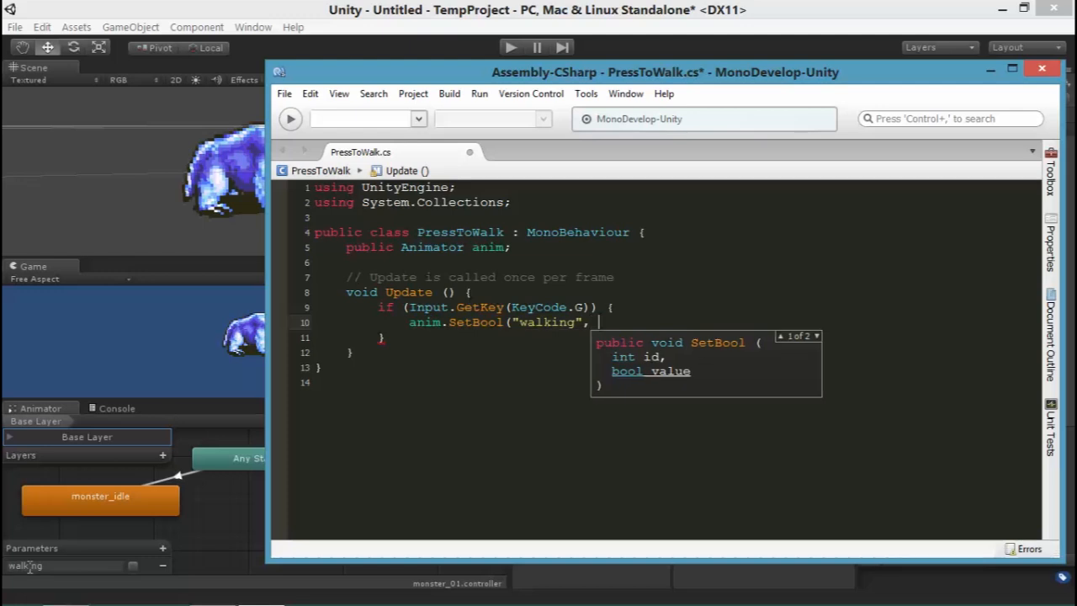
pyautogui.write('true);')
pyautogui.write('else {')
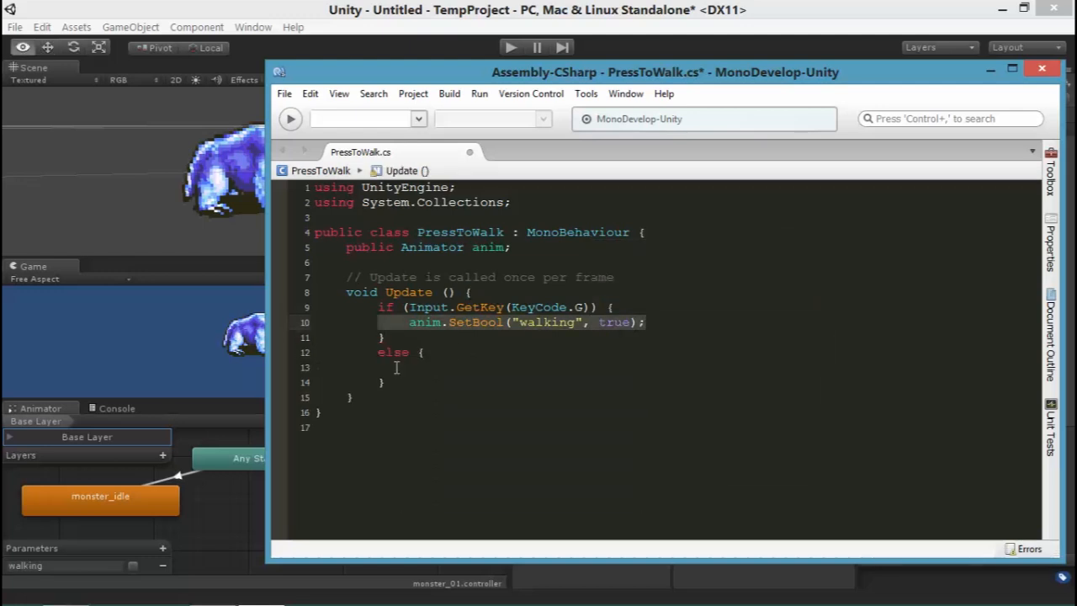
pyautogui.write('anim.SetBool("walking", true);')
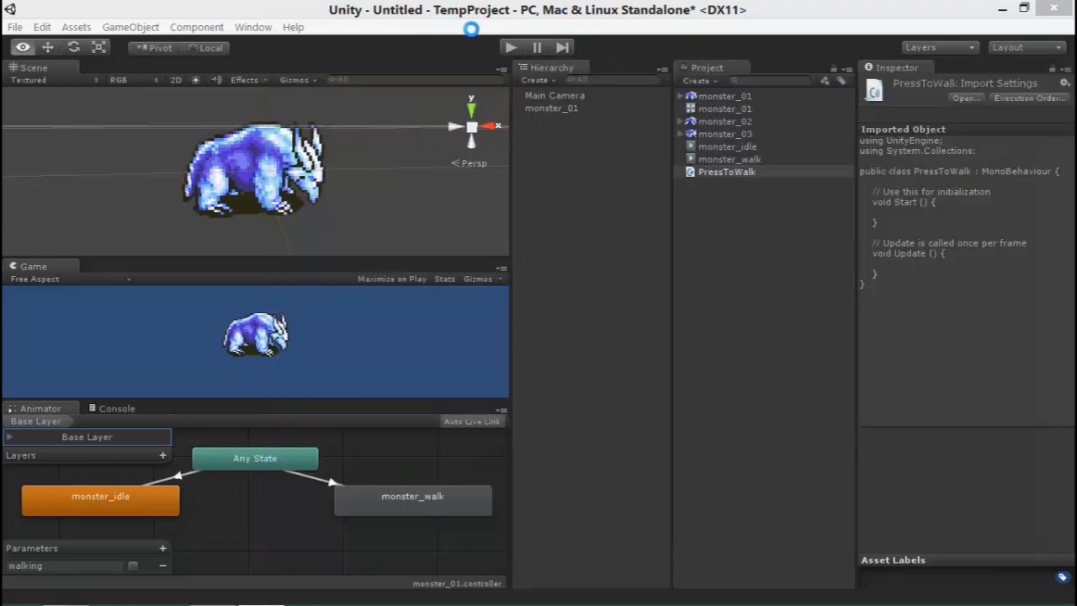
# Select monster_01 and test the PressToWalk G-key control in a play run
pyautogui.click(551, 108)
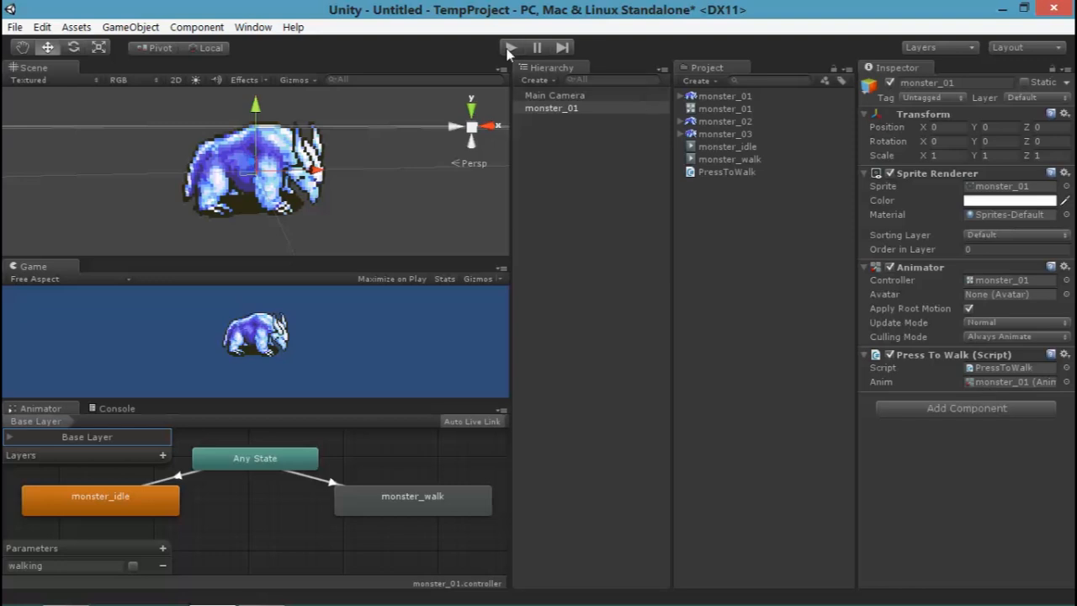
pyautogui.click(513, 46)
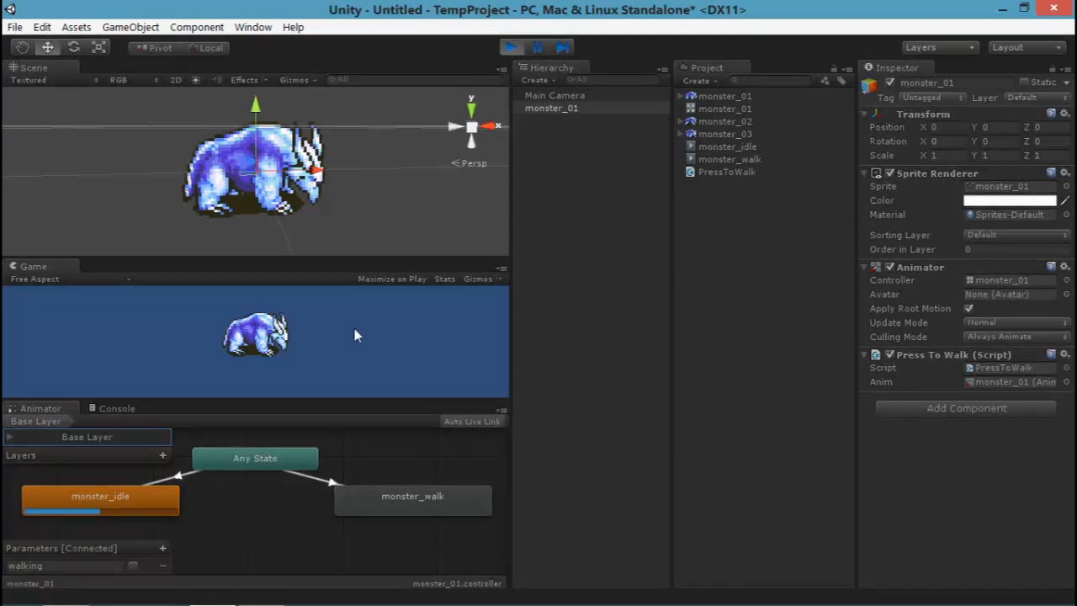
pyautogui.click(138, 565)
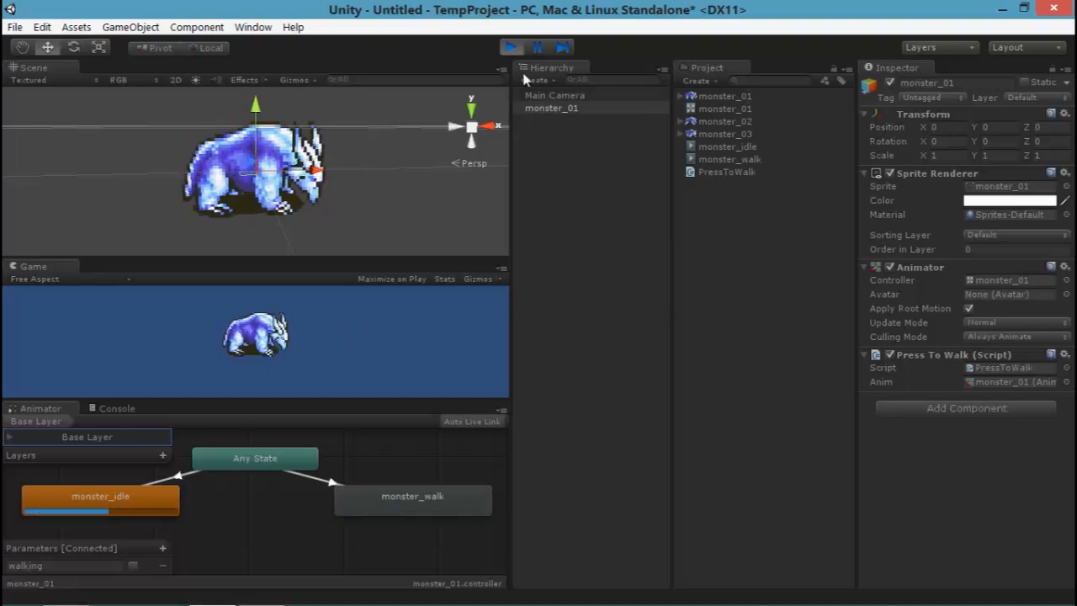
pyautogui.click(509, 46)
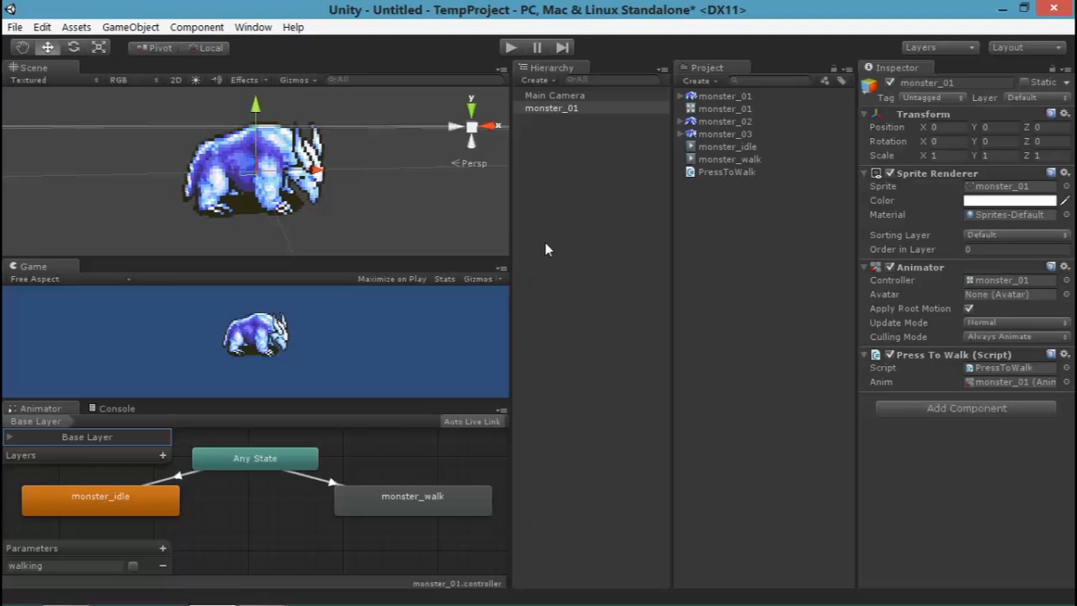
# Create an empty GameObject and name it Movement
pyautogui.click(127, 26)
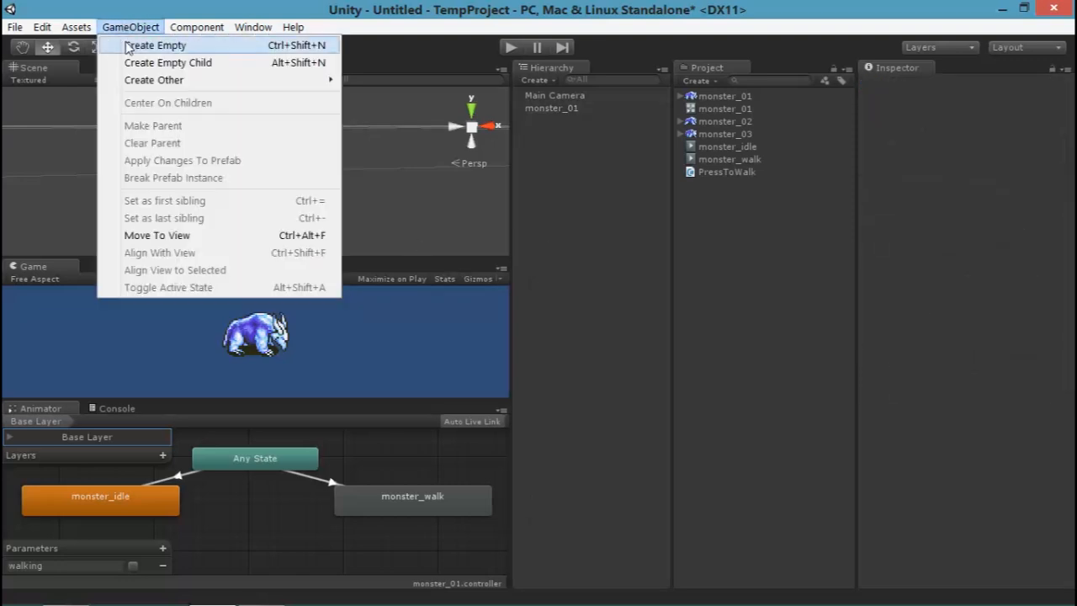
pyautogui.click(159, 45)
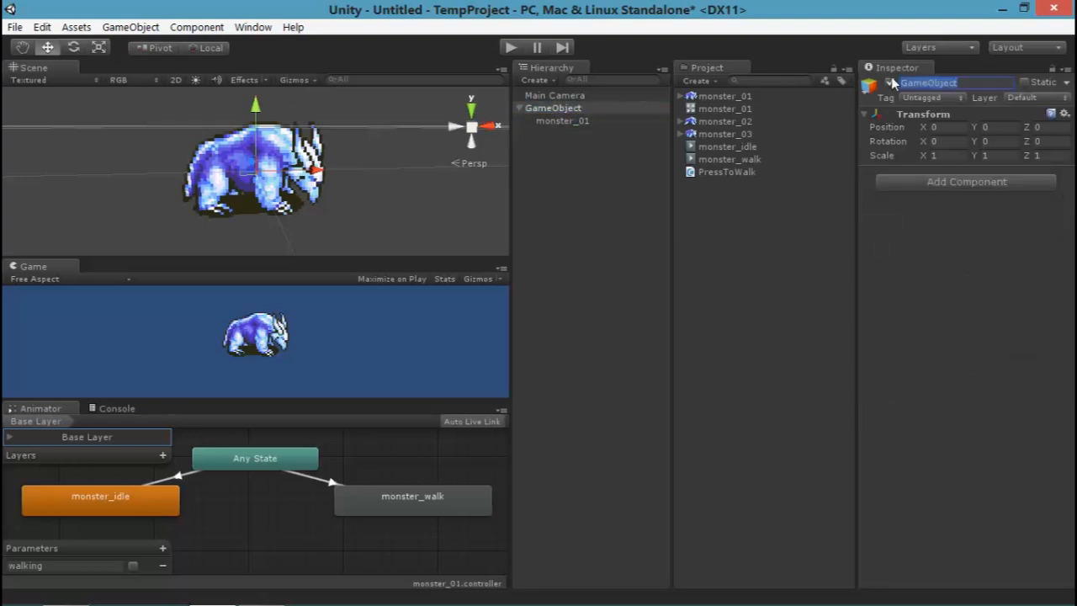
pyautogui.write('Movement')
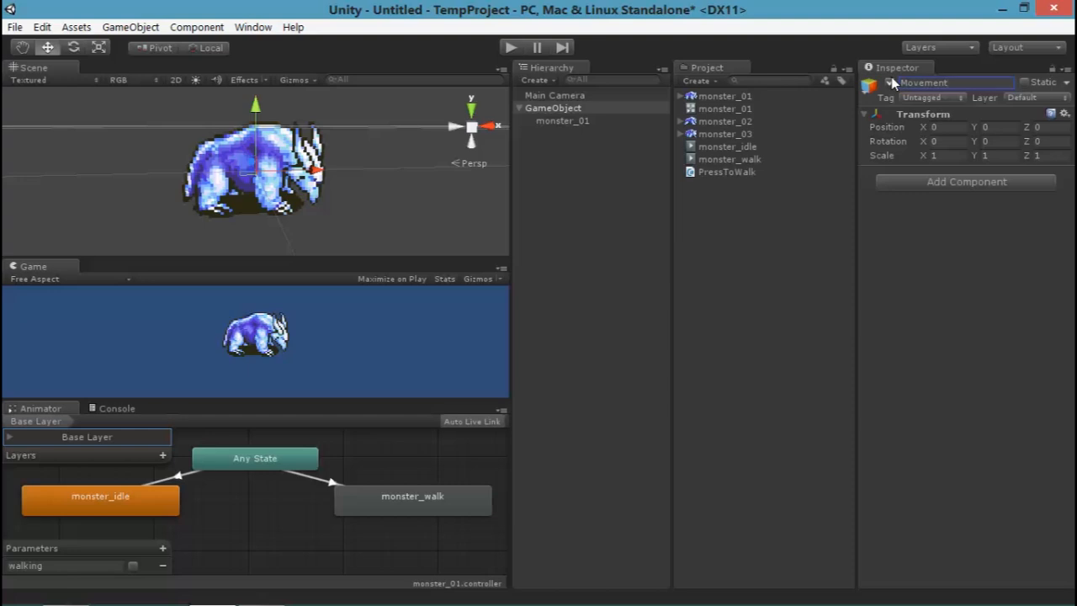
pyautogui.click(547, 108)
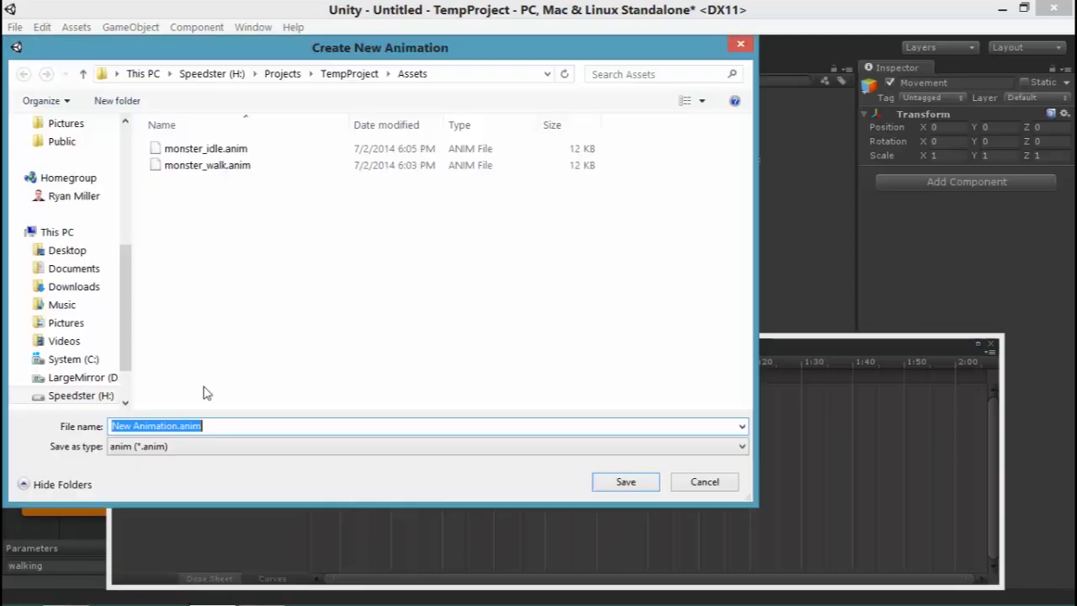
# Save a new animation clip named GroupMove for Movement and enable recording
pyautogui.write('Group')
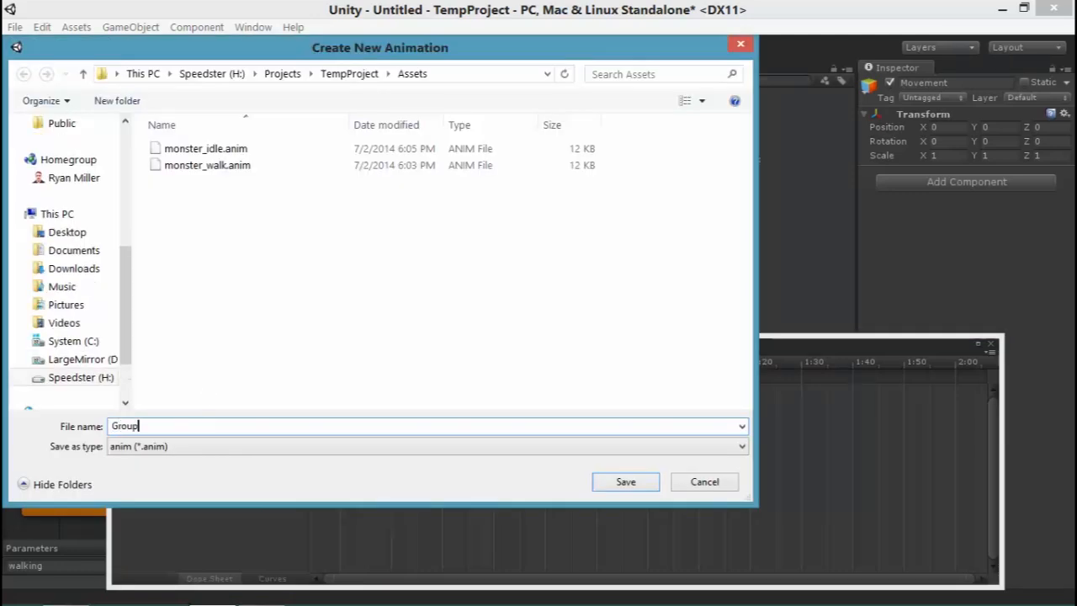
pyautogui.click(625, 481)
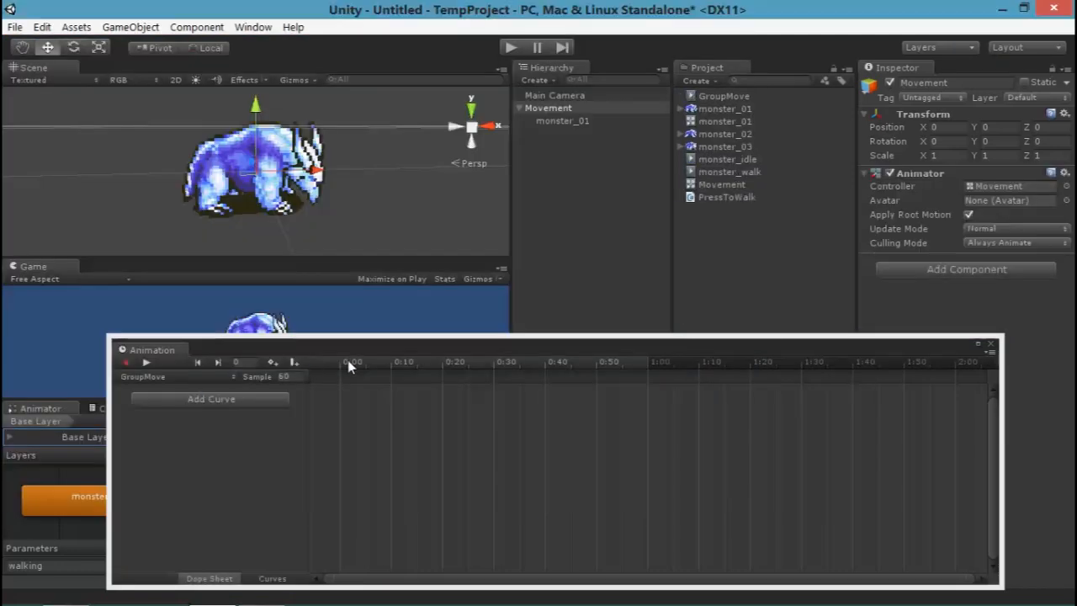
pyautogui.click(501, 47)
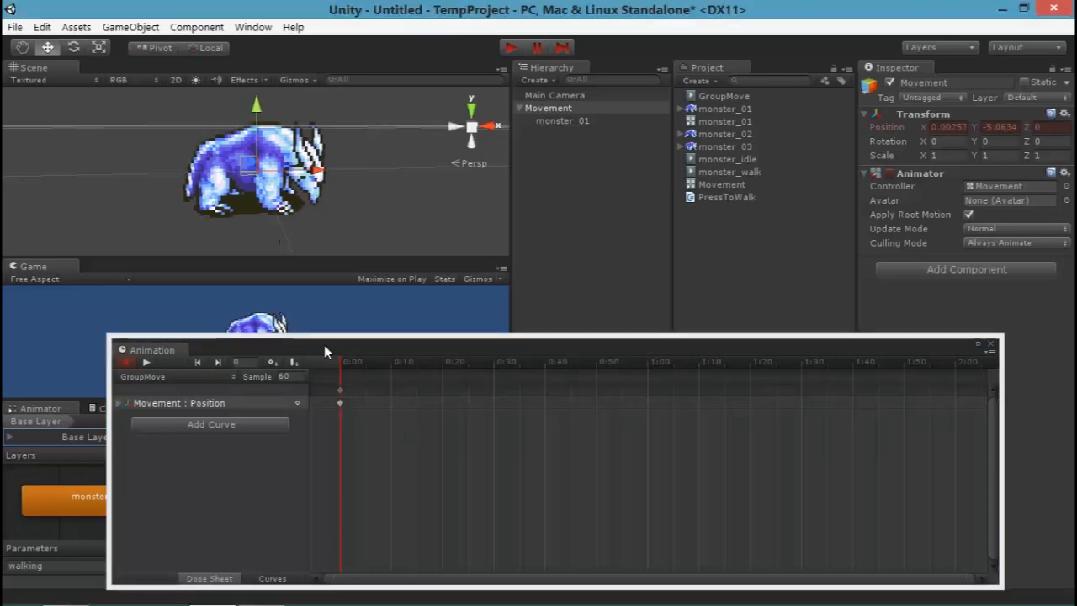
# Key Movement's position at several timeline points up to three seconds, then preview GroupMove
pyautogui.click(554, 376)
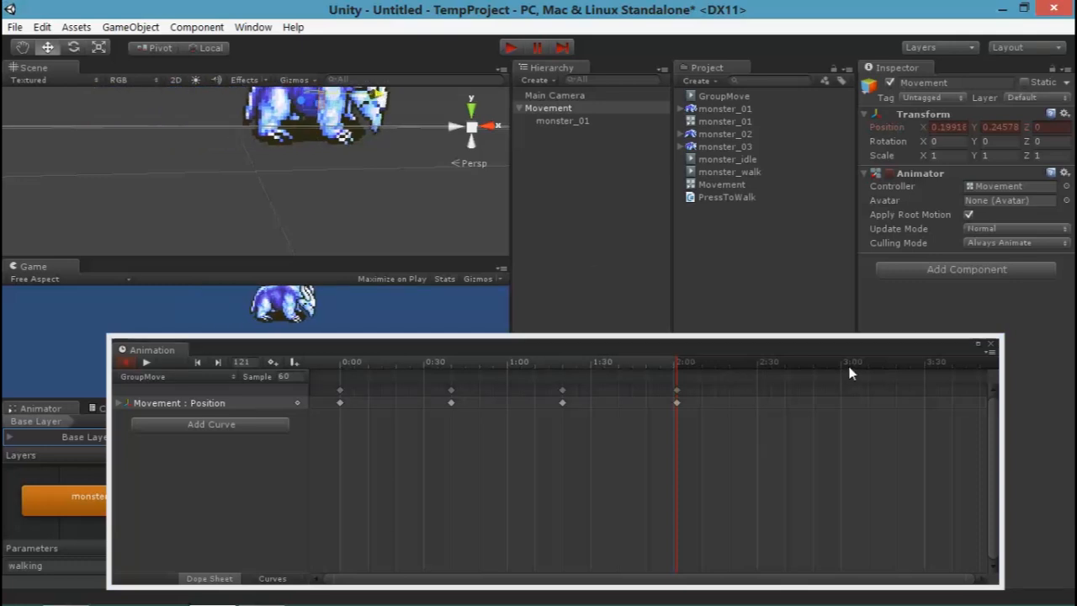
pyautogui.click(843, 362)
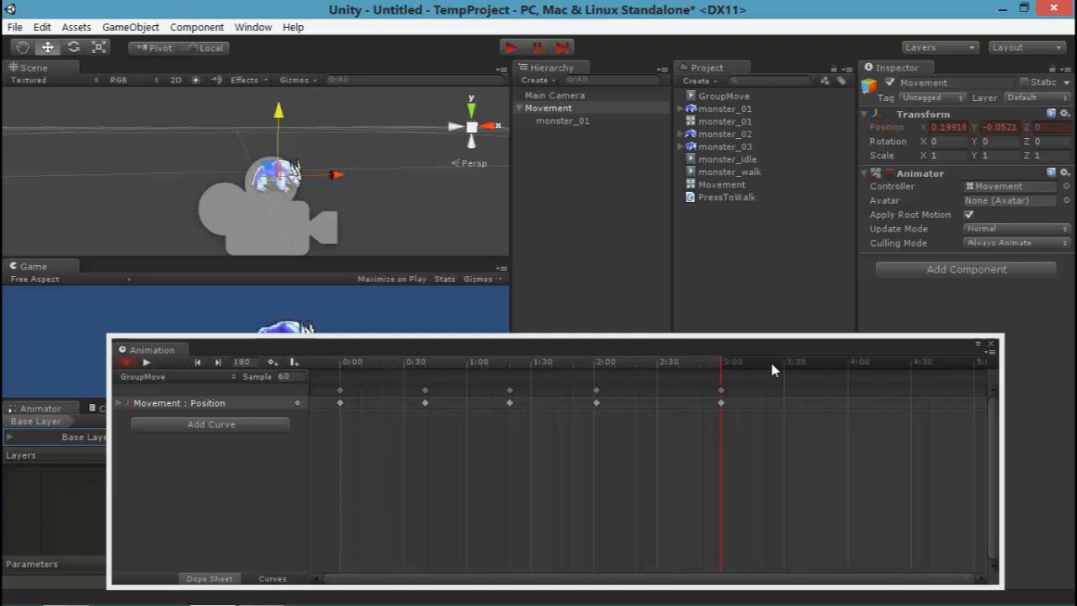
pyautogui.rightClick(337, 387)
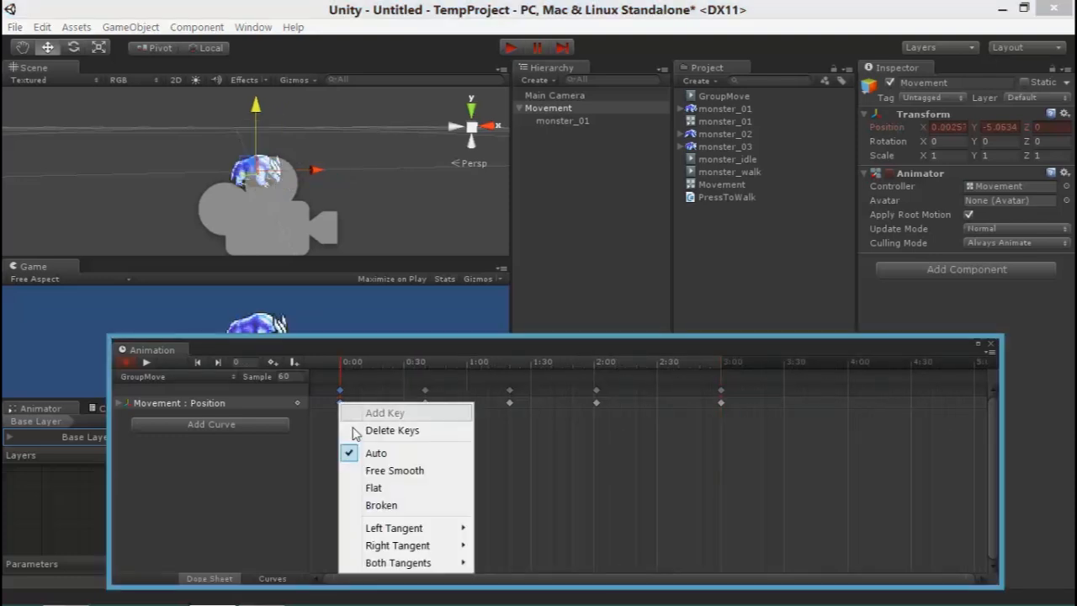
pyautogui.click(804, 361)
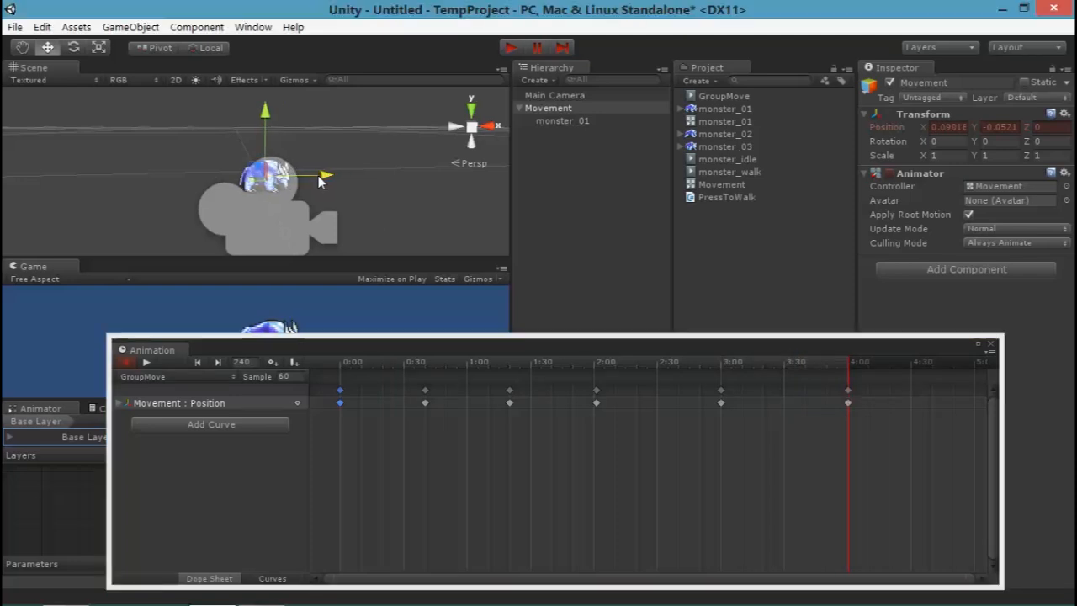
pyautogui.click(573, 362)
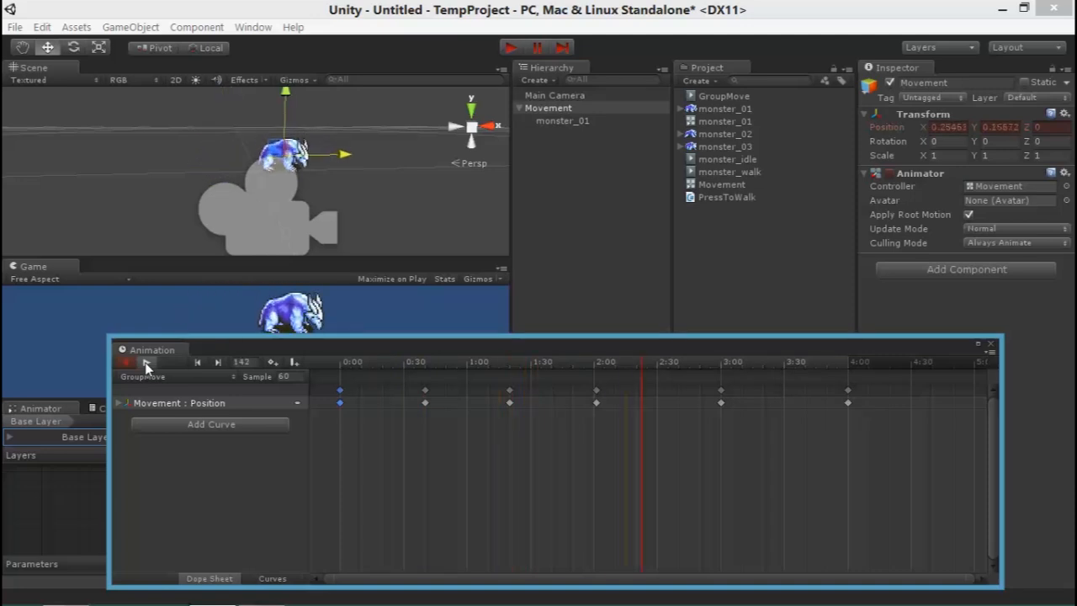
pyautogui.click(146, 362)
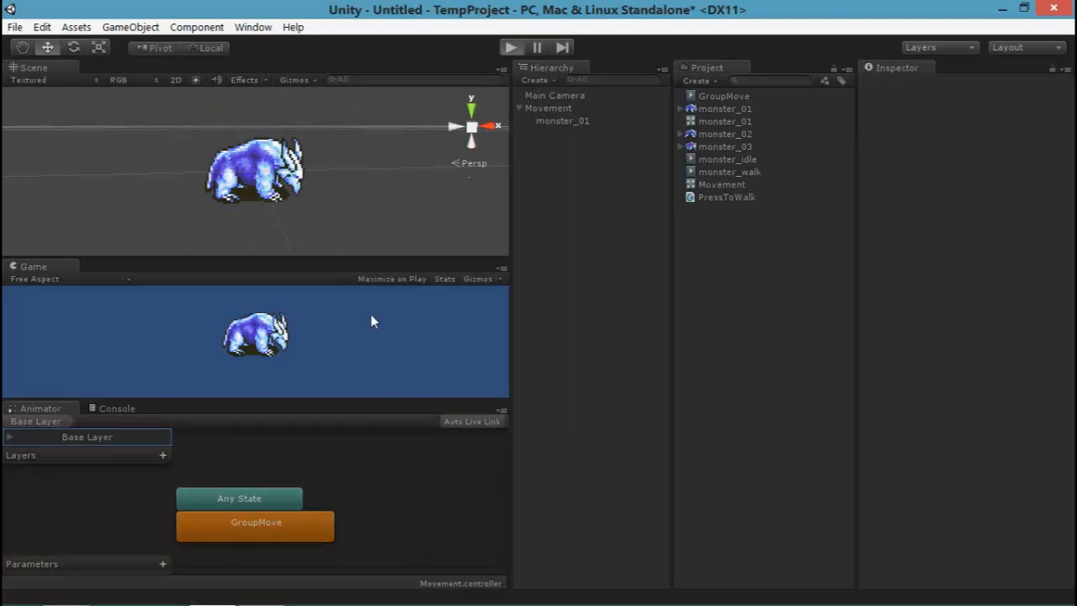
# Play the scene to watch Movement travel, select monster_01, then stop the run
pyautogui.click(501, 47)
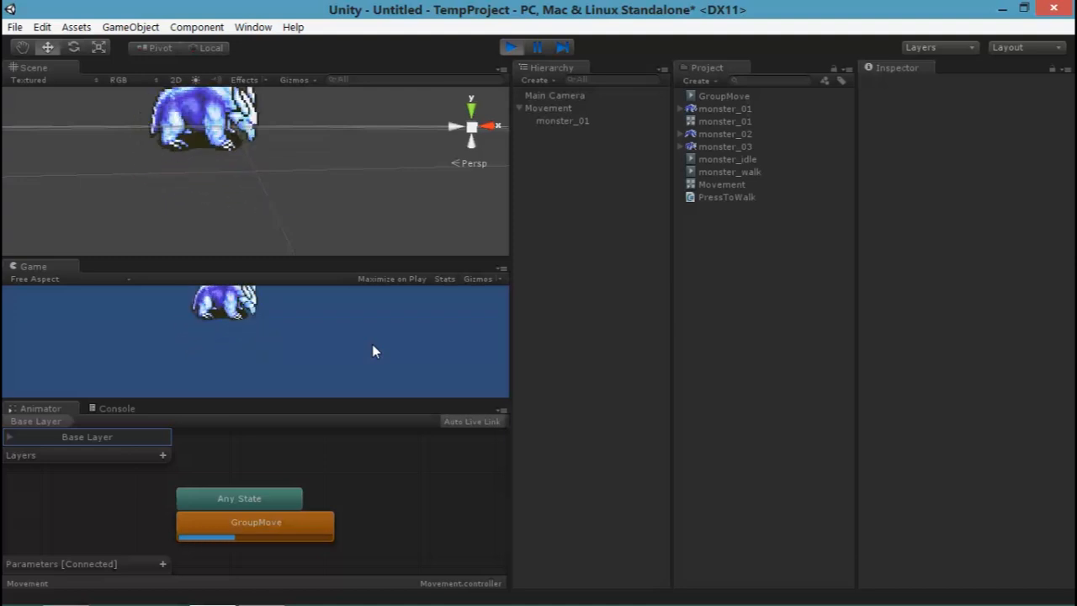
pyautogui.click(560, 120)
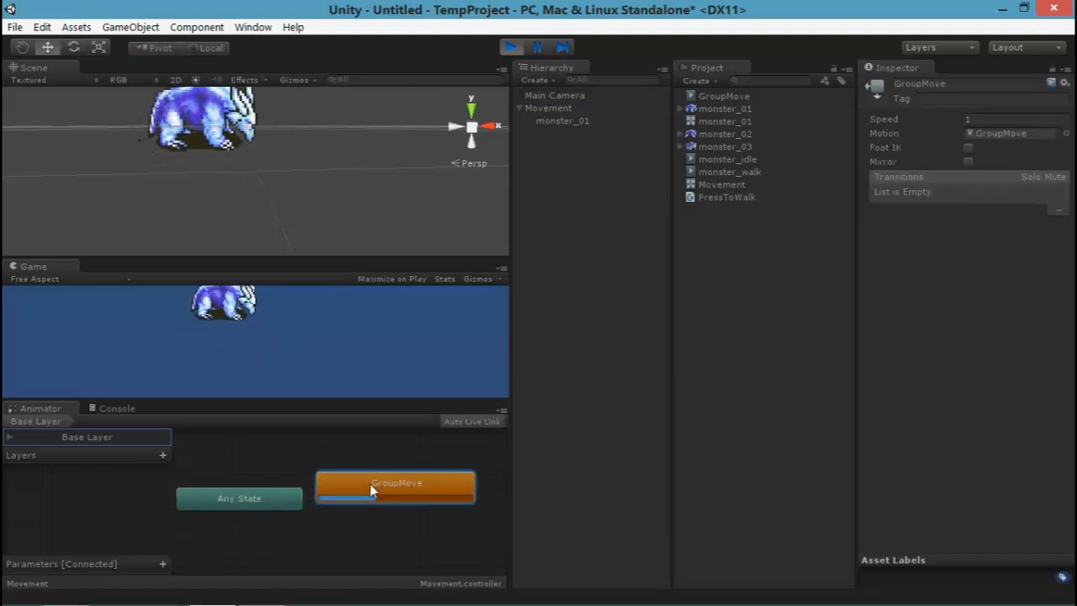
pyautogui.click(562, 120)
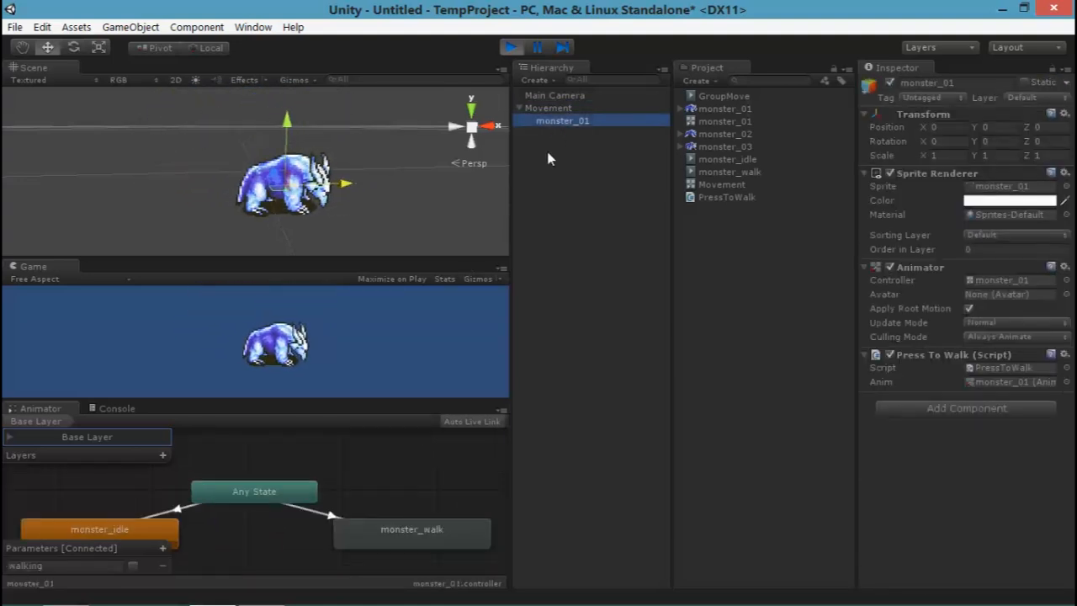
pyautogui.click(509, 46)
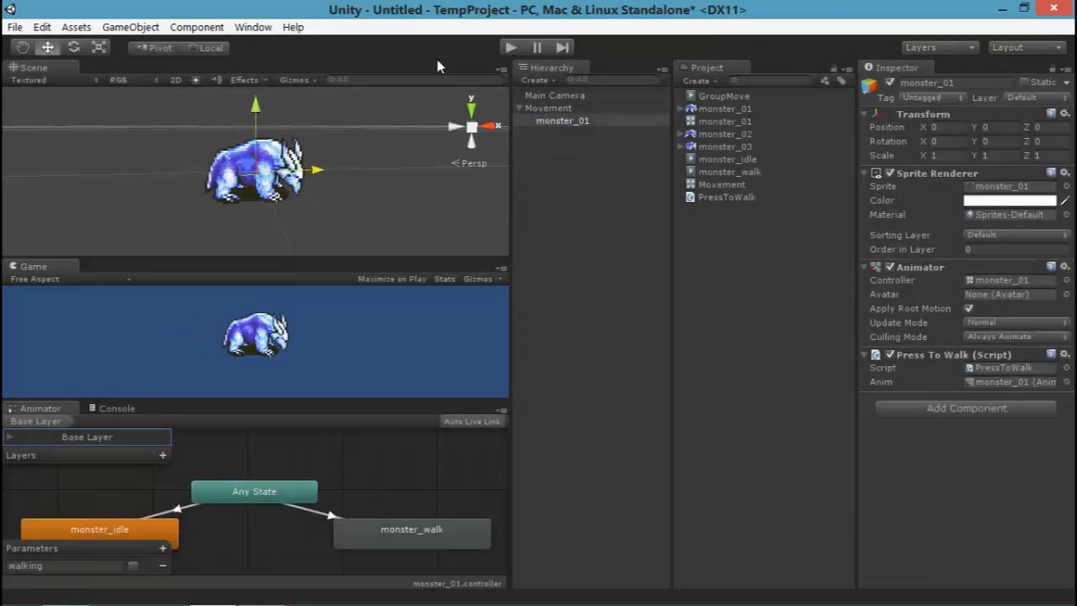